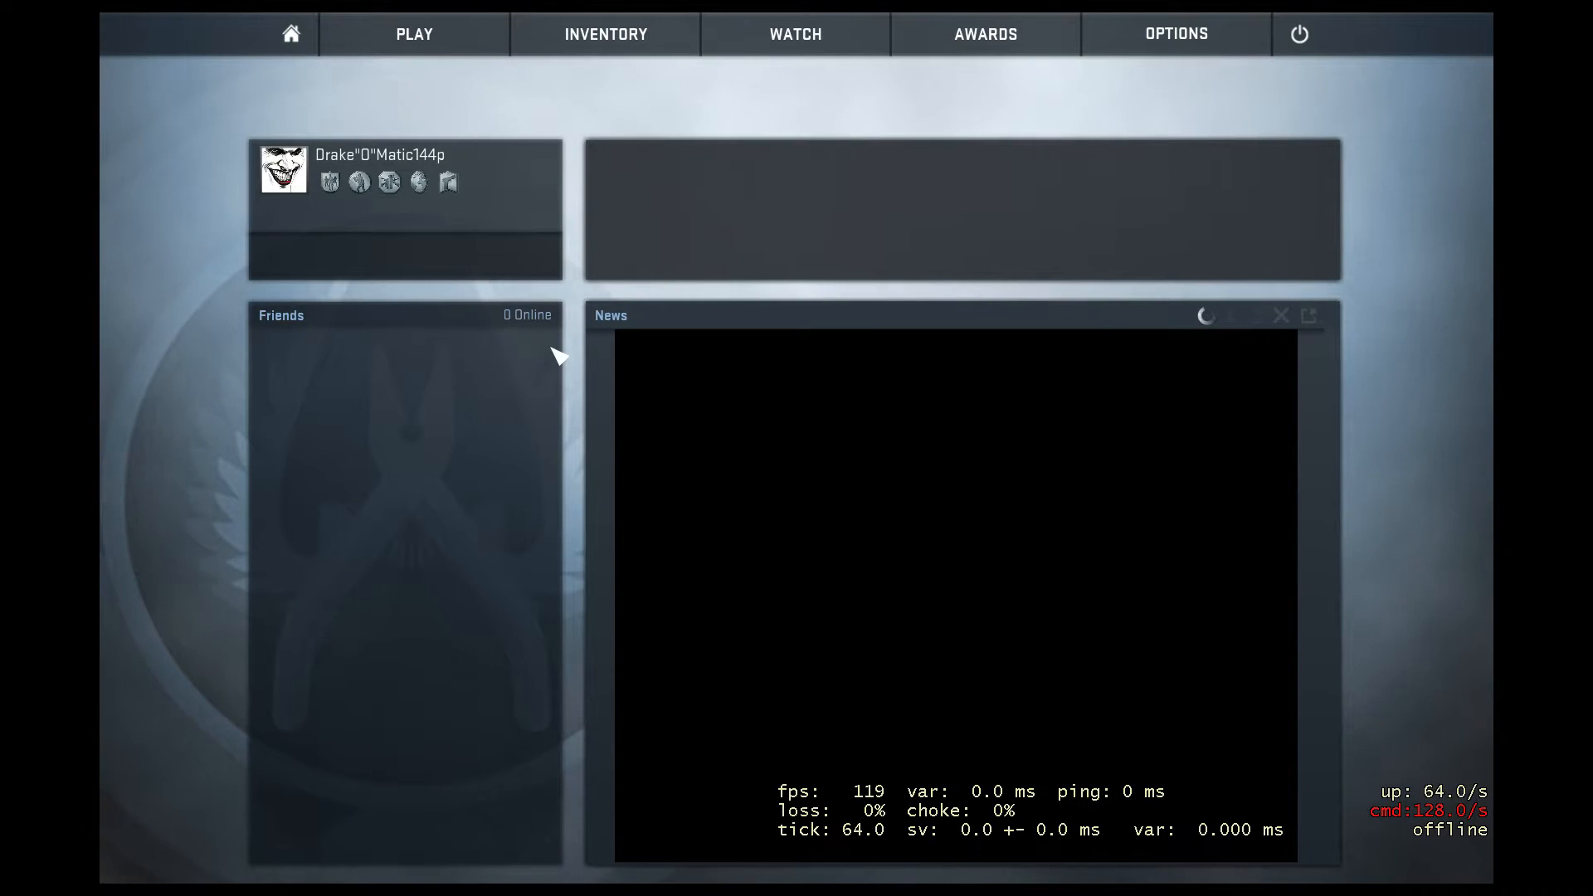
Step: From PLAY, choose Offline With Bots to reach its map list
left_click(413, 33)
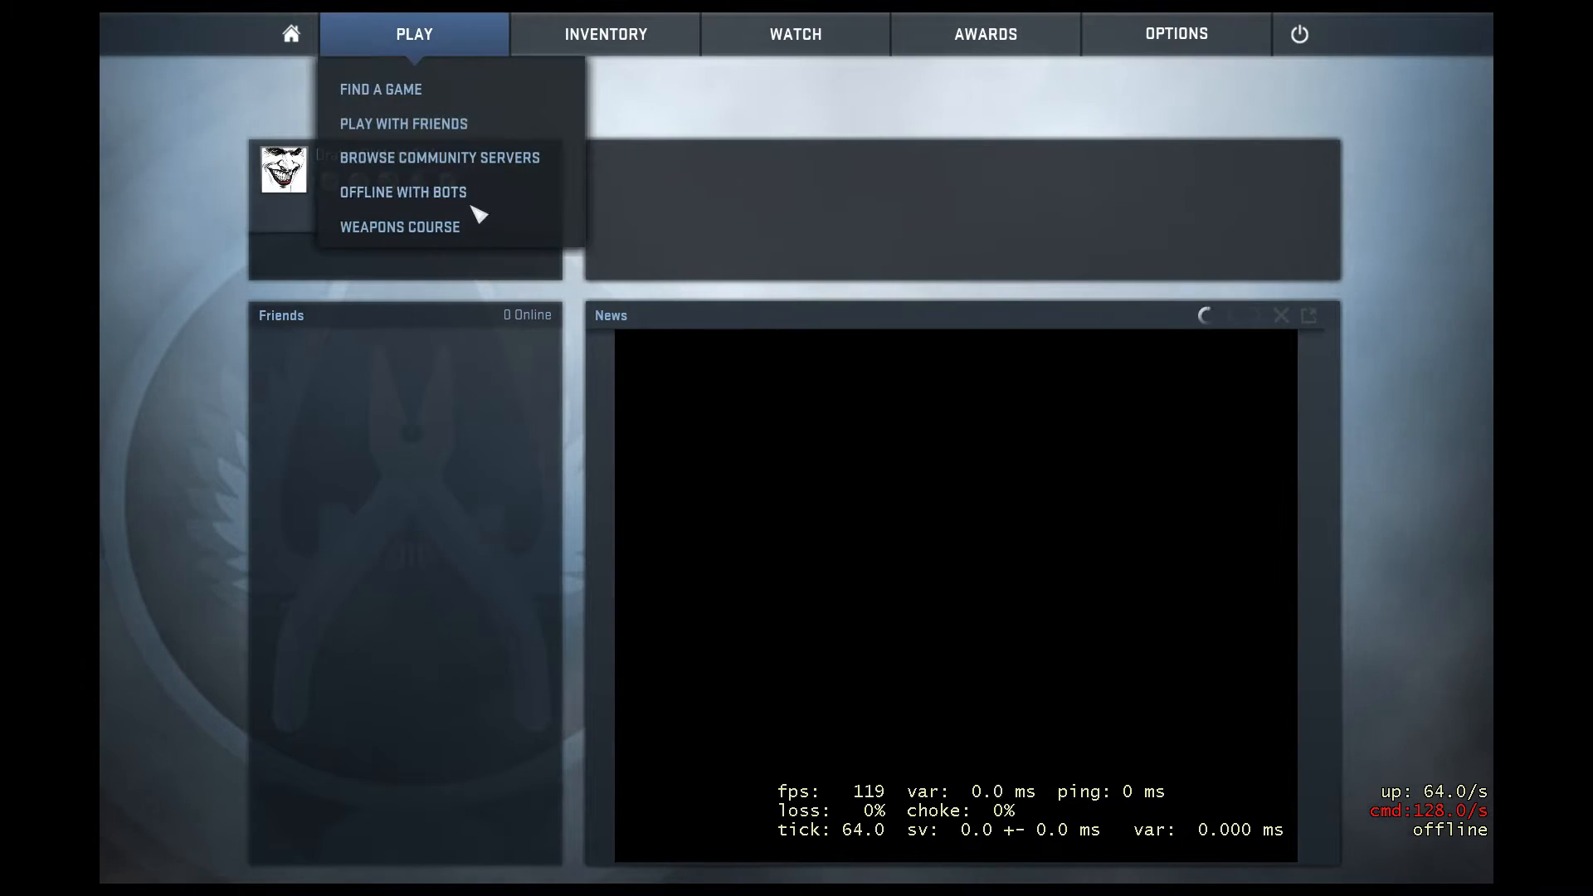
left_click(403, 192)
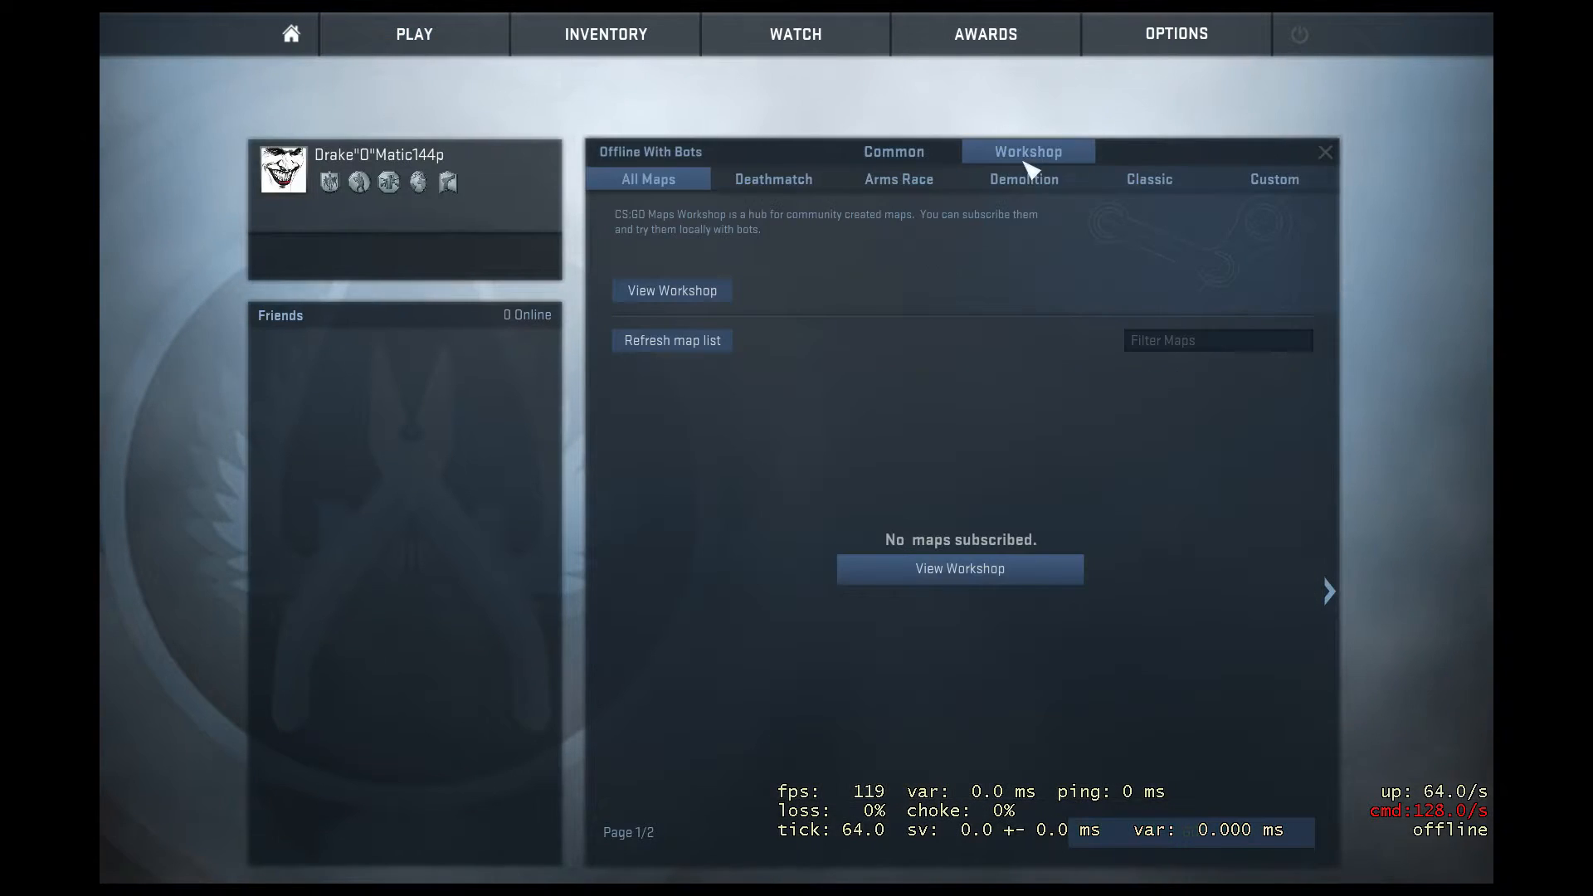
mouse_move(959, 569)
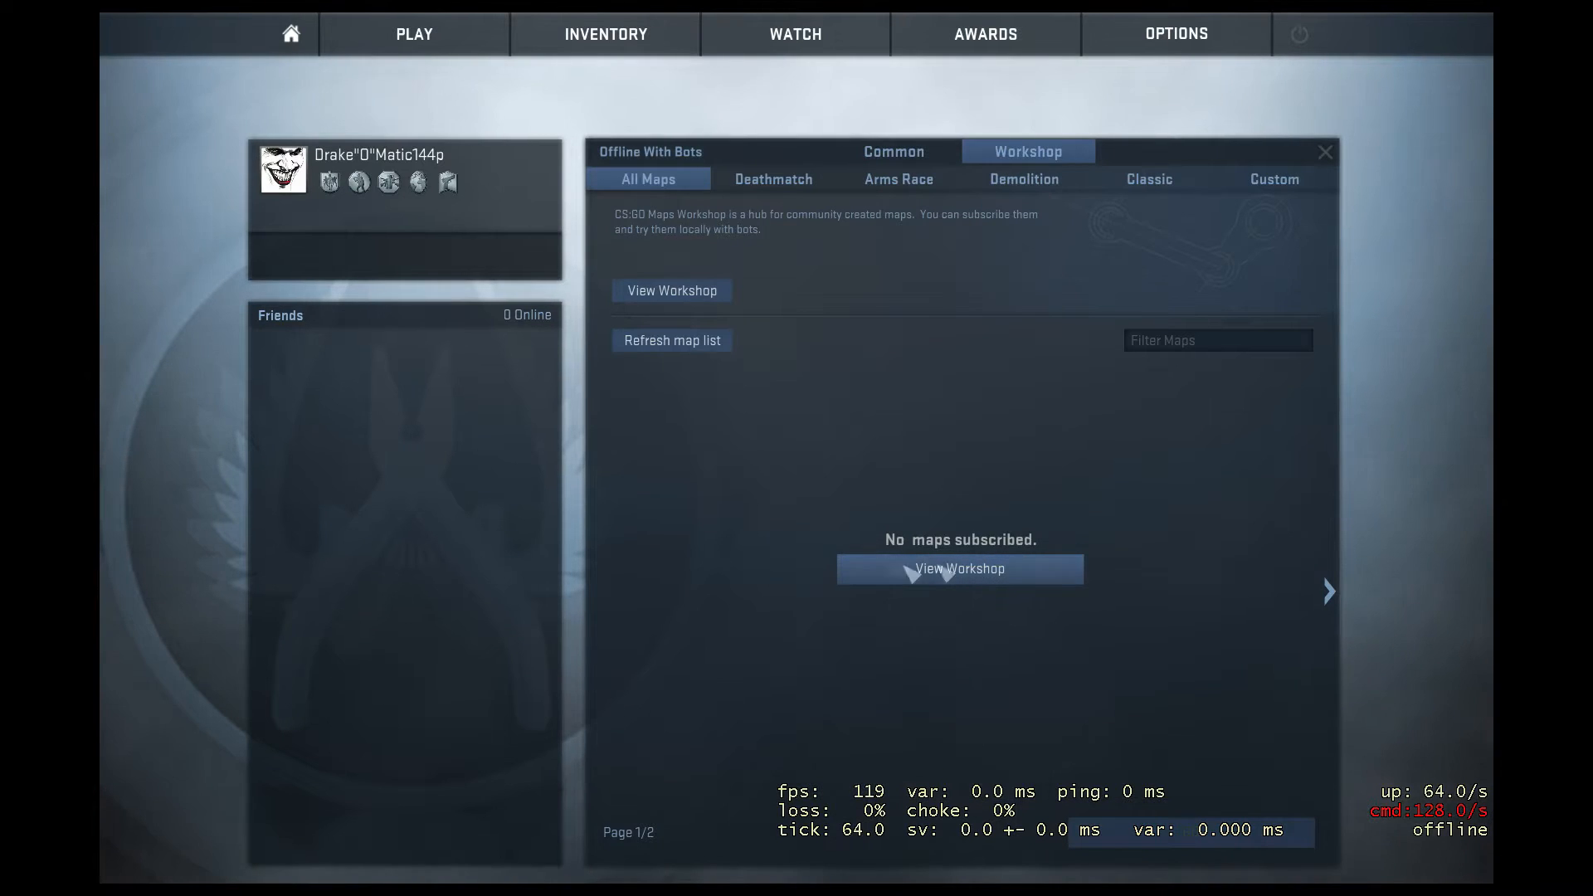
mouse_move(290, 33)
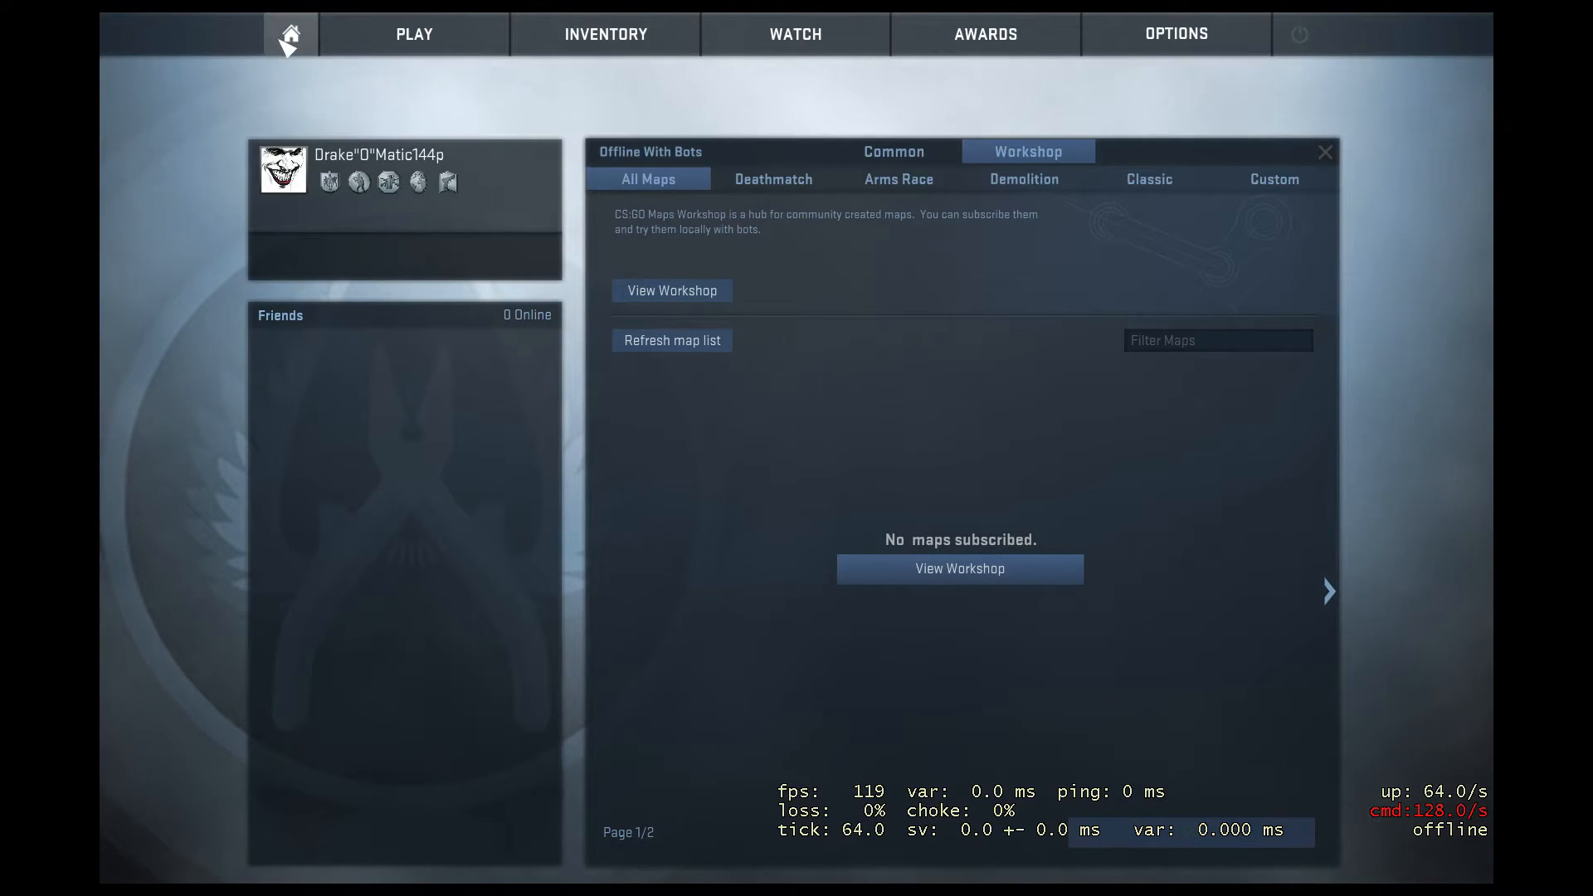
Step: Open OPTIONS > Game Settings to view the Enable Developer Console setting
left_click(1175, 33)
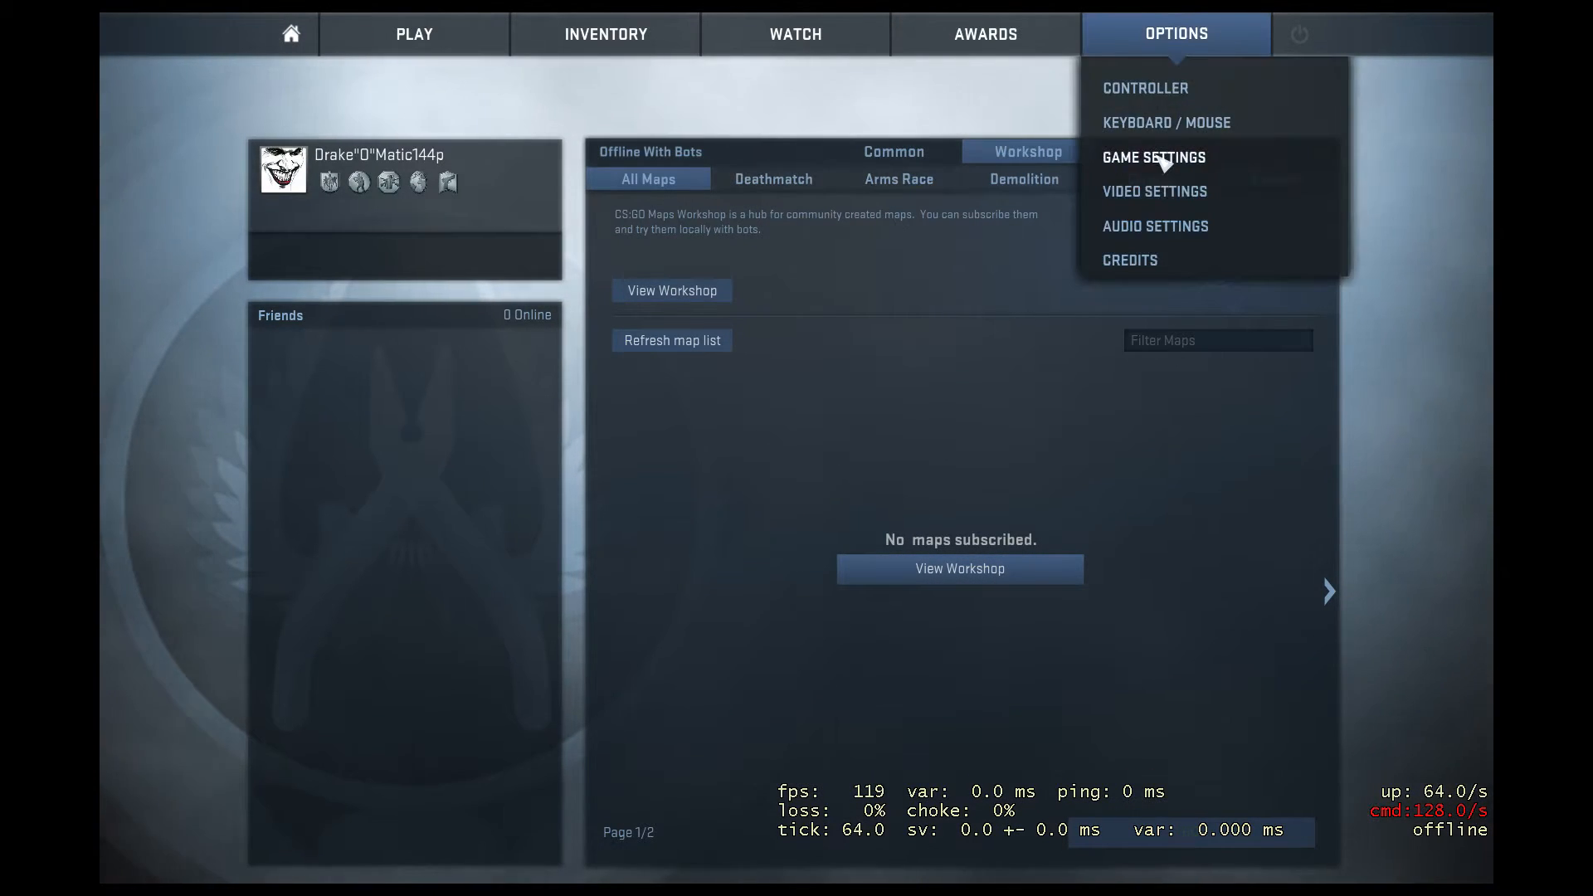
left_click(1153, 158)
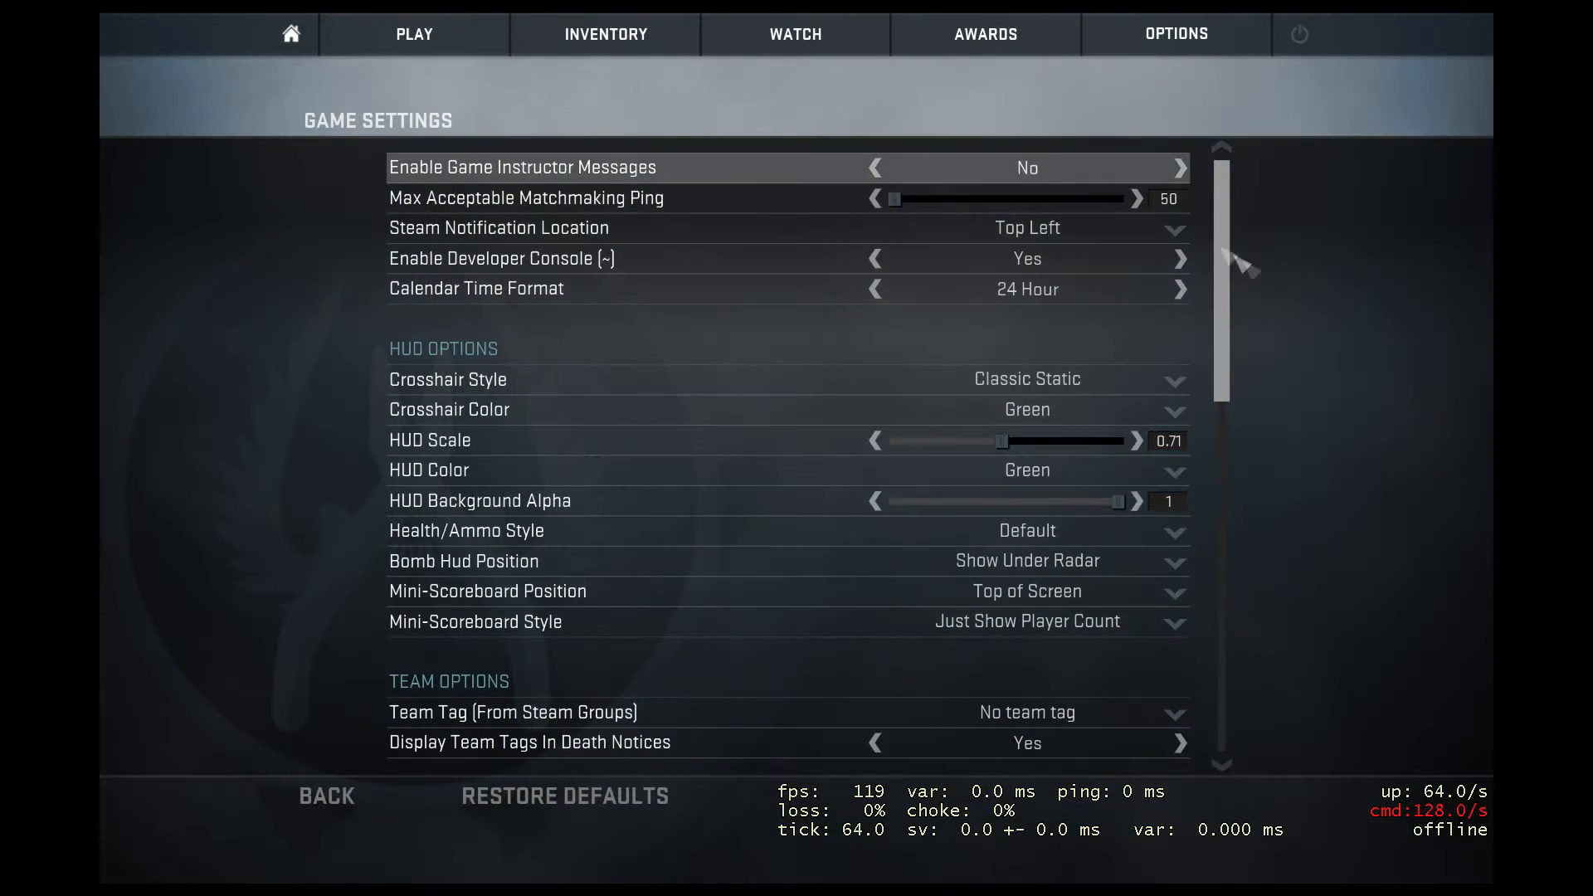
mouse_move(1087, 267)
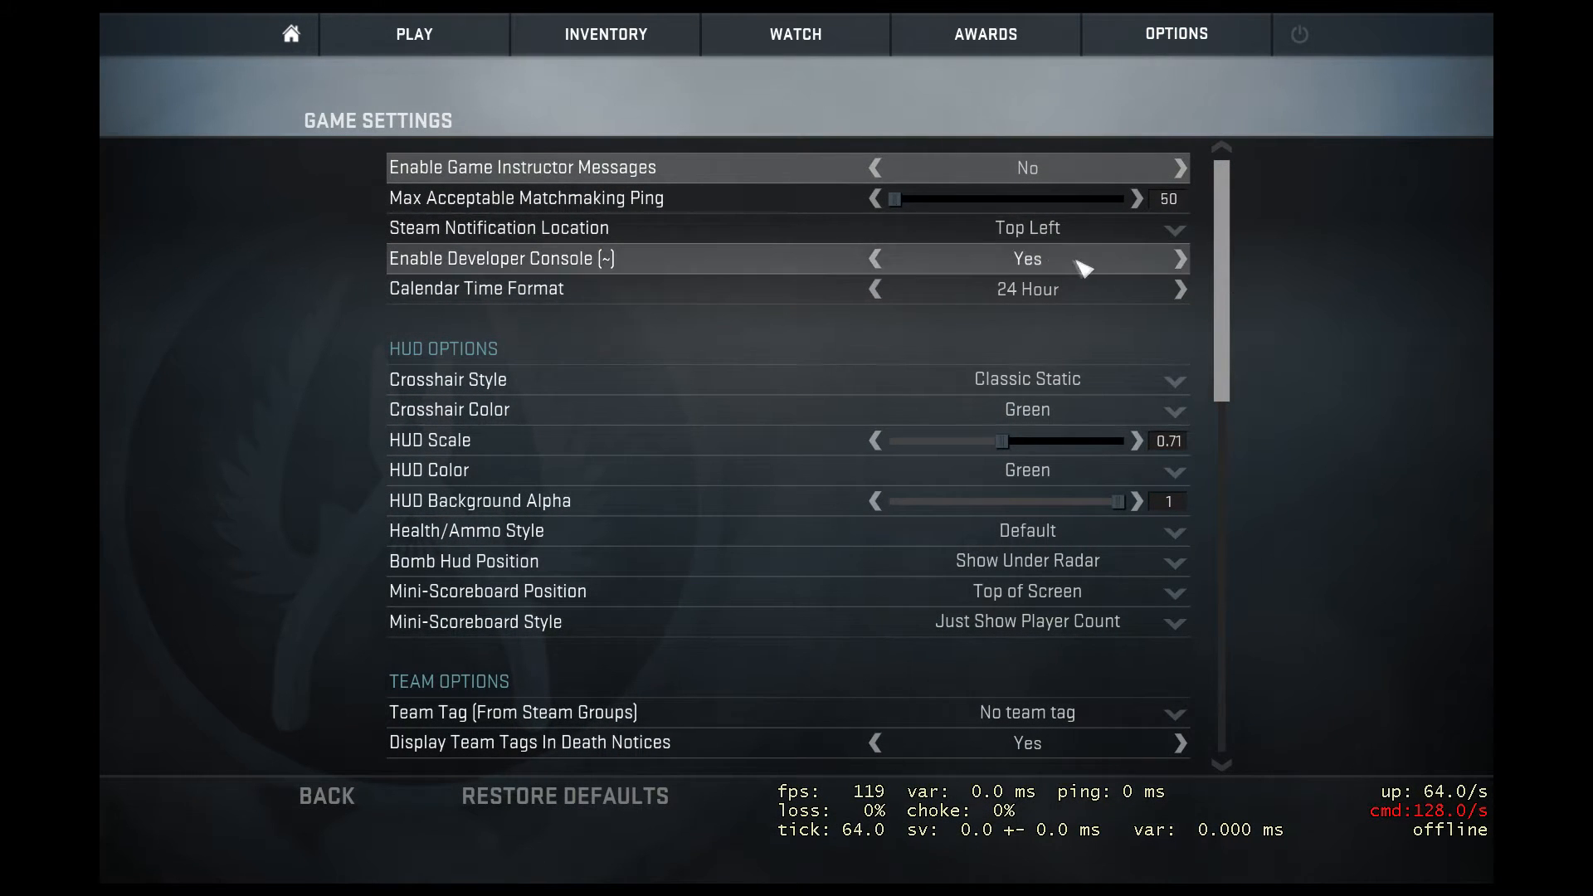
mouse_move(587, 276)
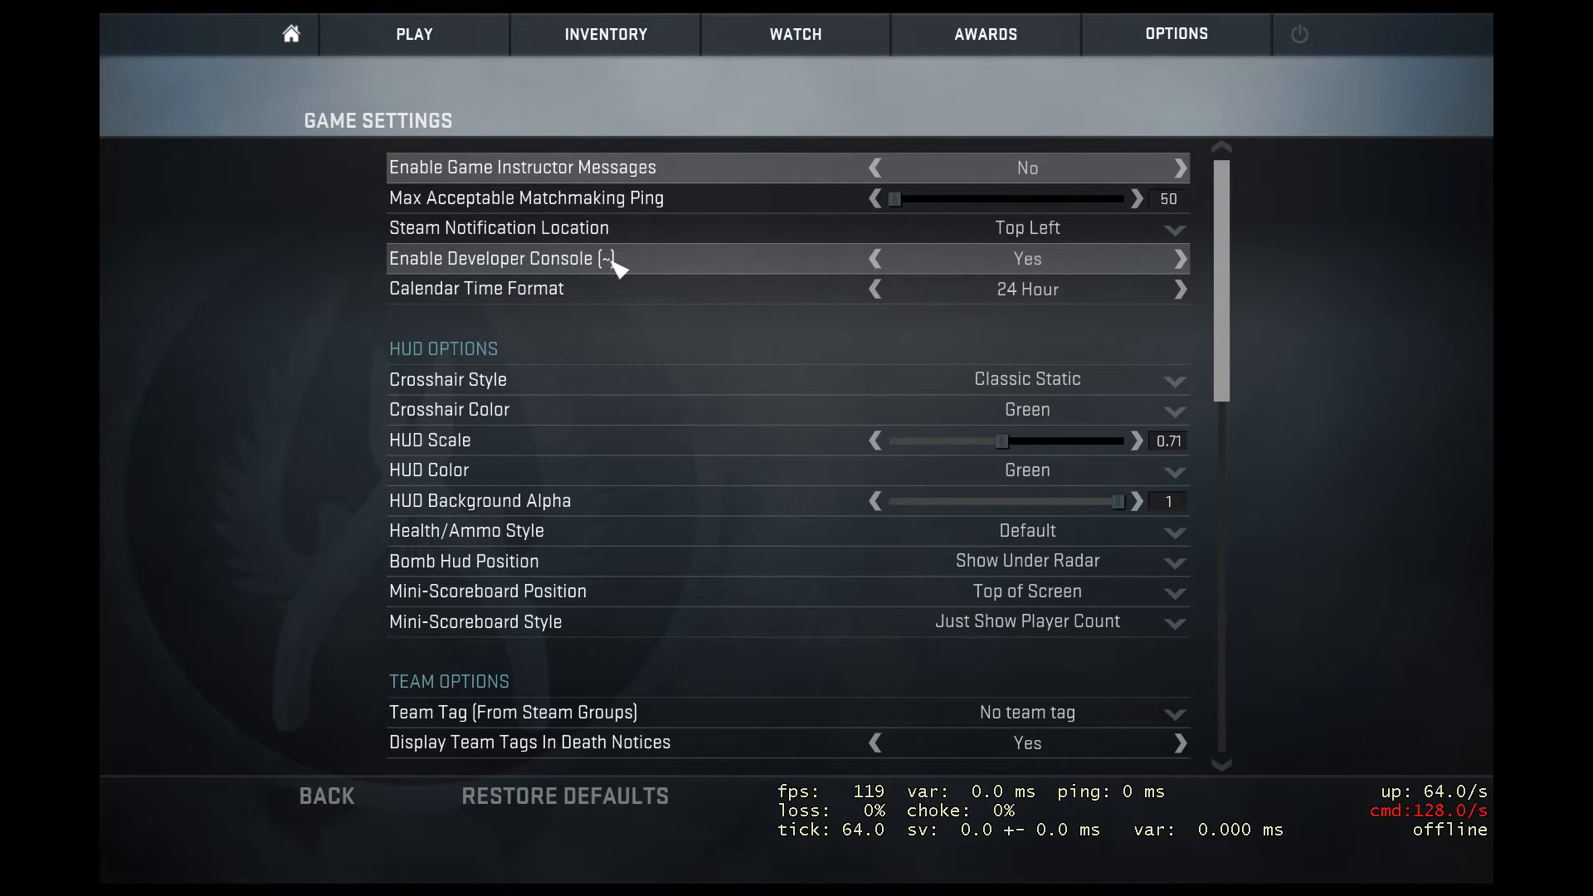
mouse_move(1026, 259)
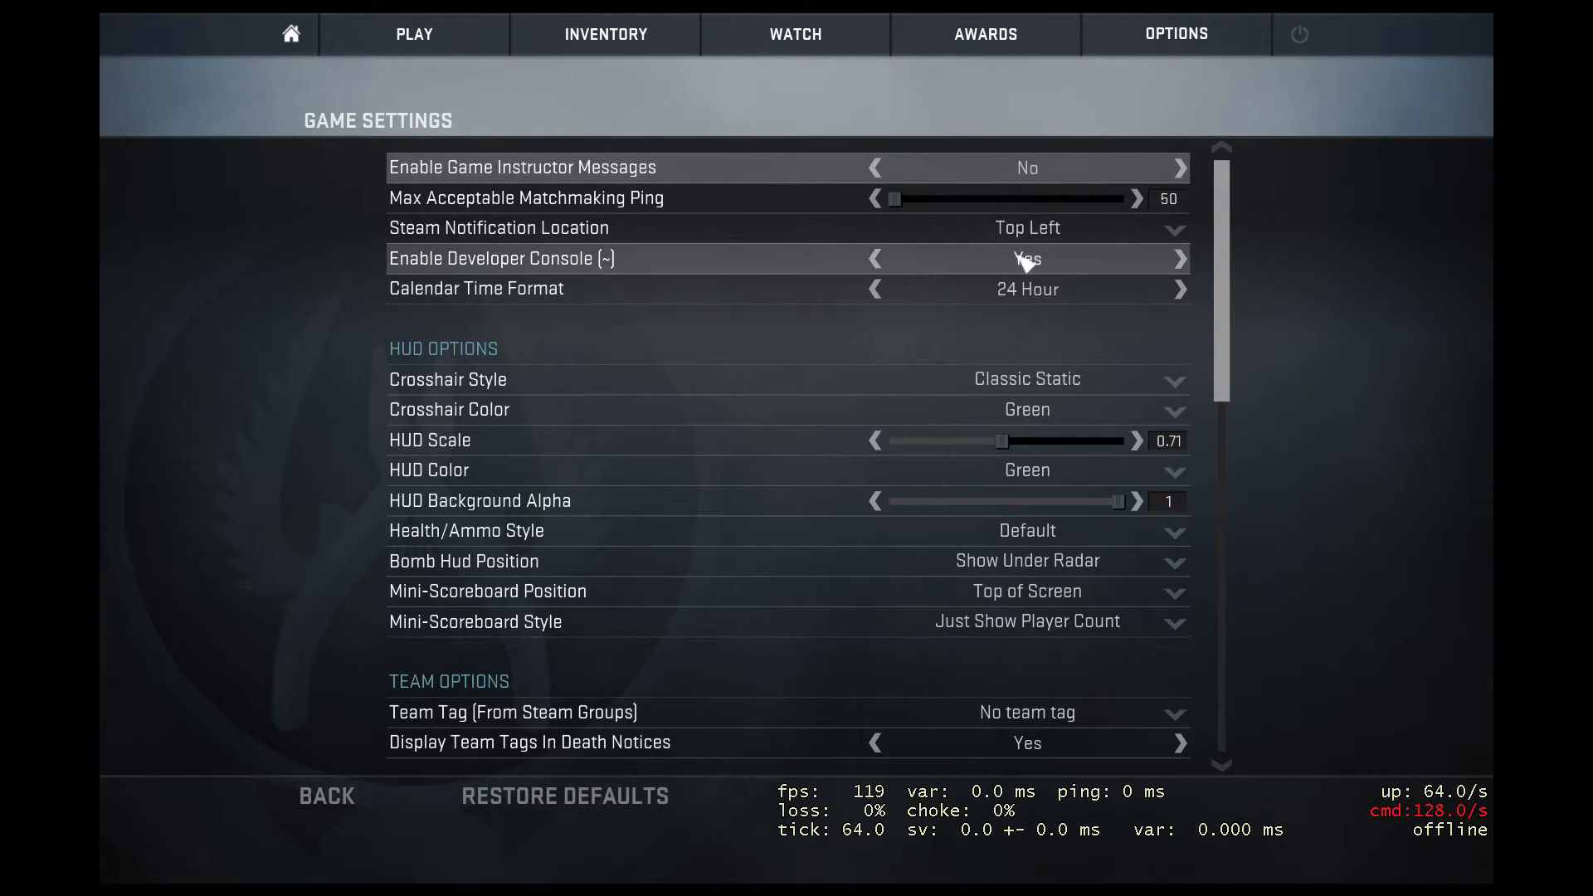
mouse_move(1051, 271)
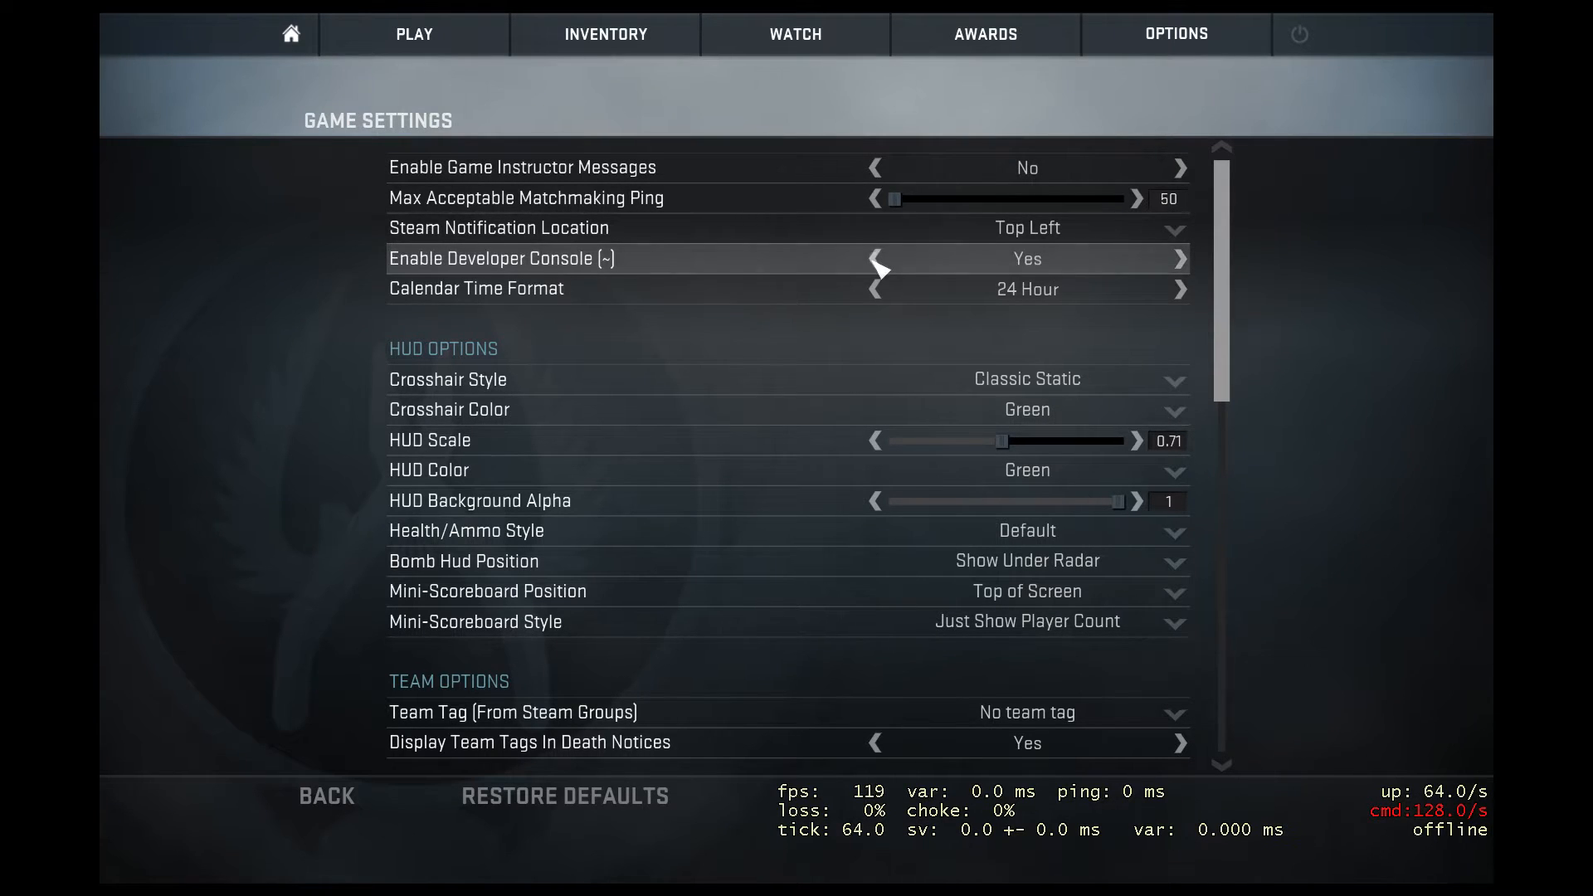
mouse_move(1175, 33)
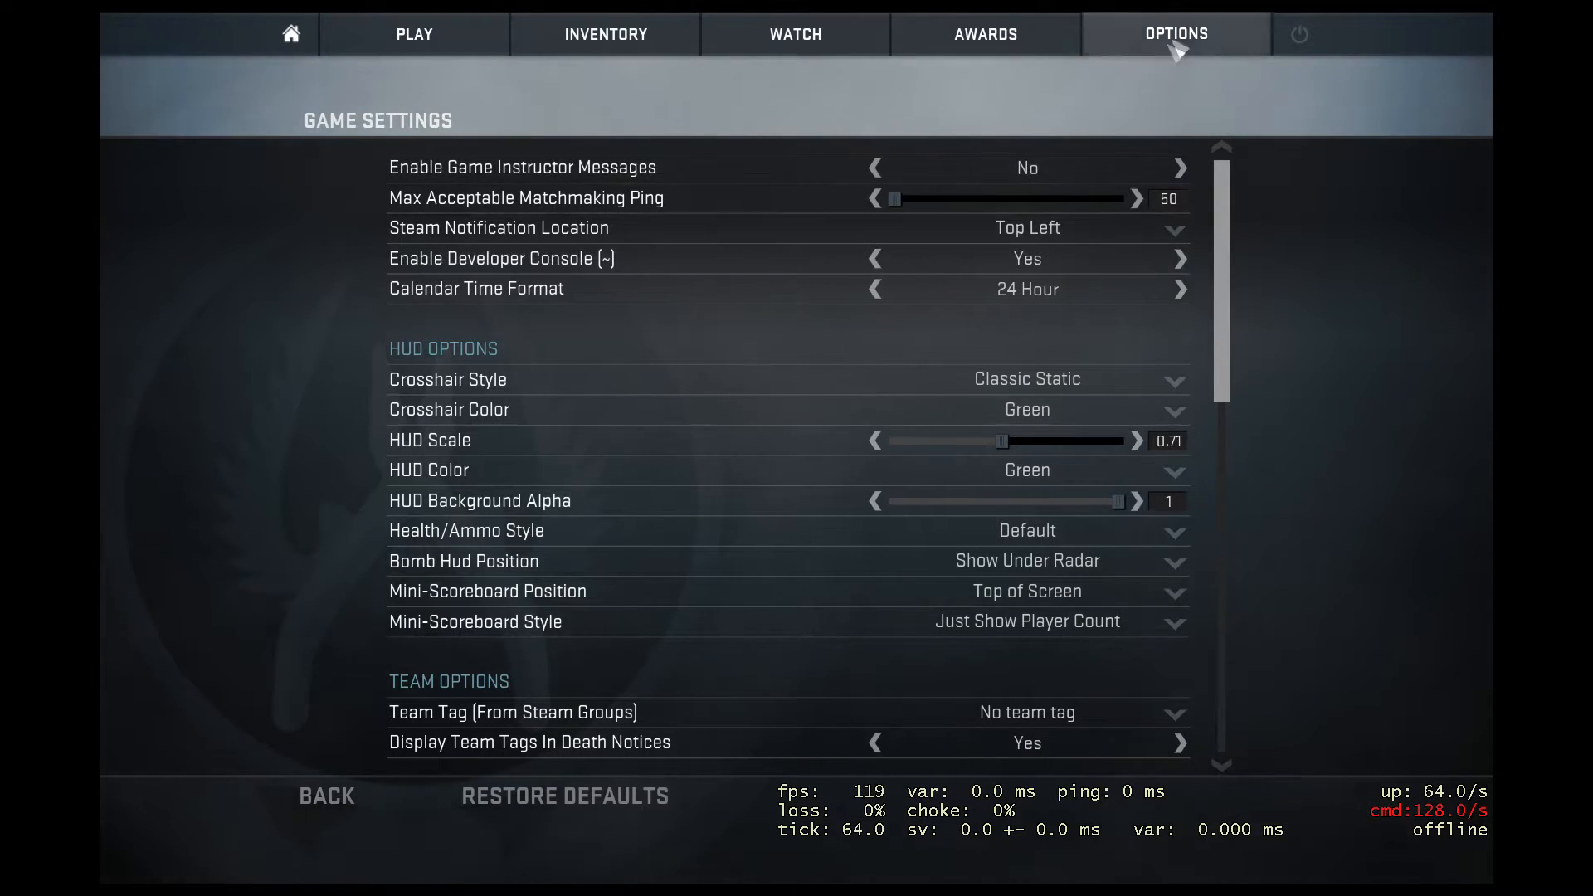
Step: Rebind Toggle Console in Keyboard / Mouse settings to F2, then return to the main menu
left_click(1176, 33)
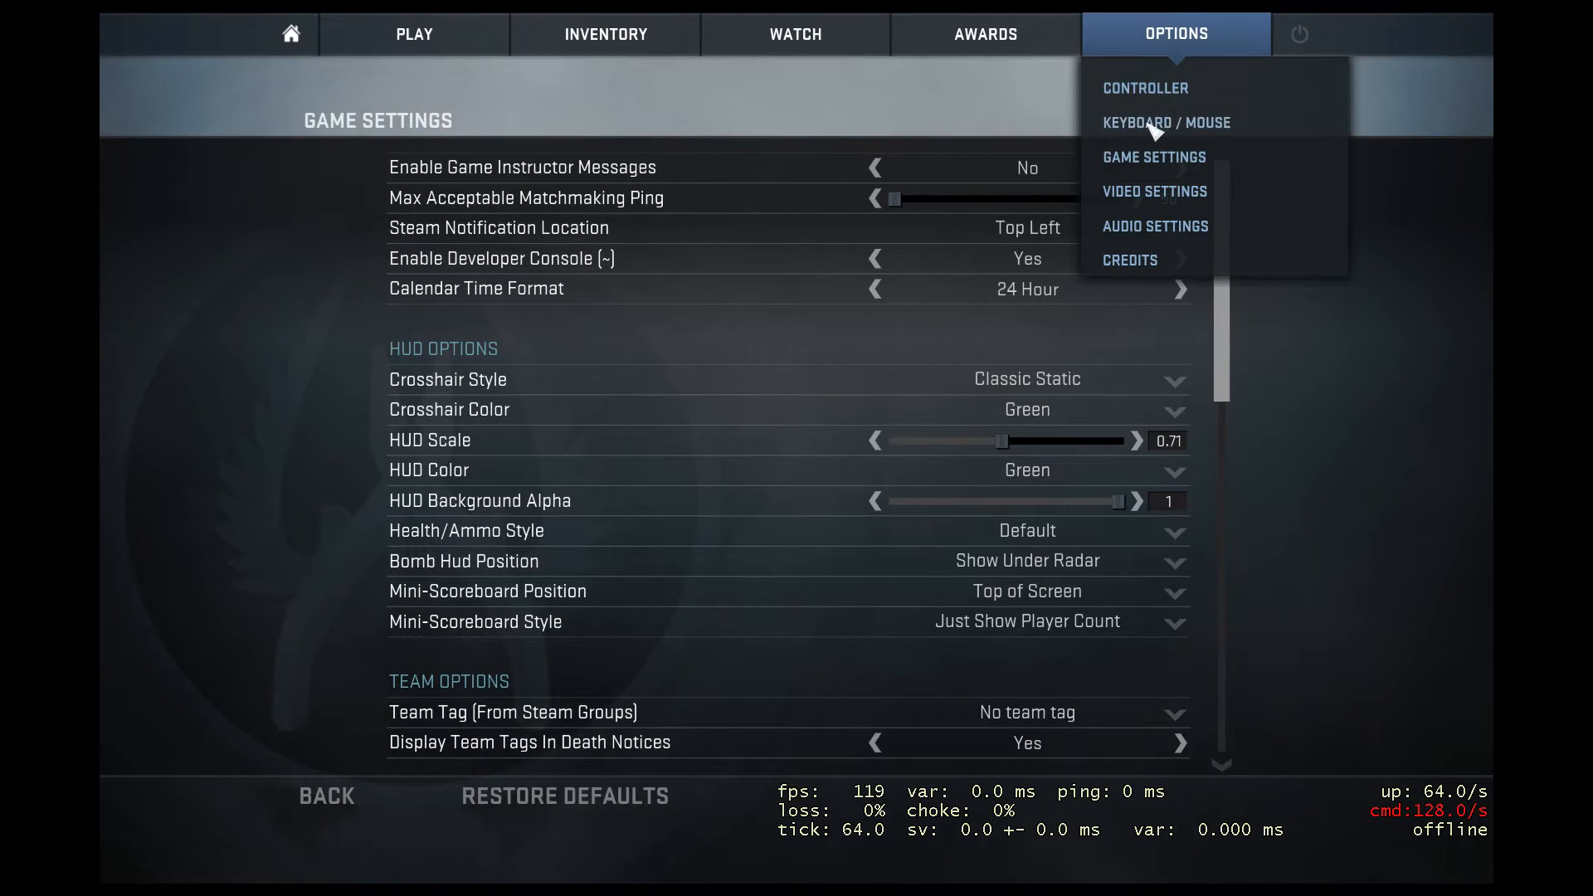
left_click(1164, 122)
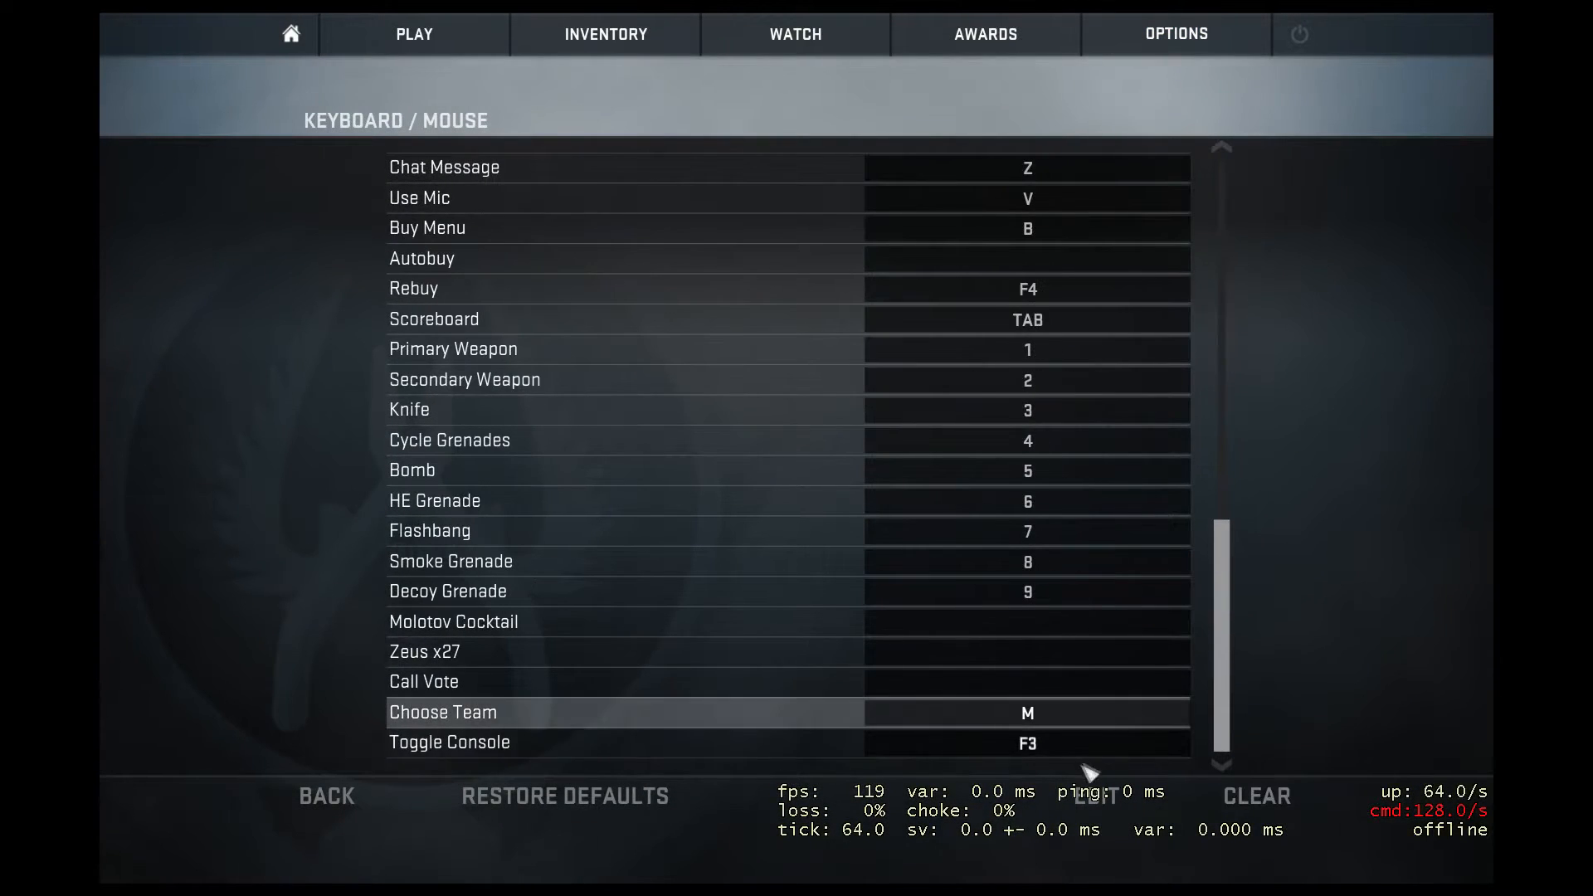
mouse_move(651, 756)
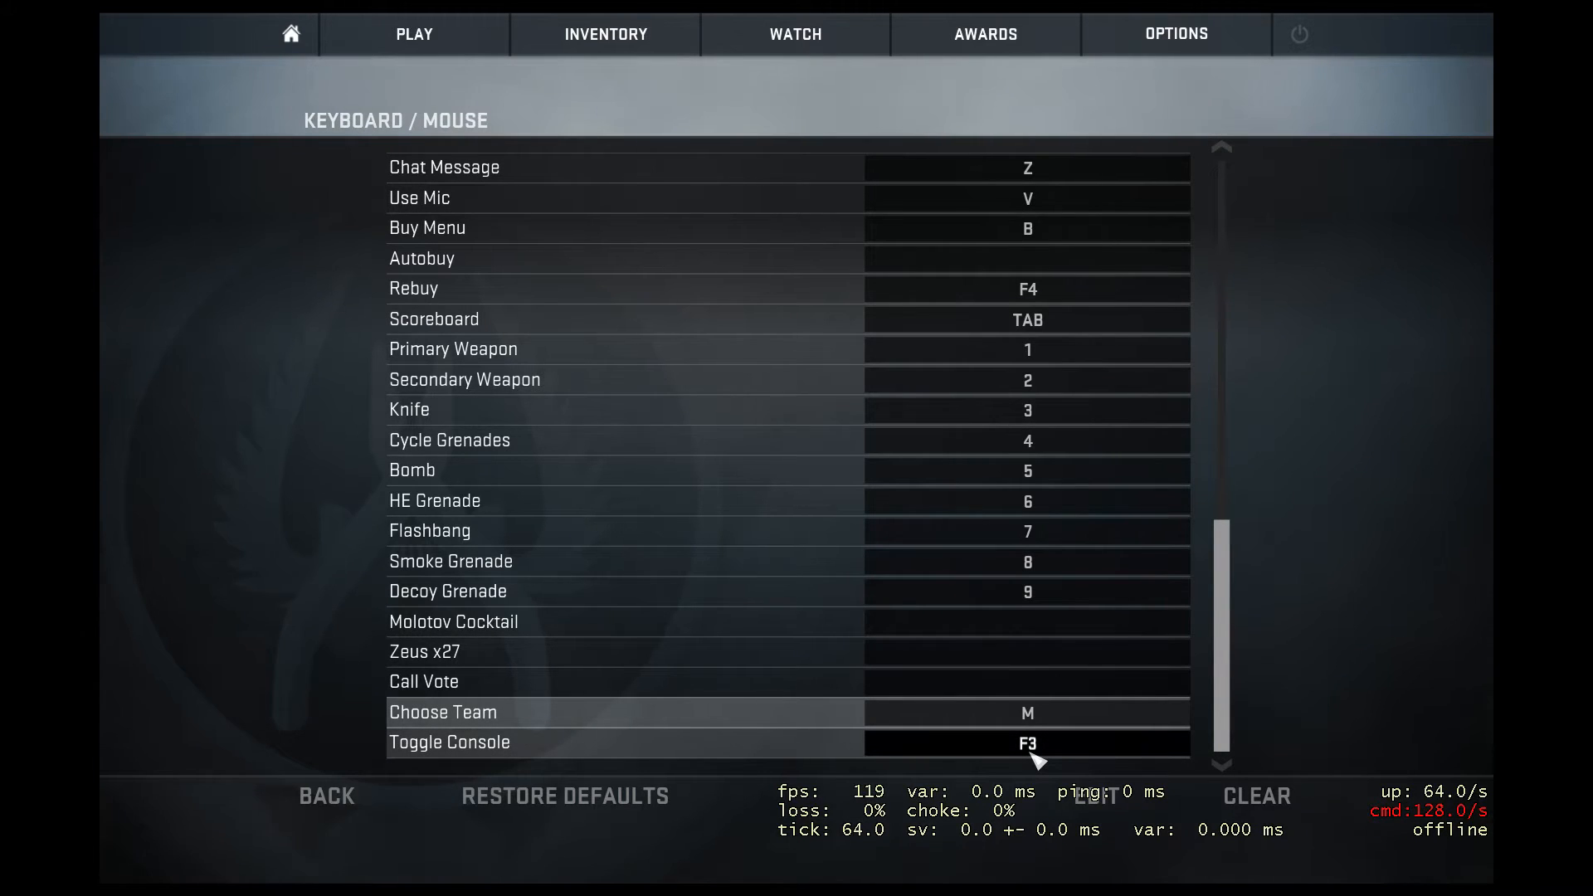
left_click(1026, 742)
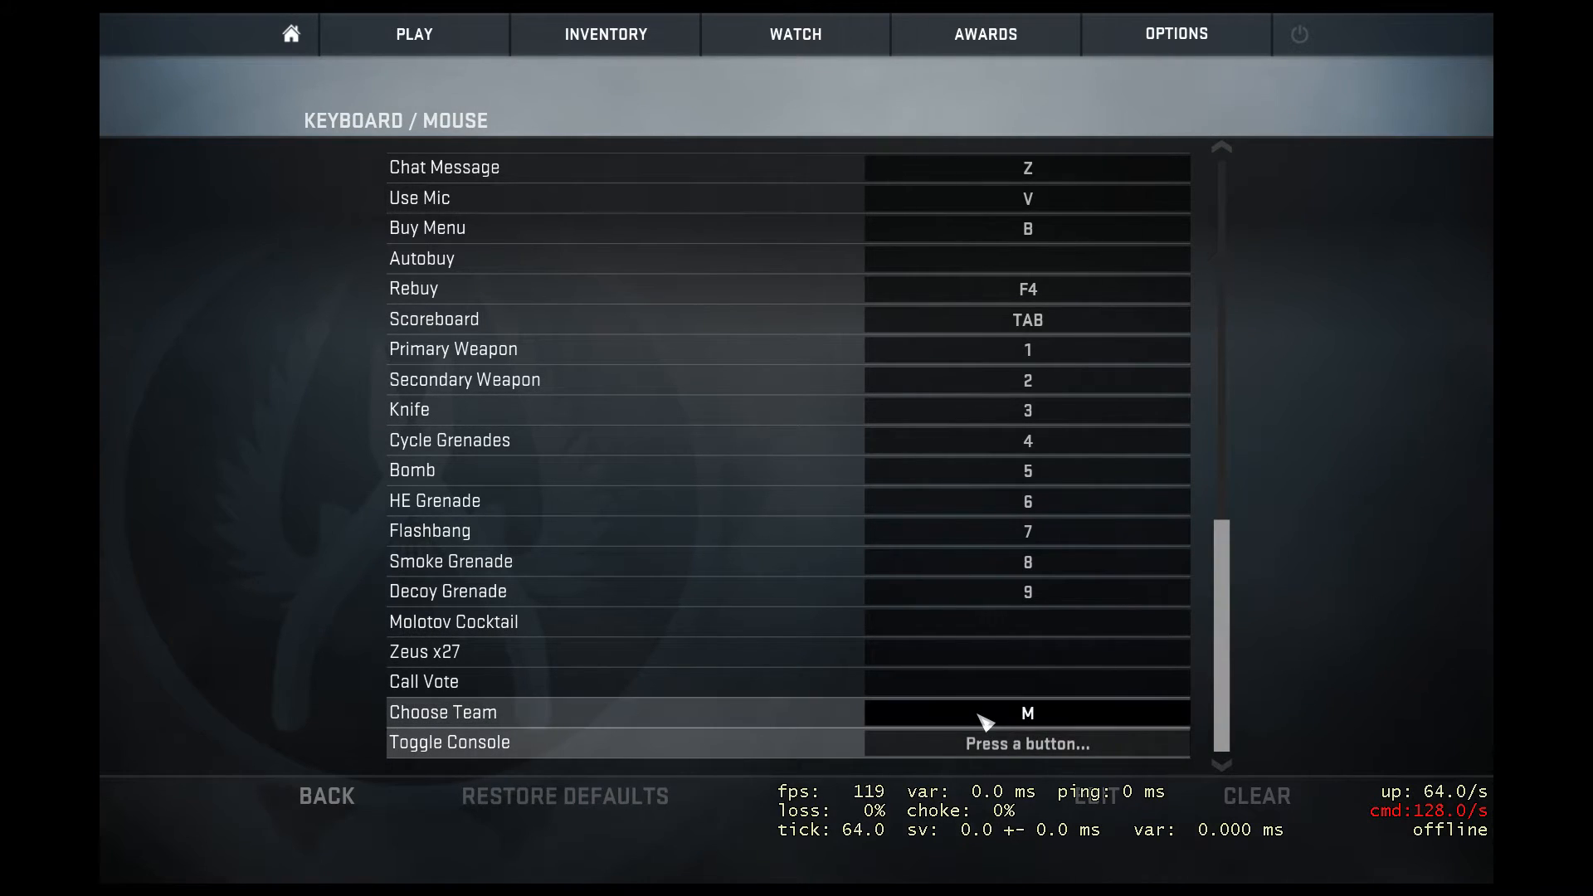
key("f2")
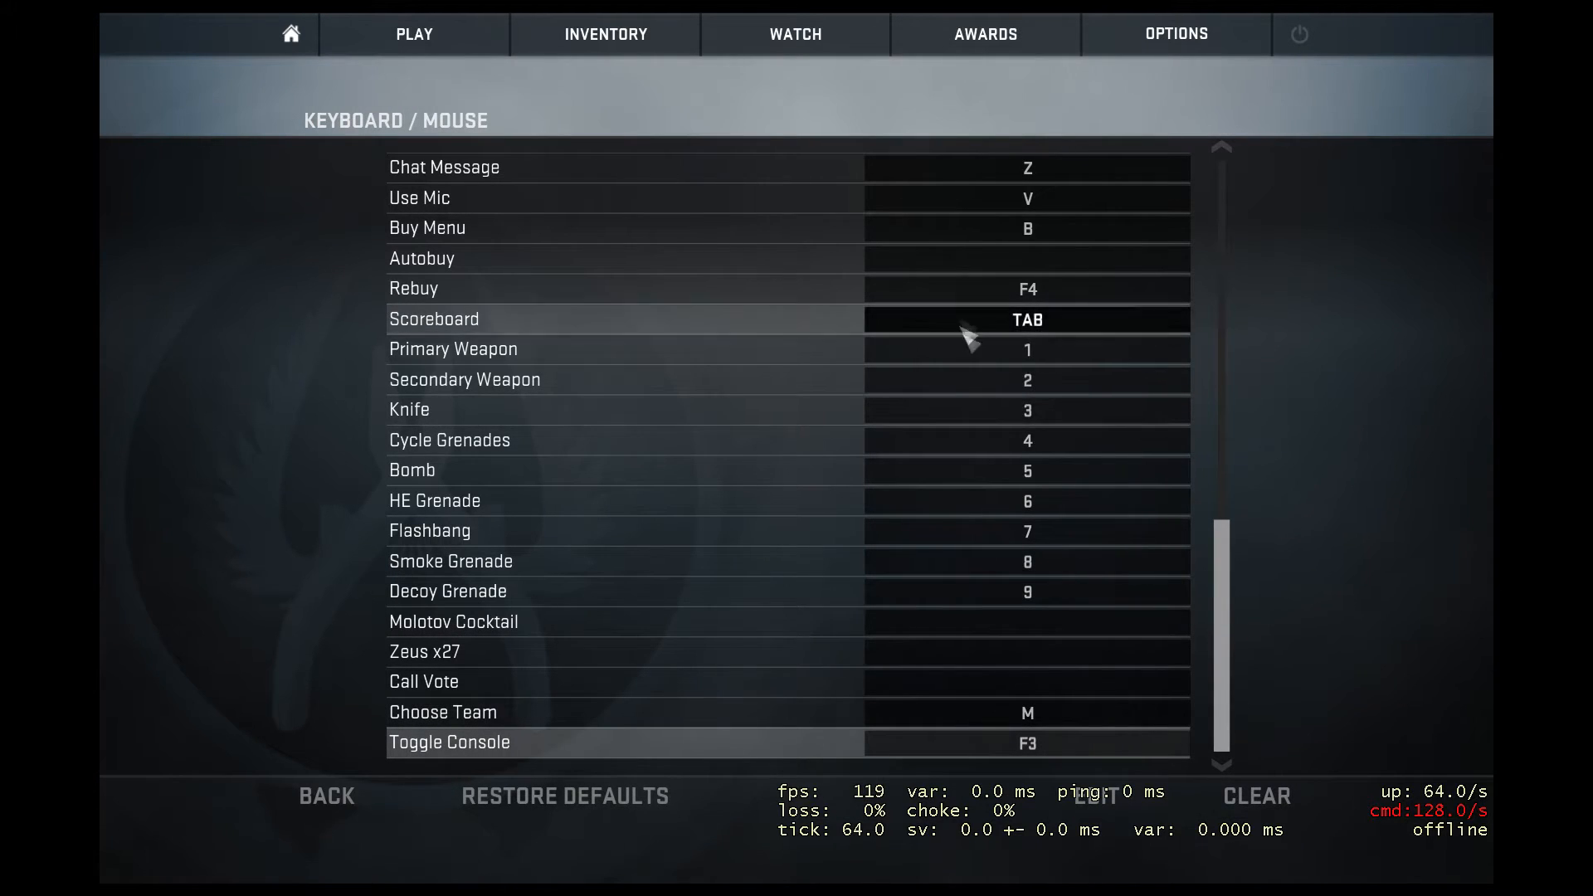
left_click(413, 34)
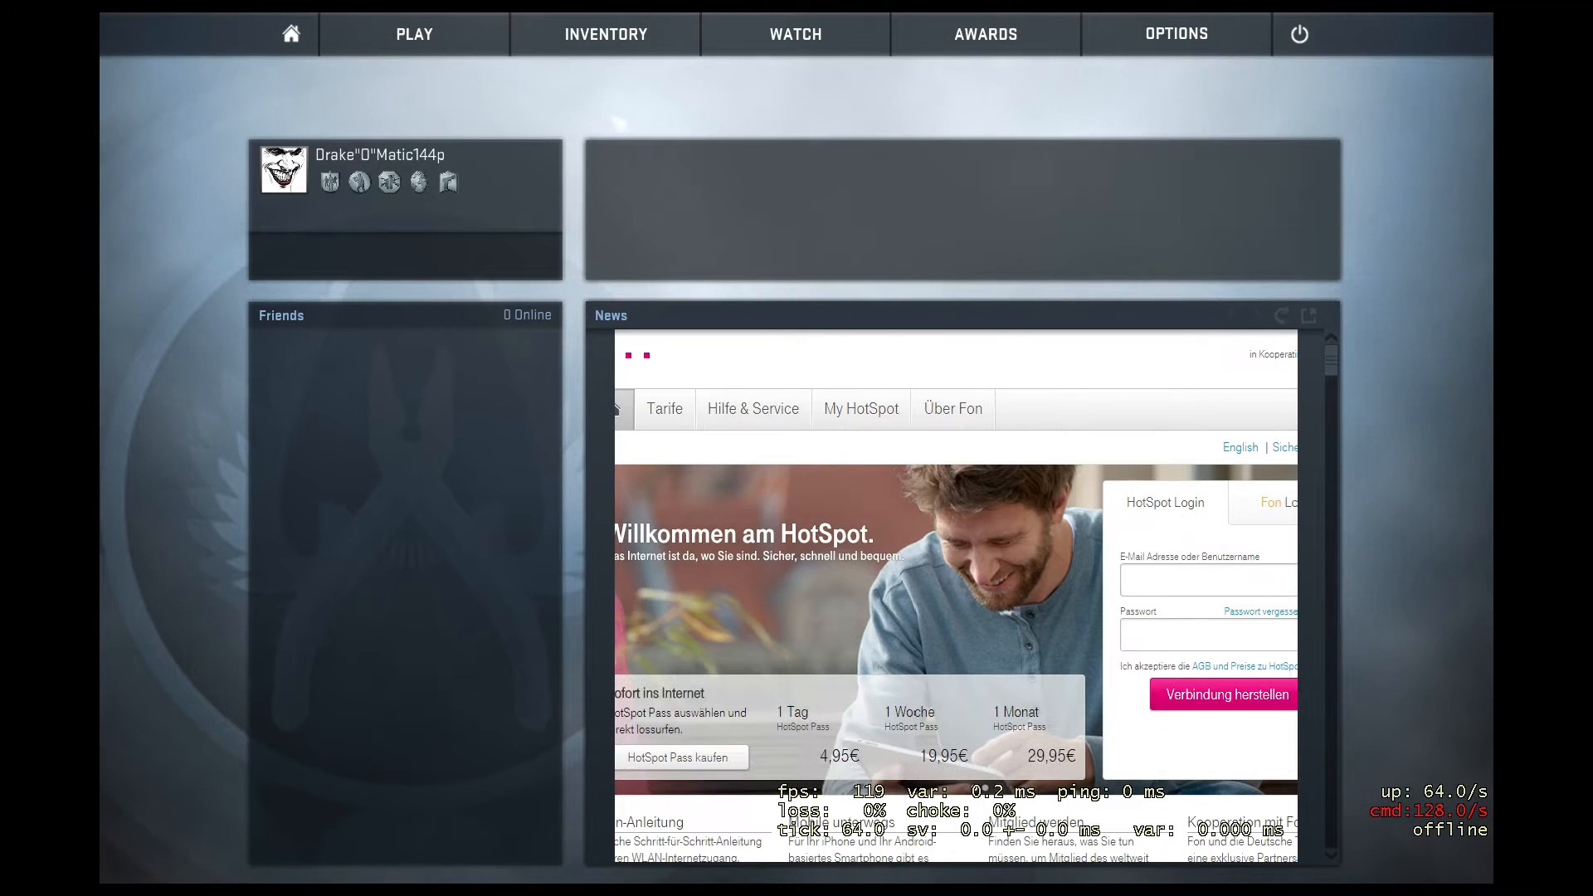
mouse_move(656, 172)
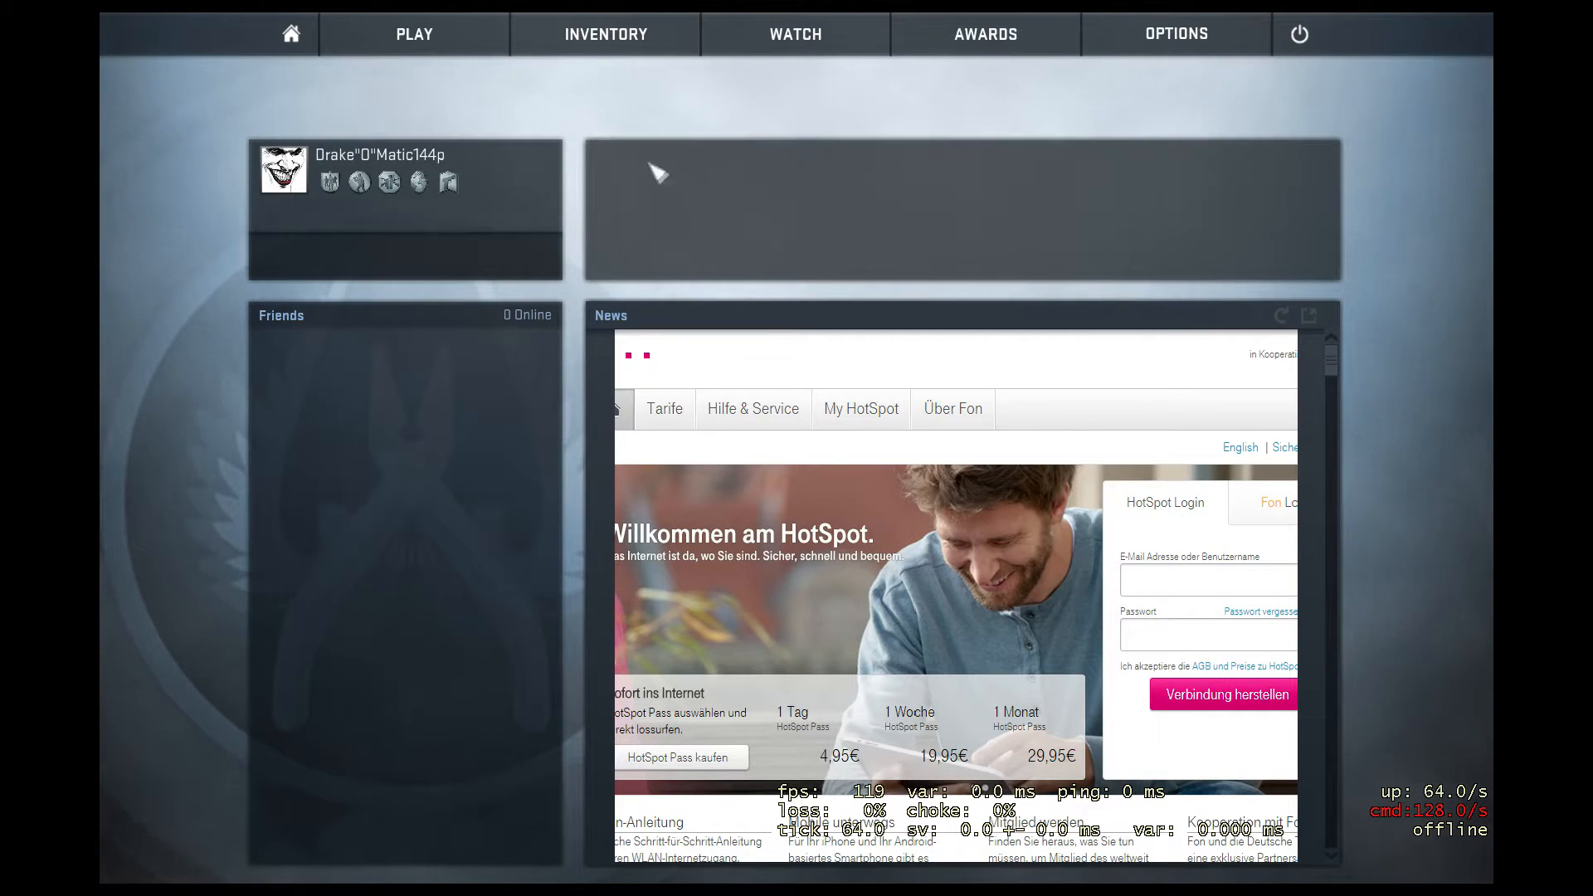
mouse_move(715, 478)
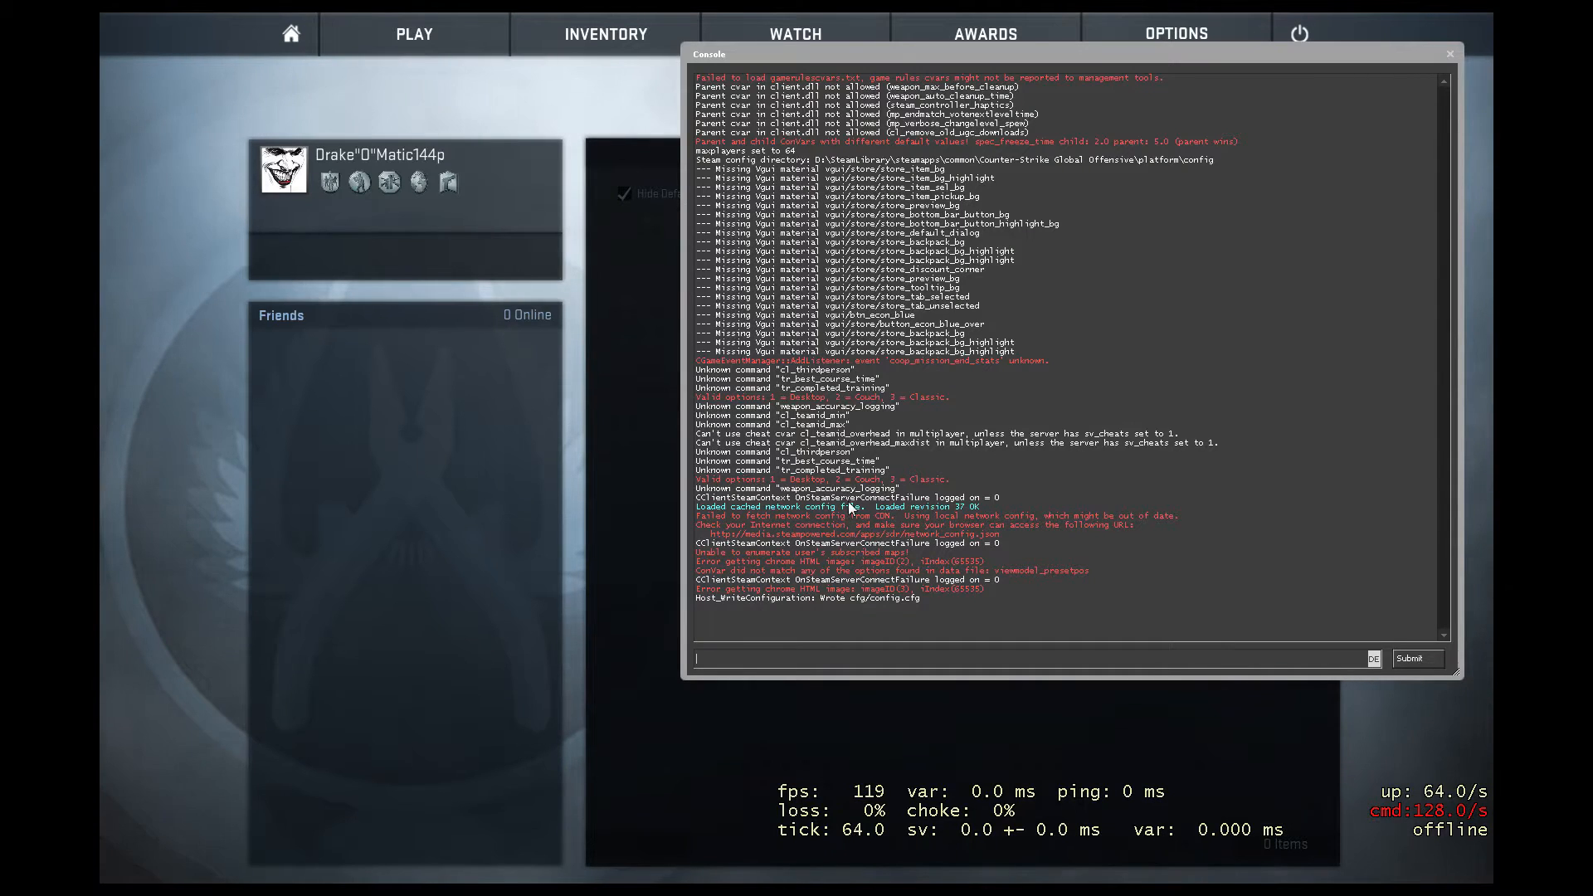
Step: Load the training_aim_csgo2 workshop map with the console map command
type("map")
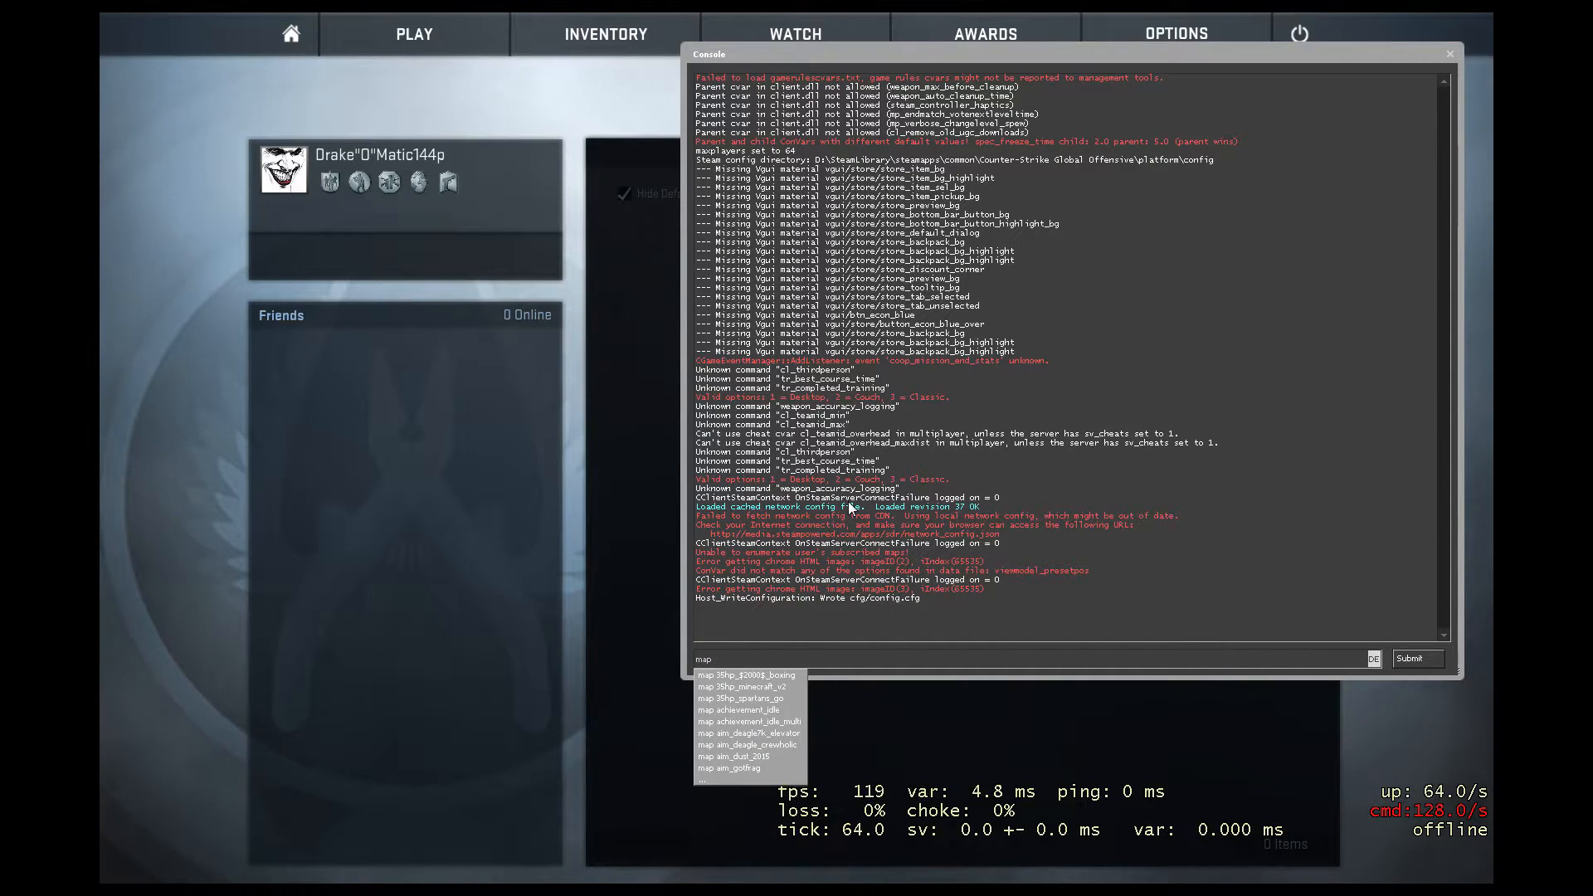
type("workshop")
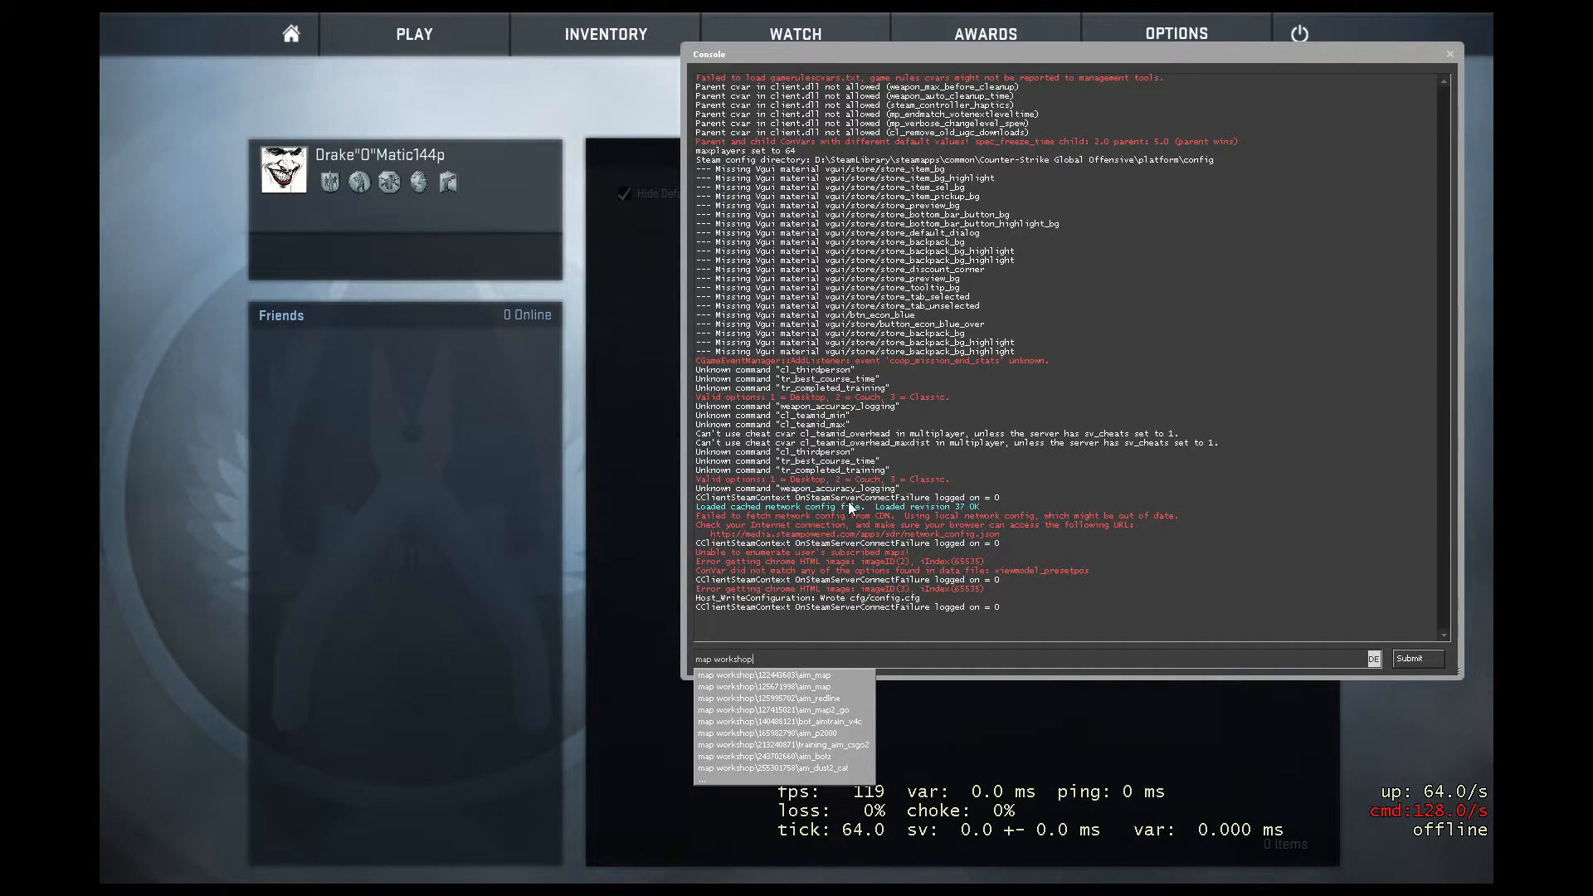
left_click(769, 743)
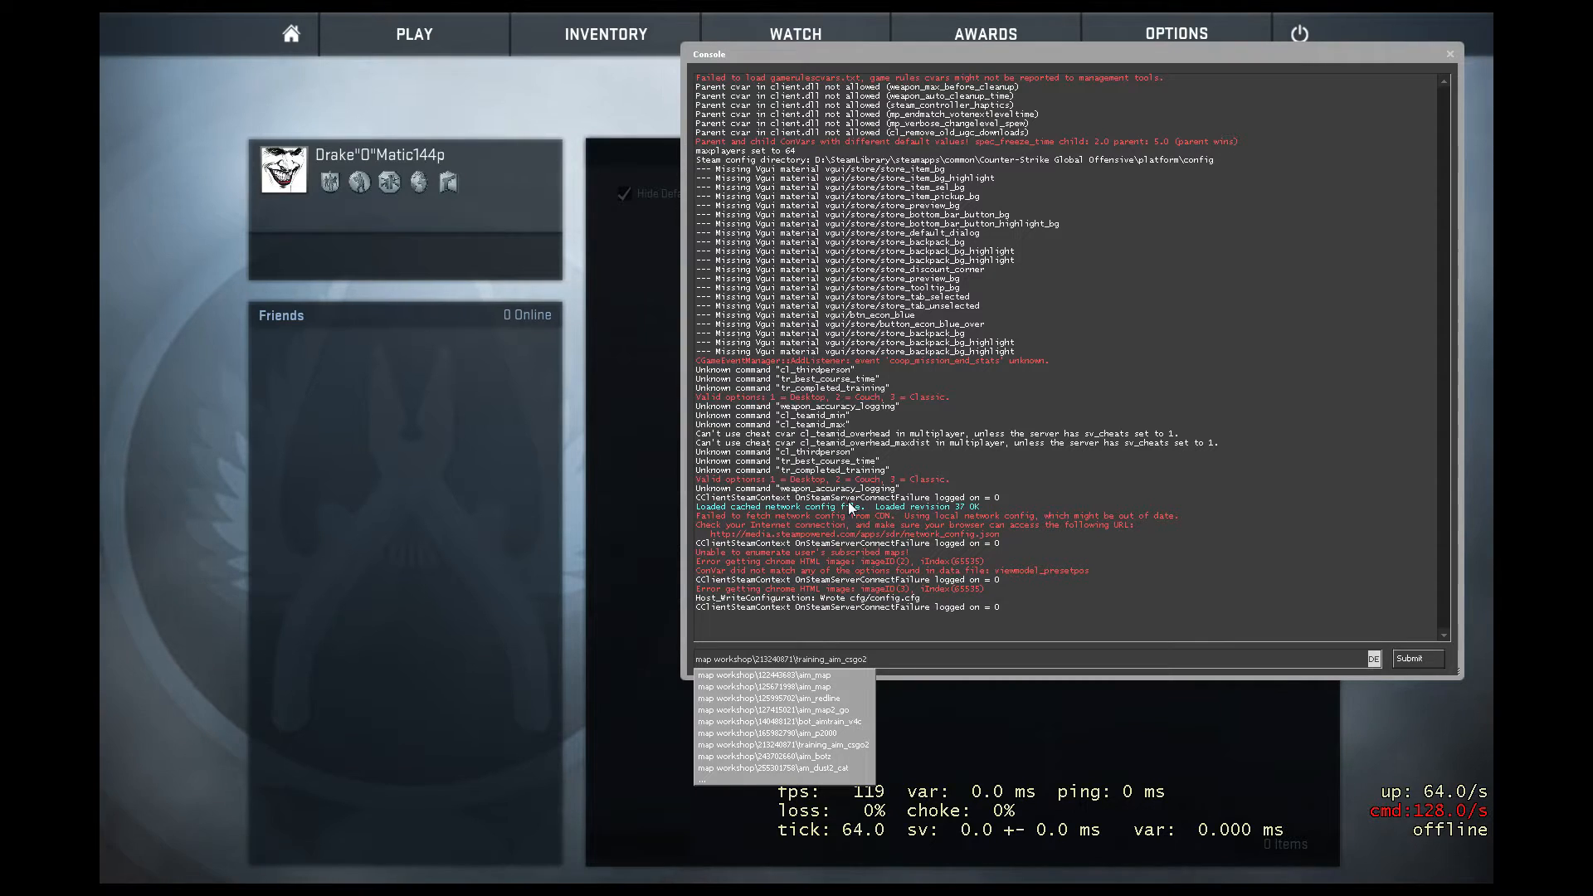
left_click(1413, 658)
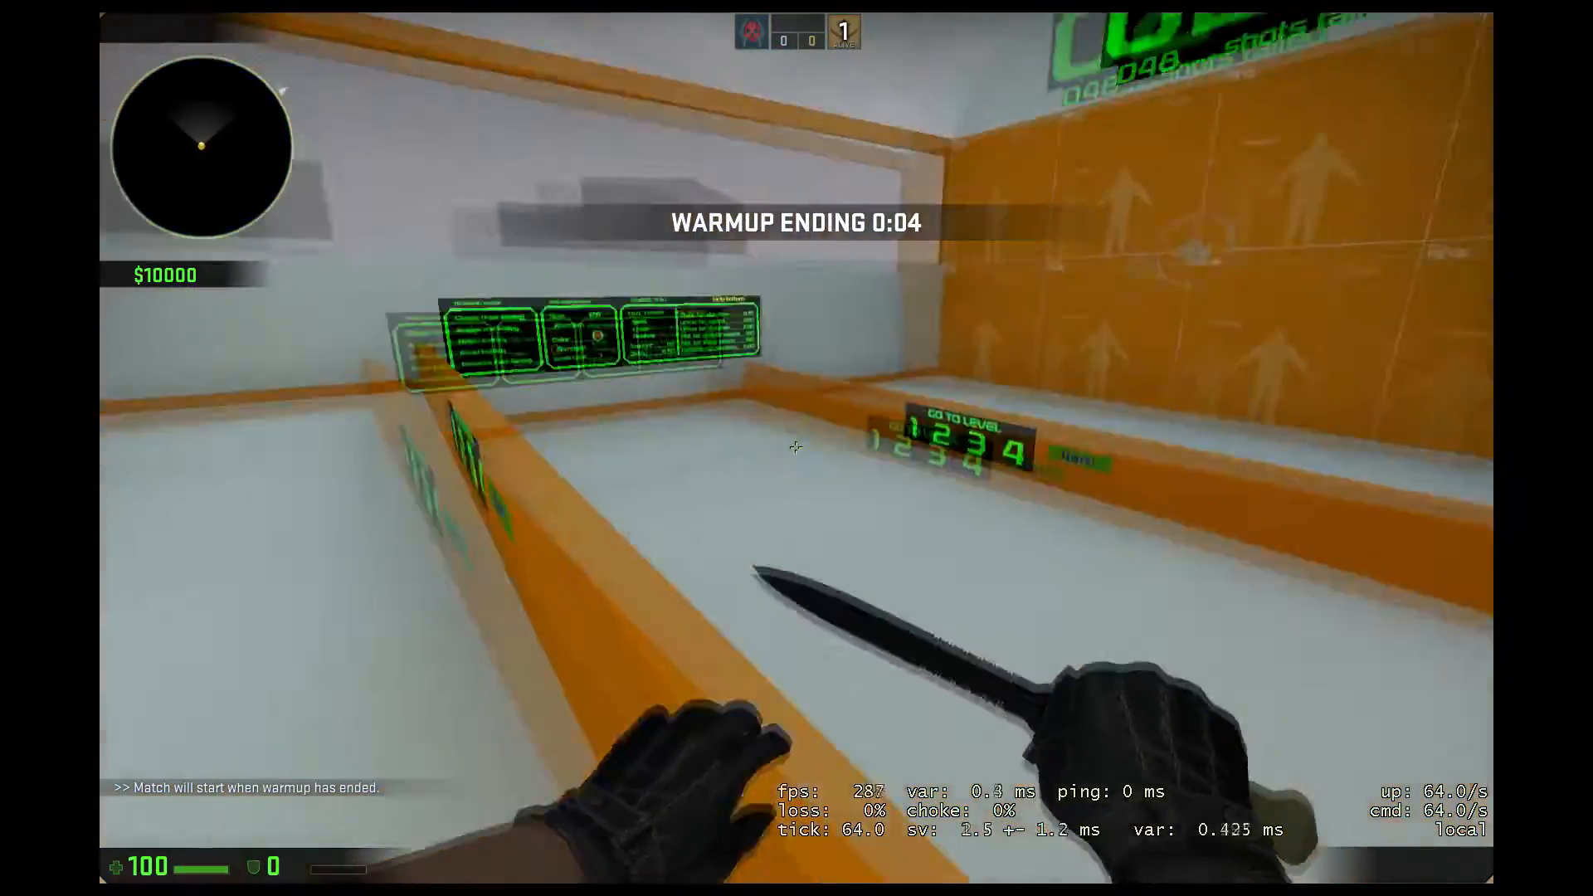
mouse_move(796, 447)
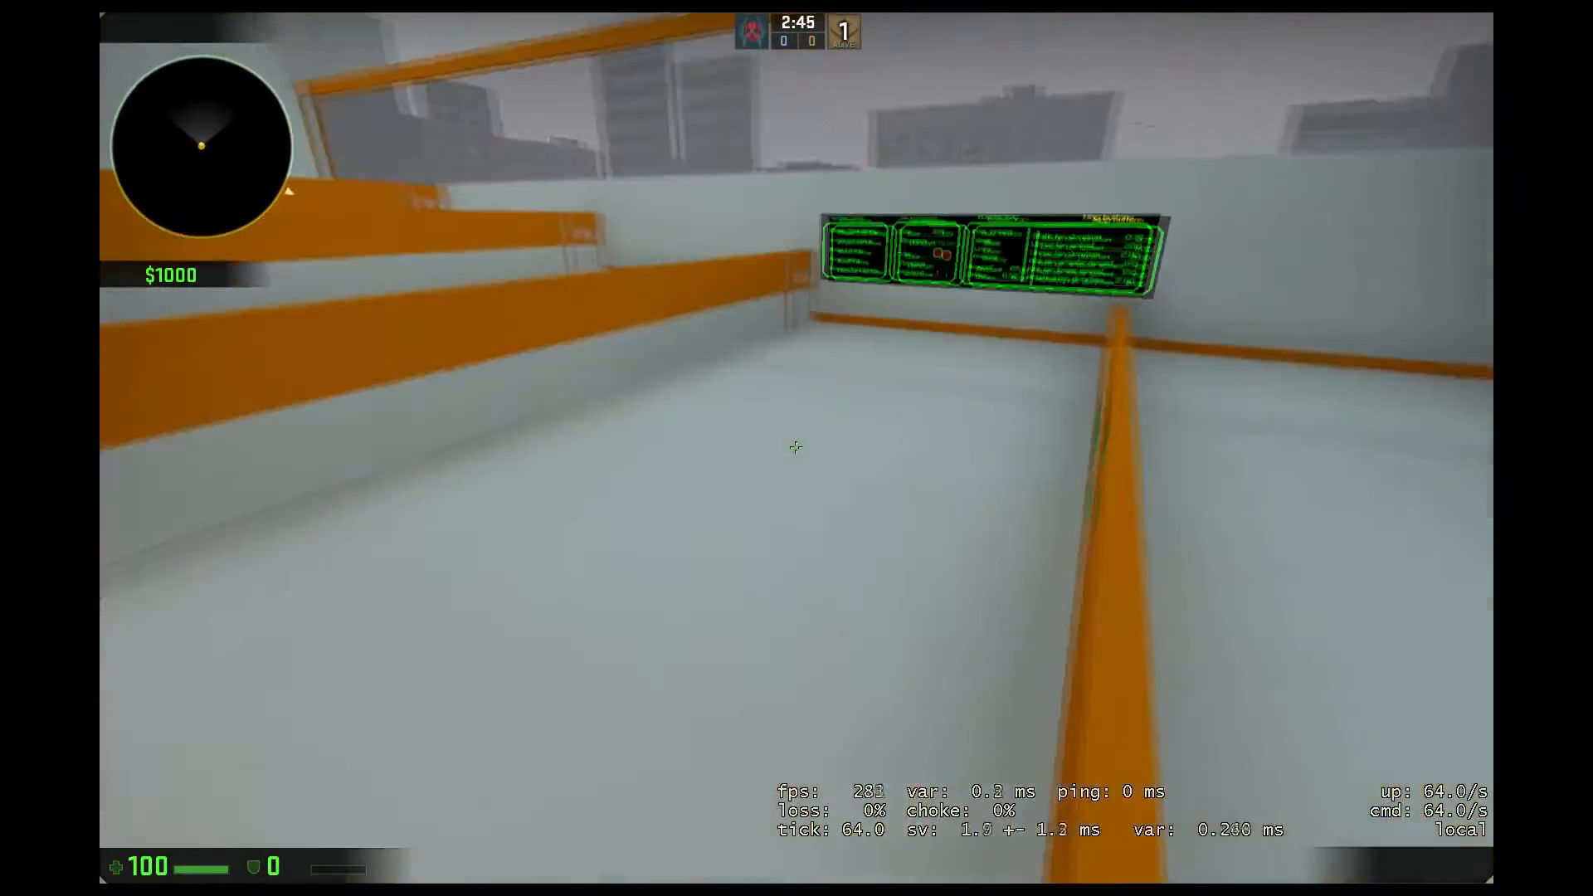
mouse_move(792, 448)
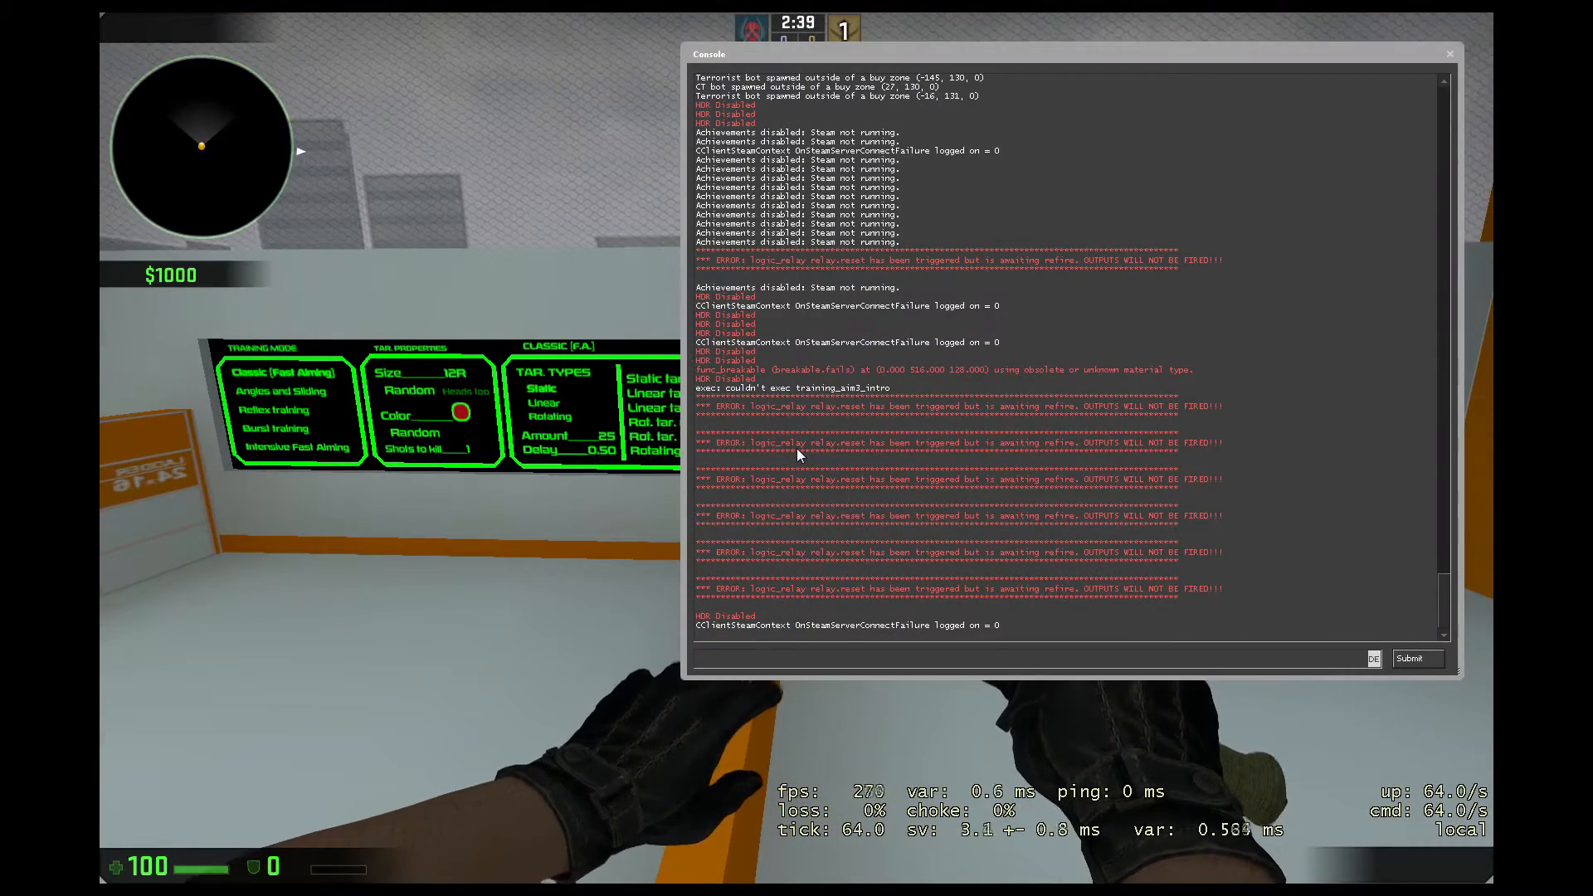
Step: Enter mp_roundtime 60 in the console
type("mp_")
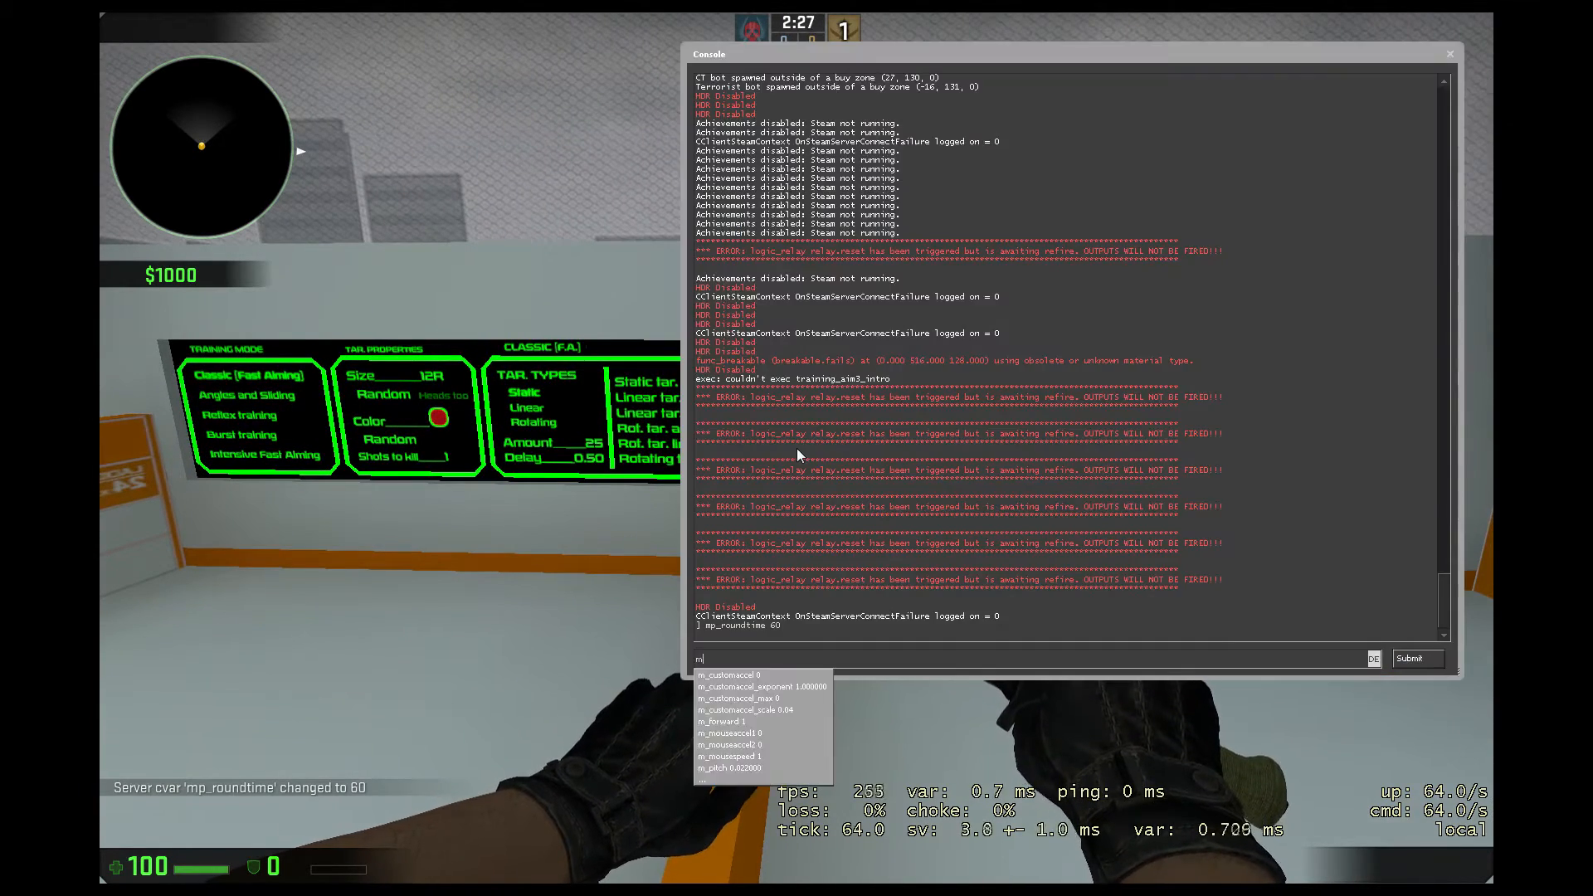
type("p_r")
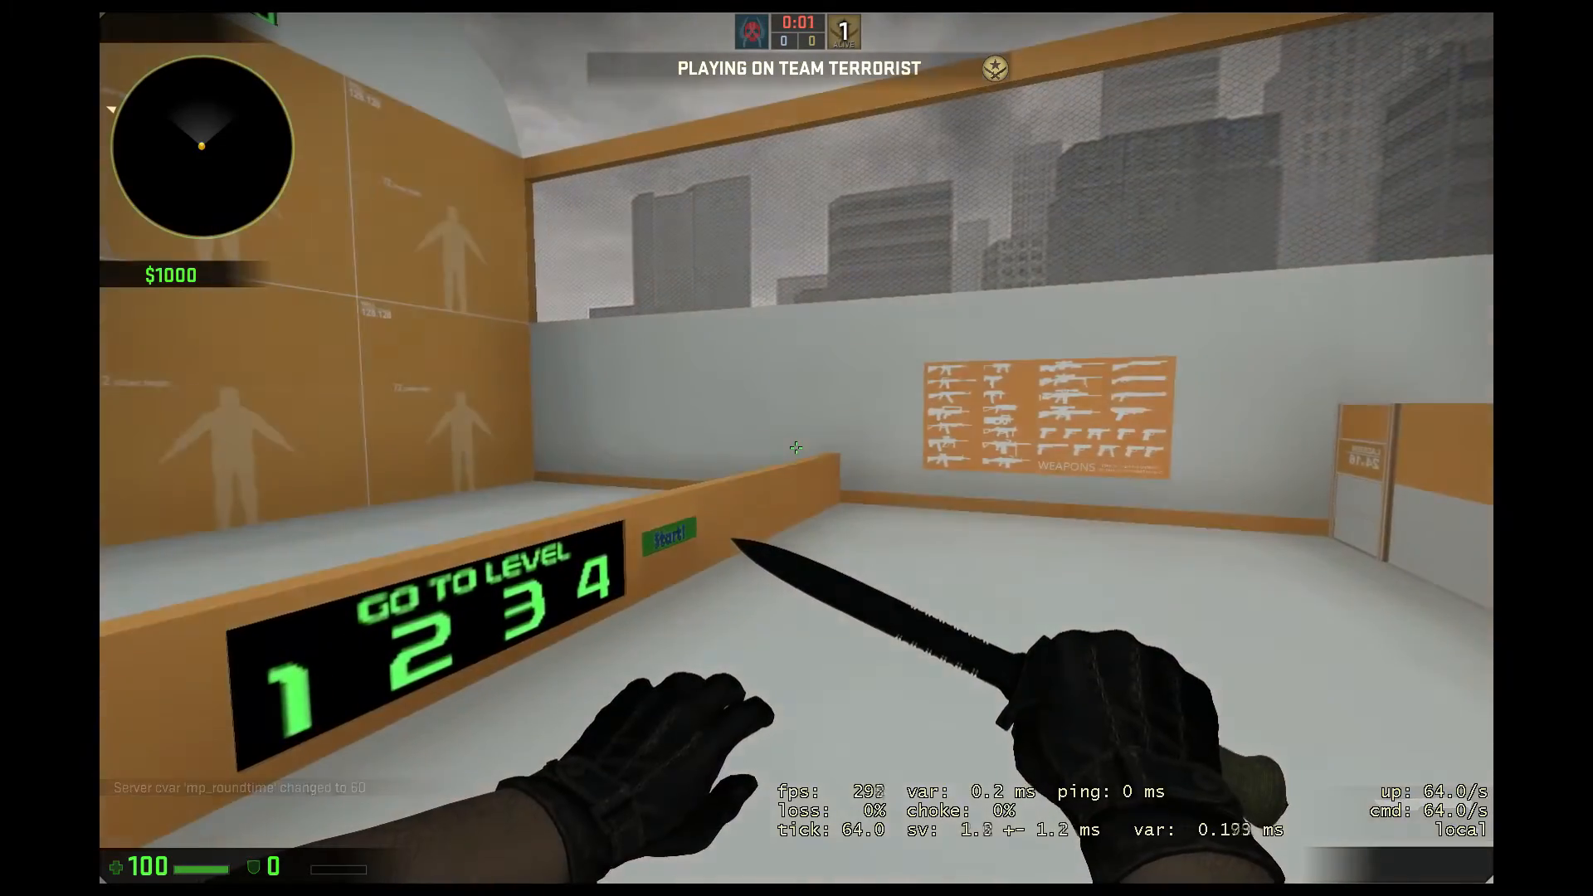
mouse_move(797, 448)
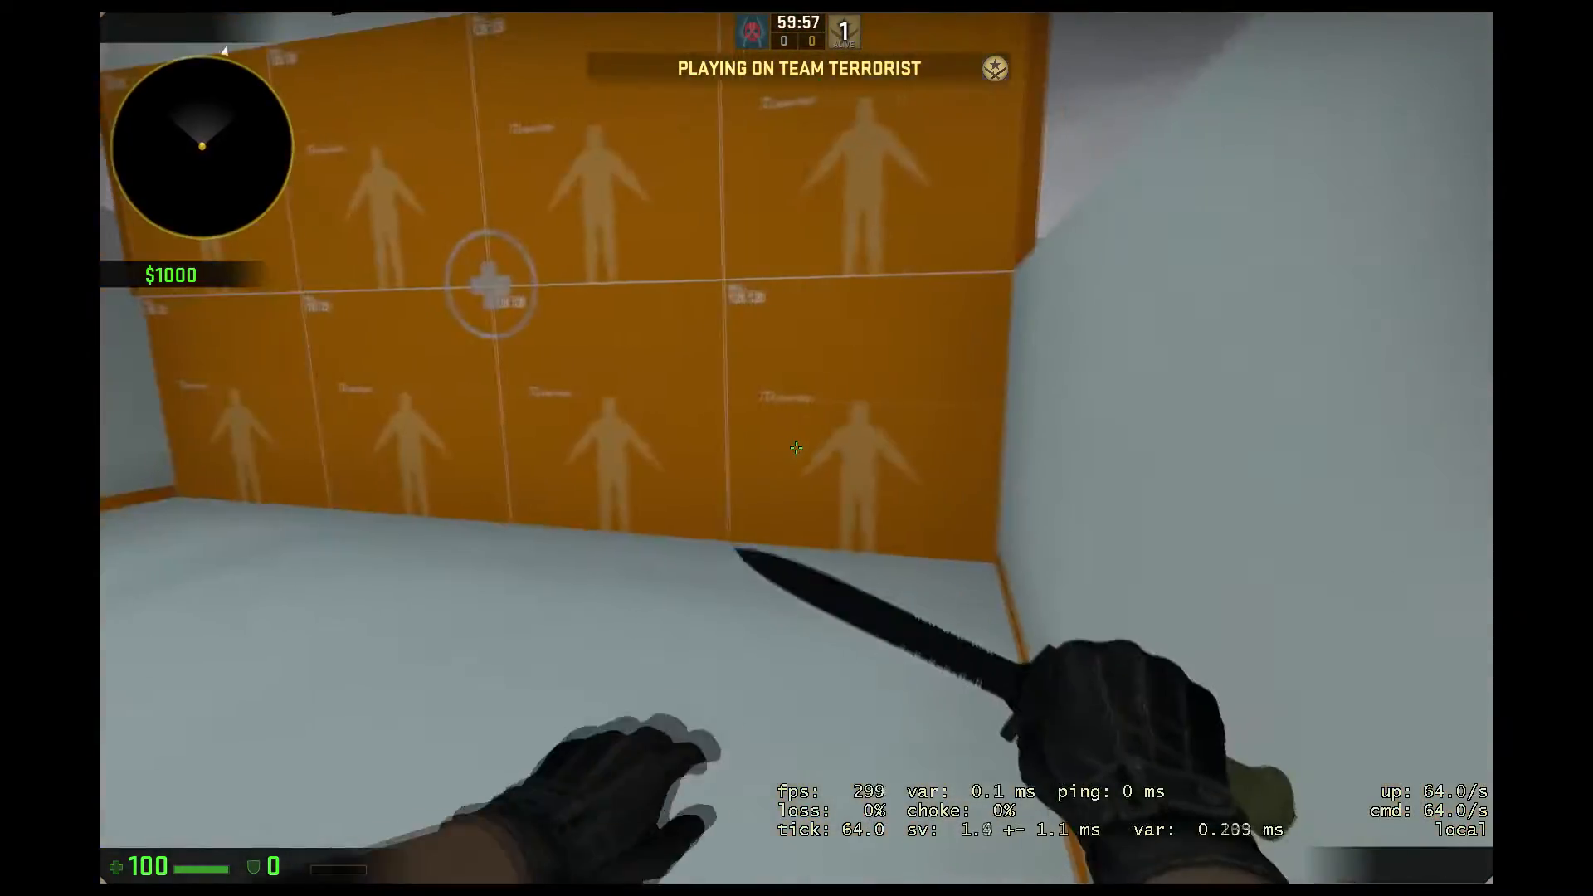
mouse_move(795, 448)
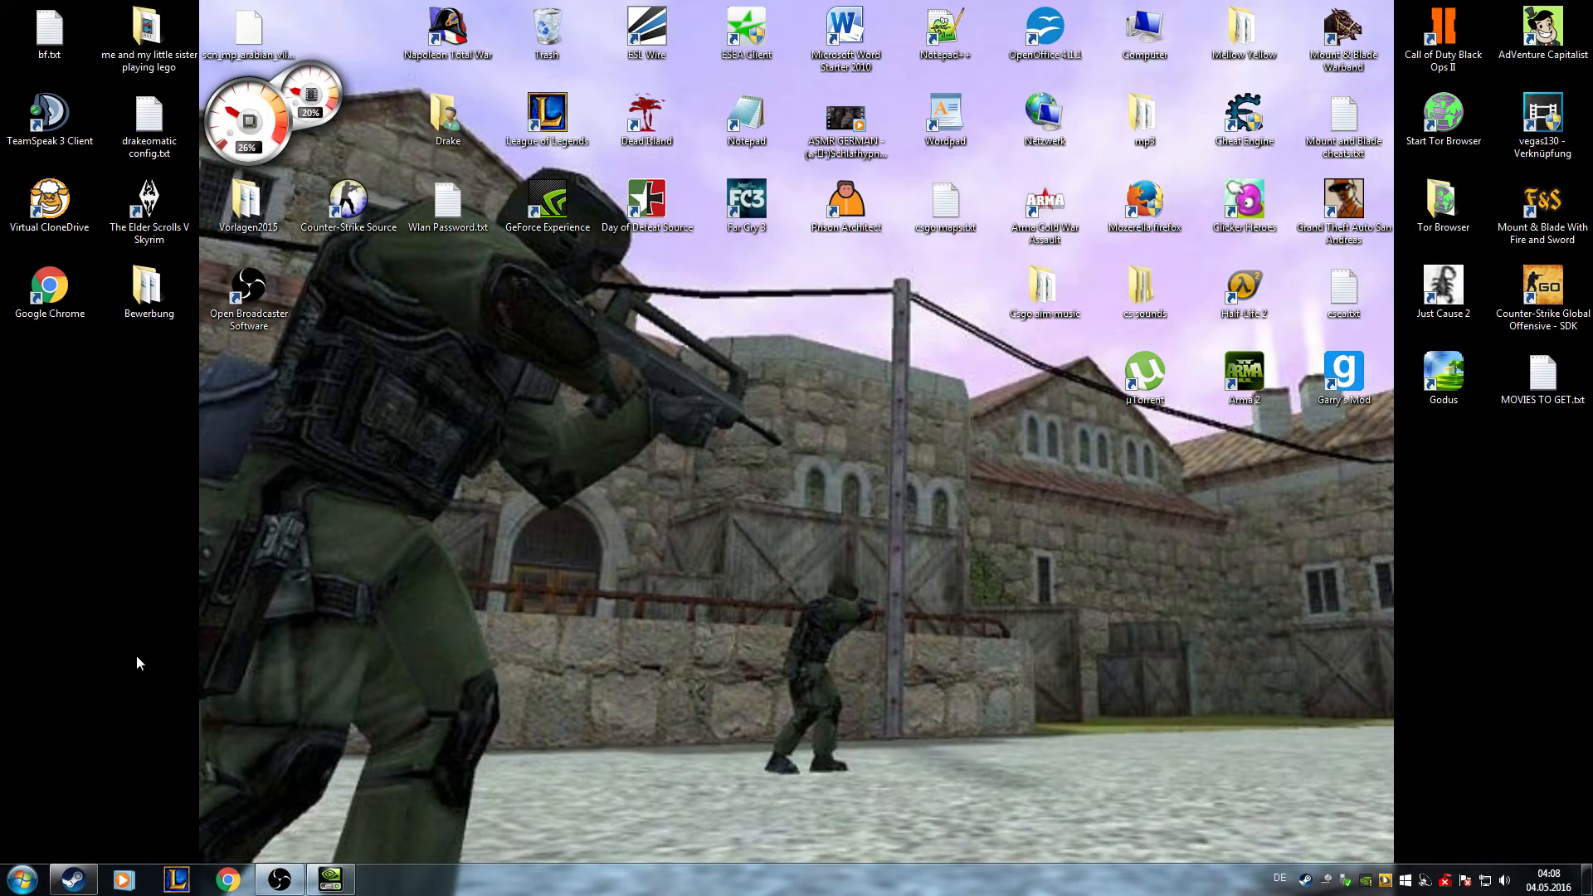
Step: Browse to D:\SteamLibrary\SteamApps\common\Counter-Strike Global Offensive\csgo\cfg in Explorer
left_click(20, 879)
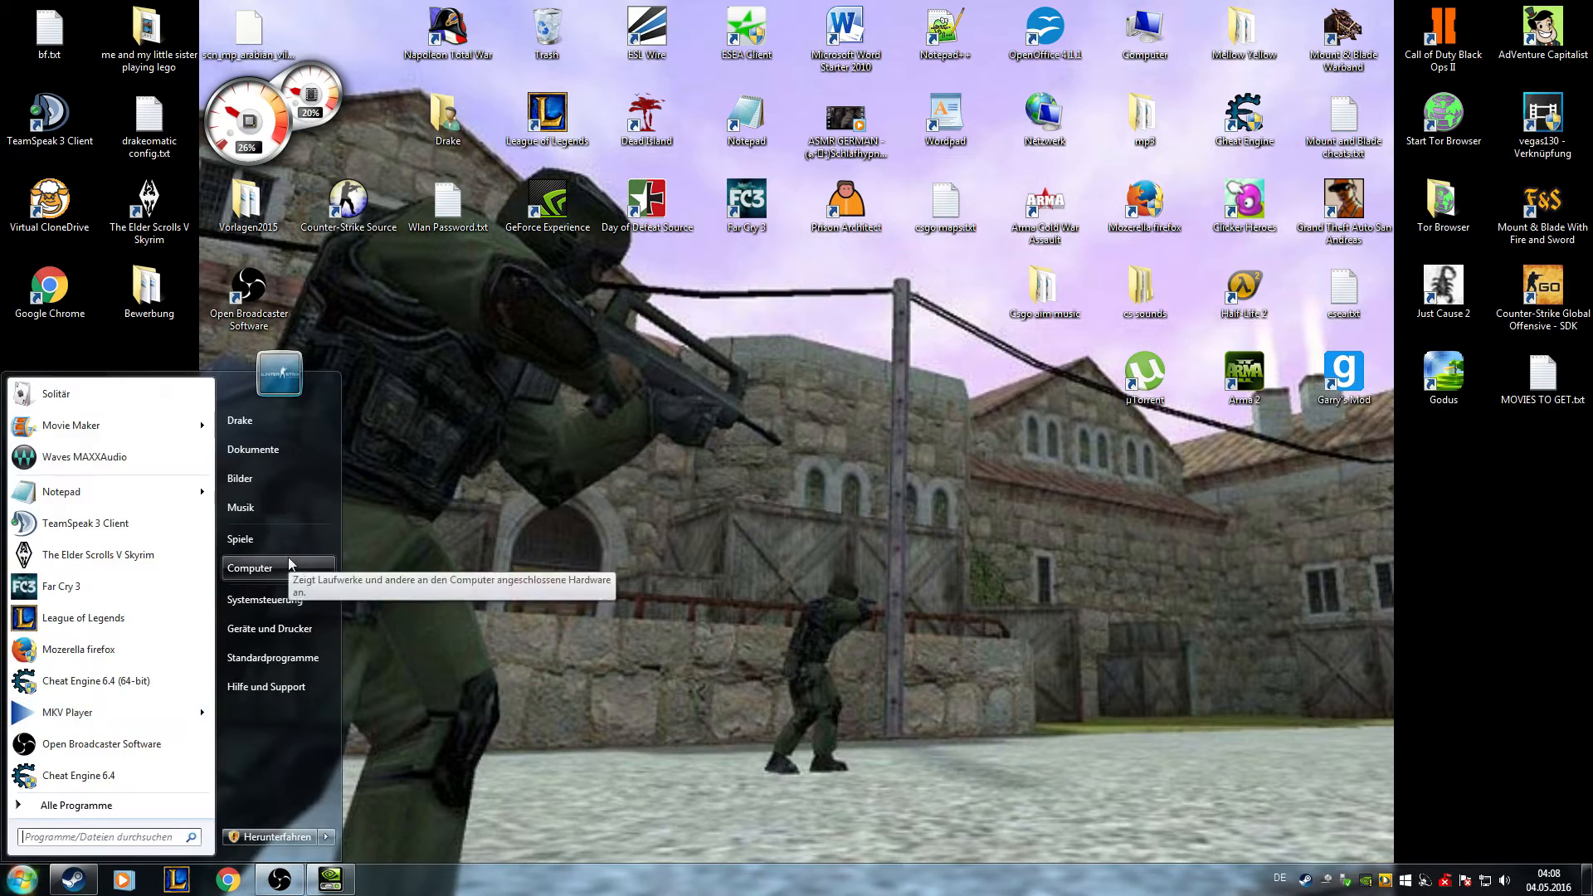
left_click(249, 566)
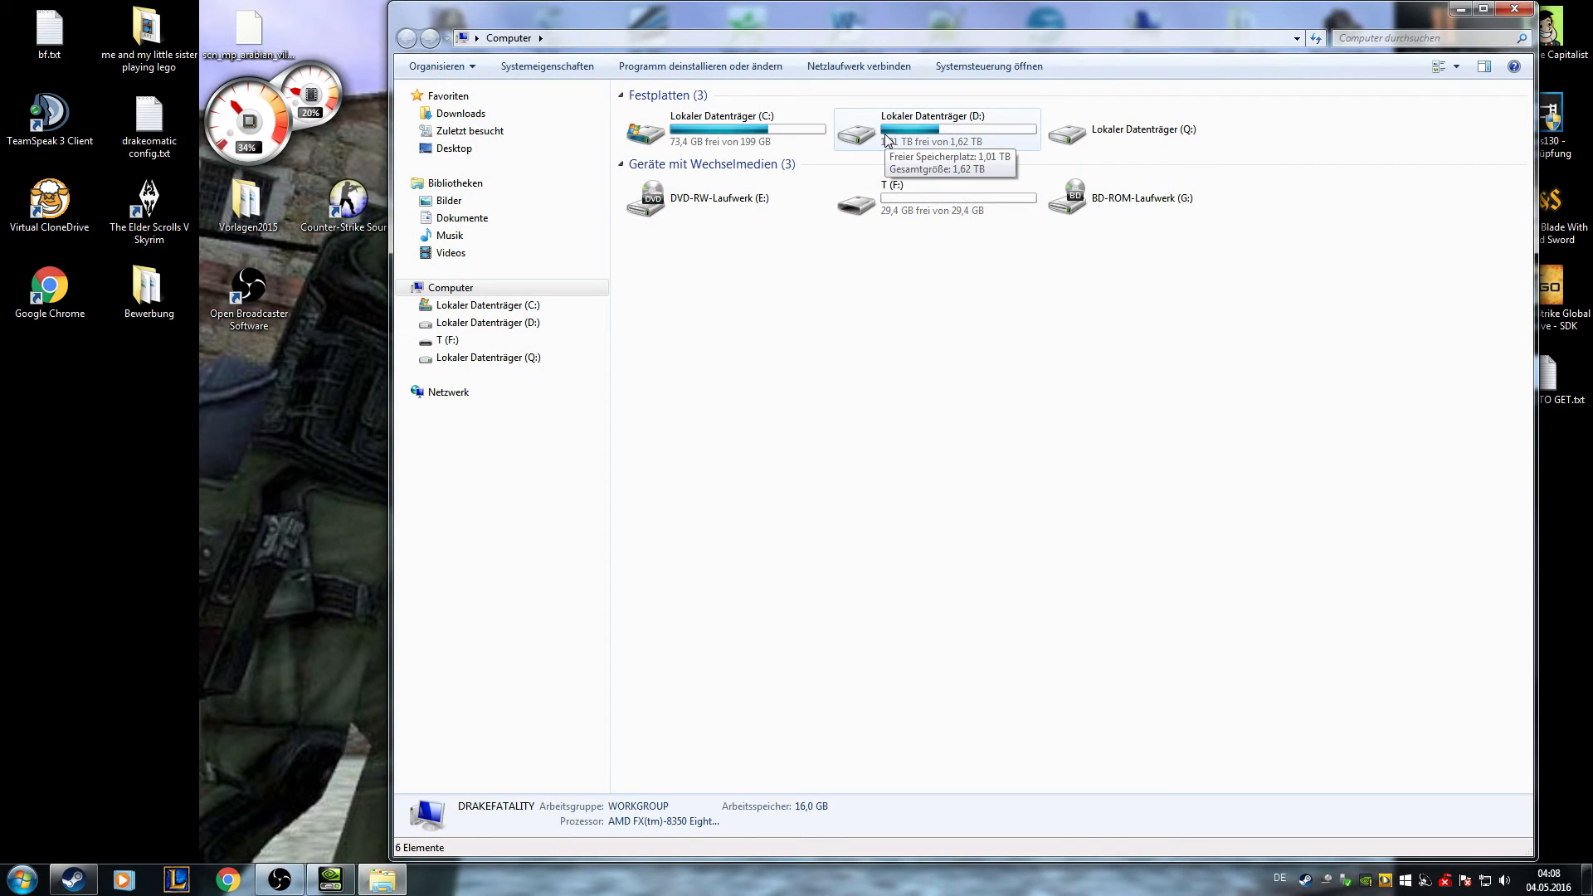
double_click(924, 130)
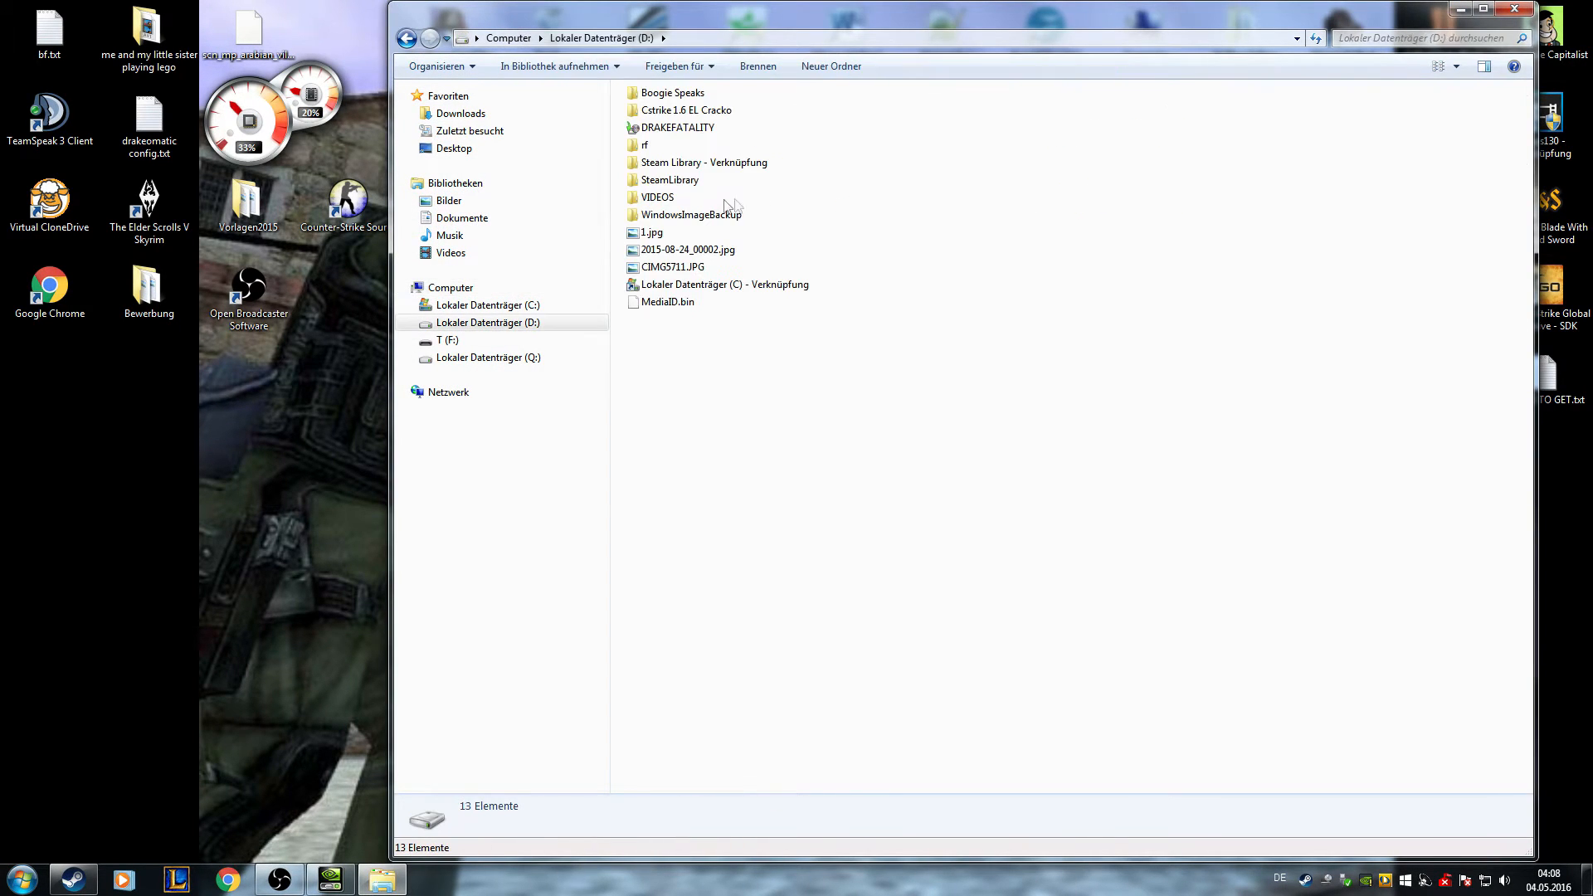
double_click(669, 180)
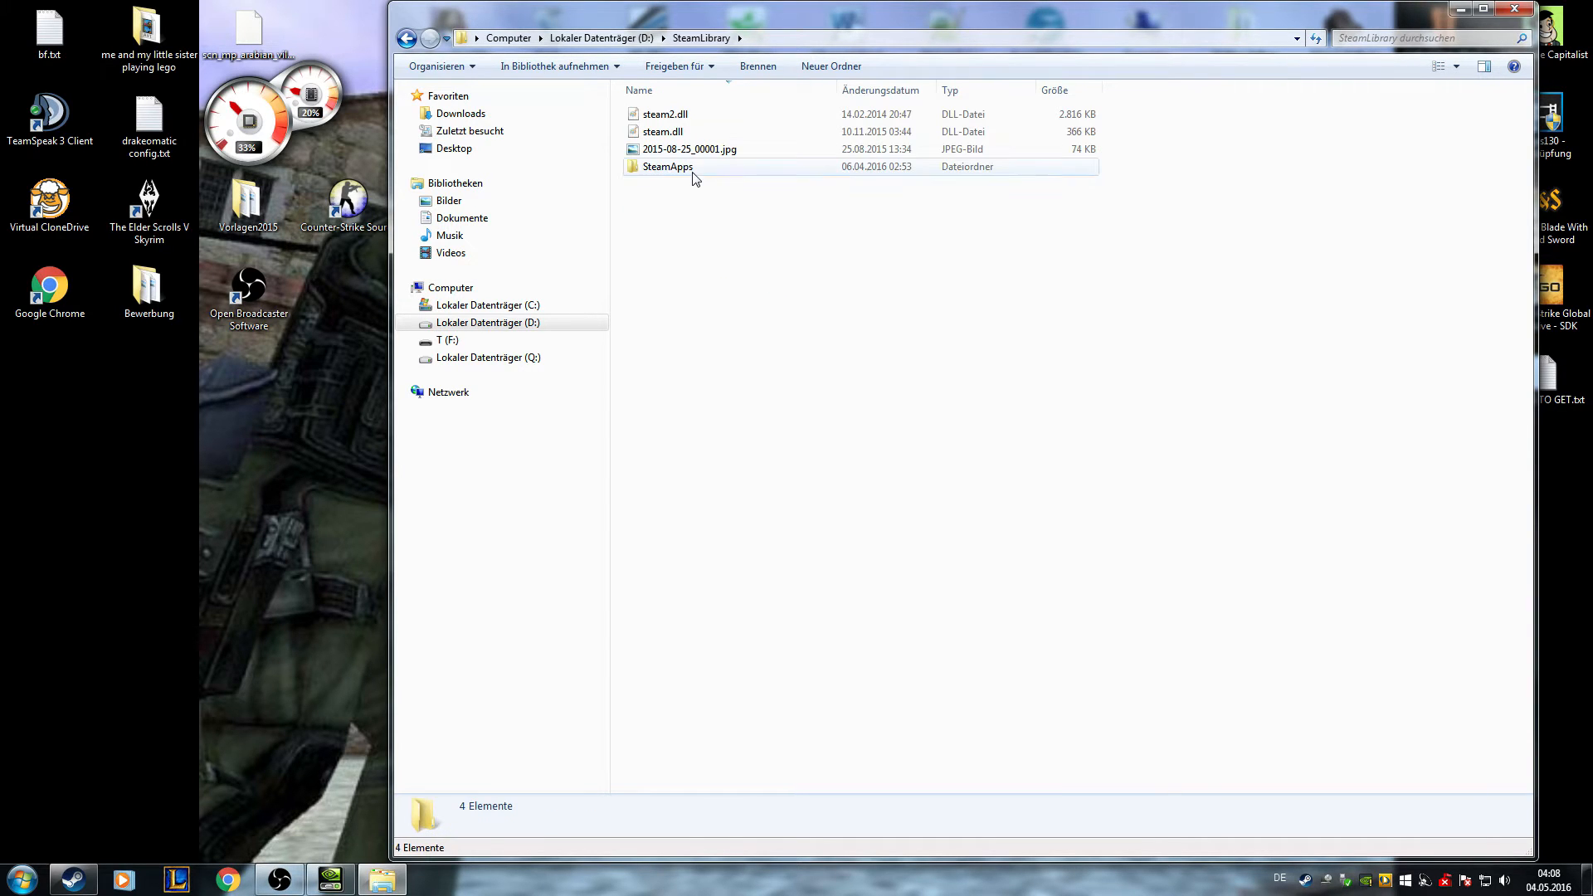
double_click(667, 165)
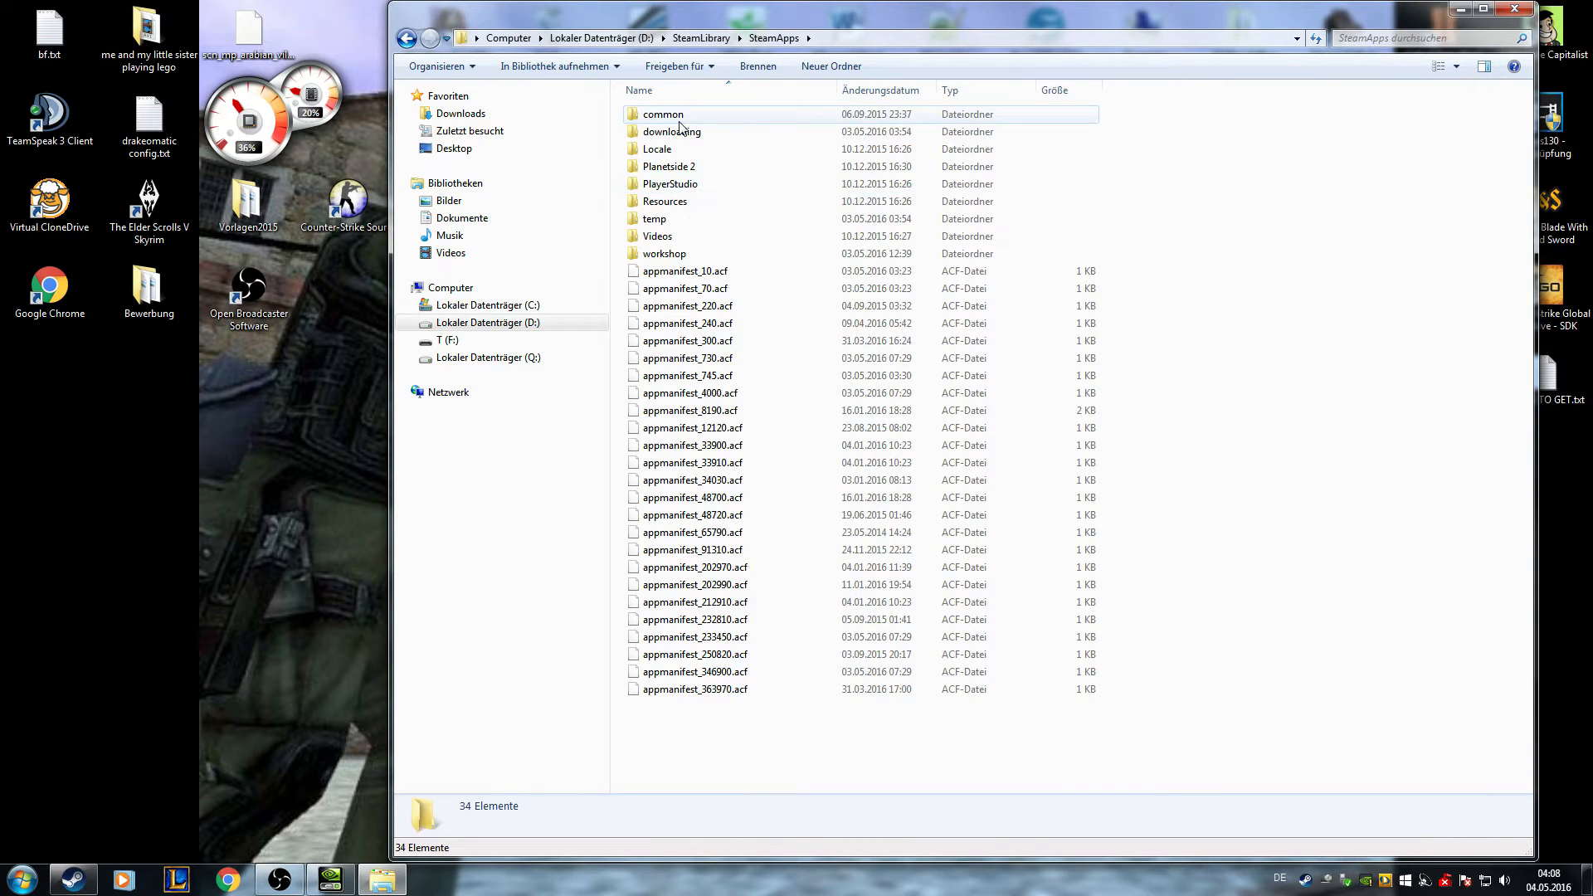
double_click(662, 114)
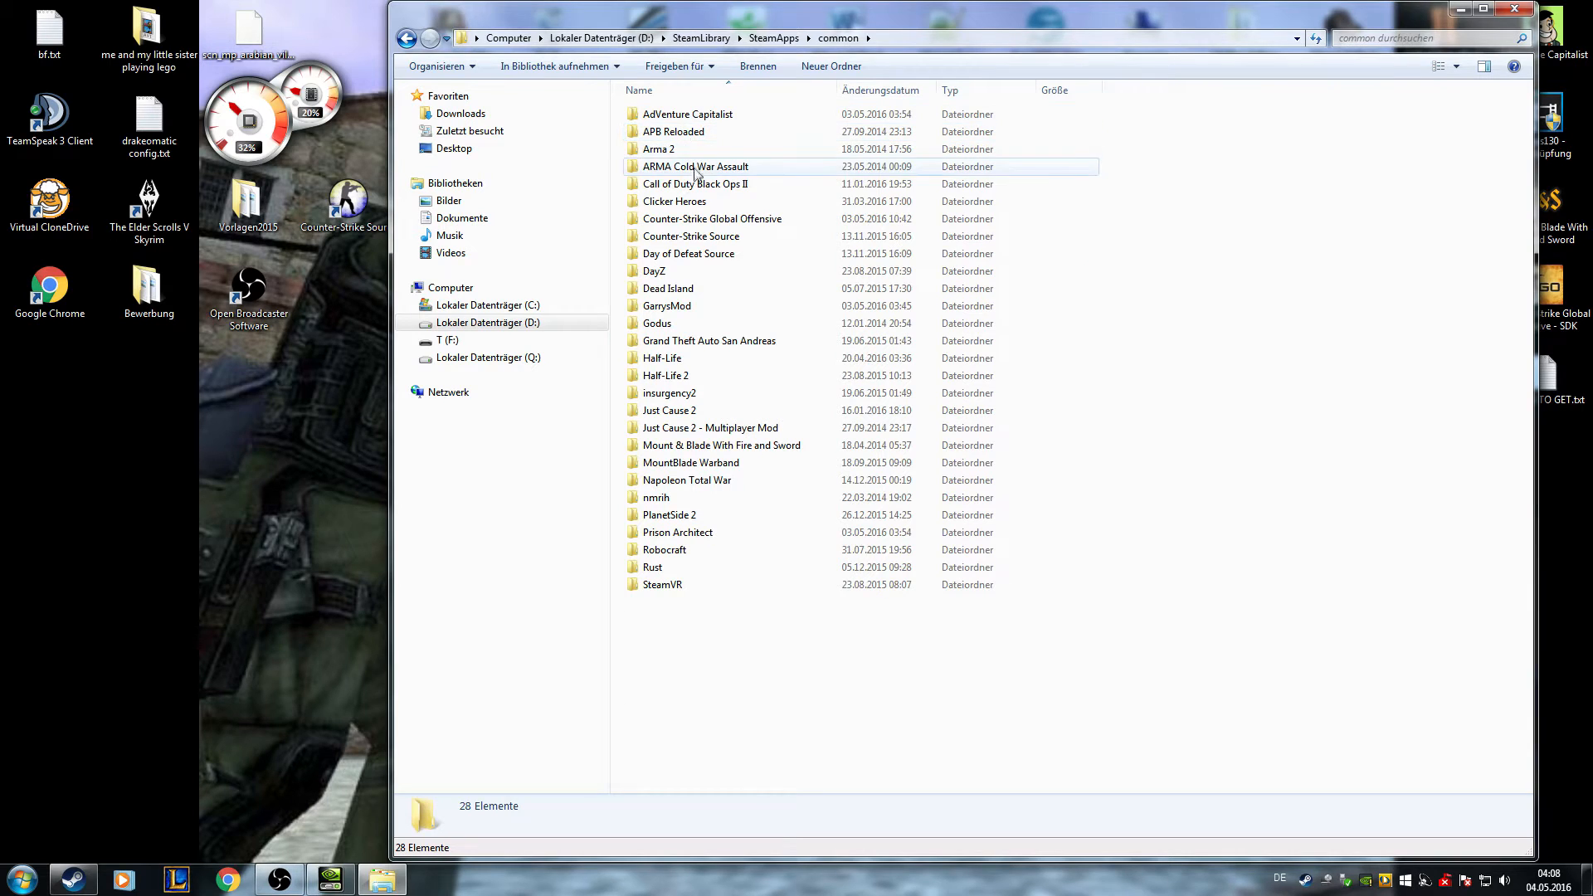
double_click(712, 218)
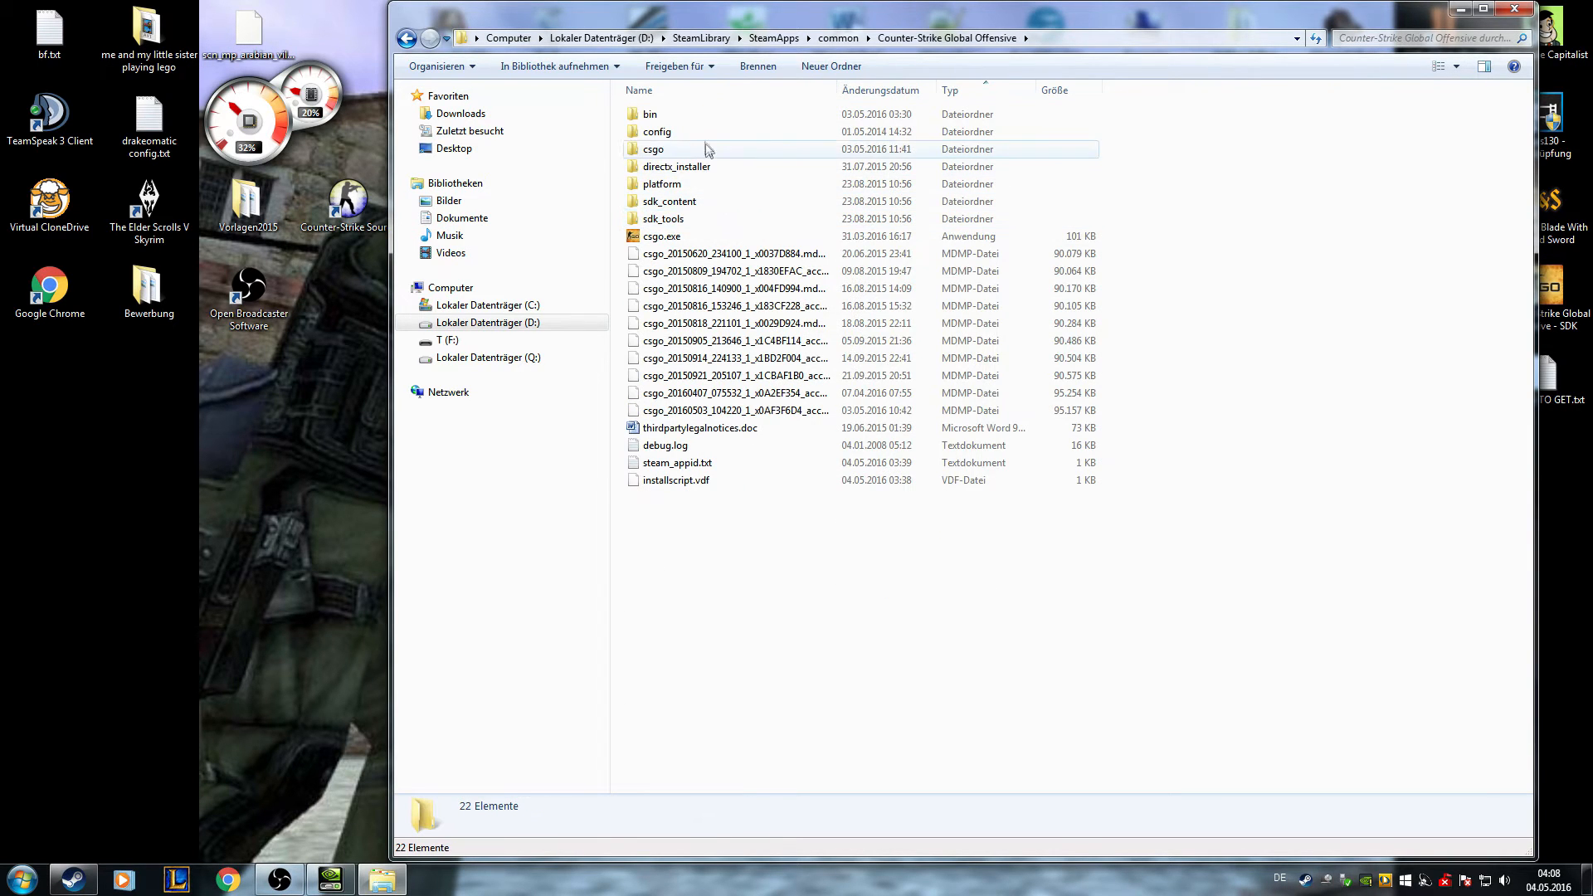
mouse_move(704, 150)
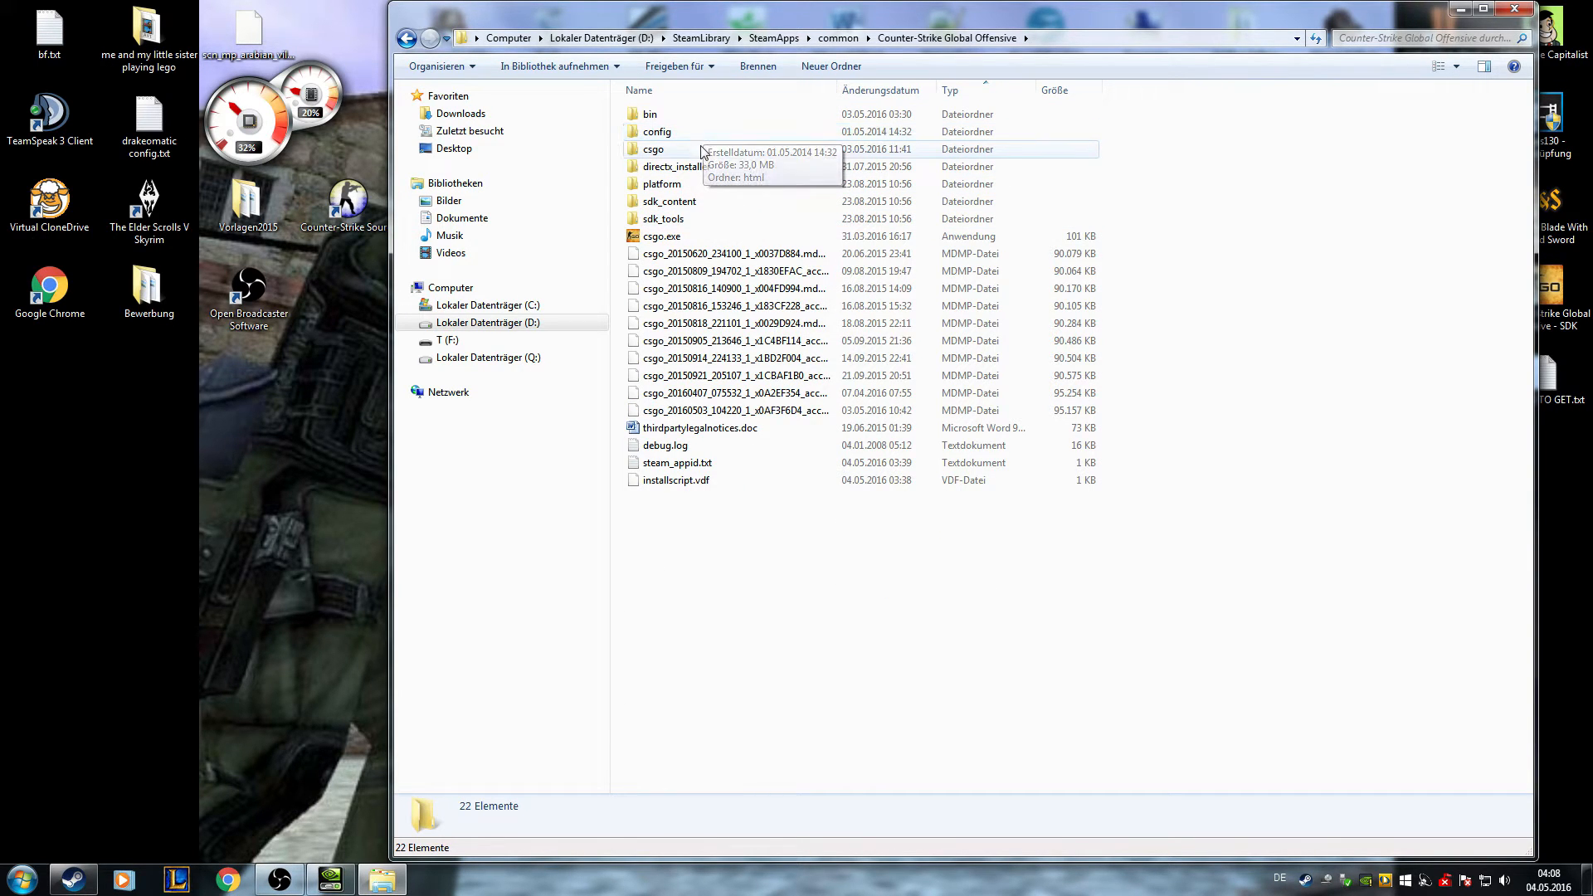
double_click(653, 150)
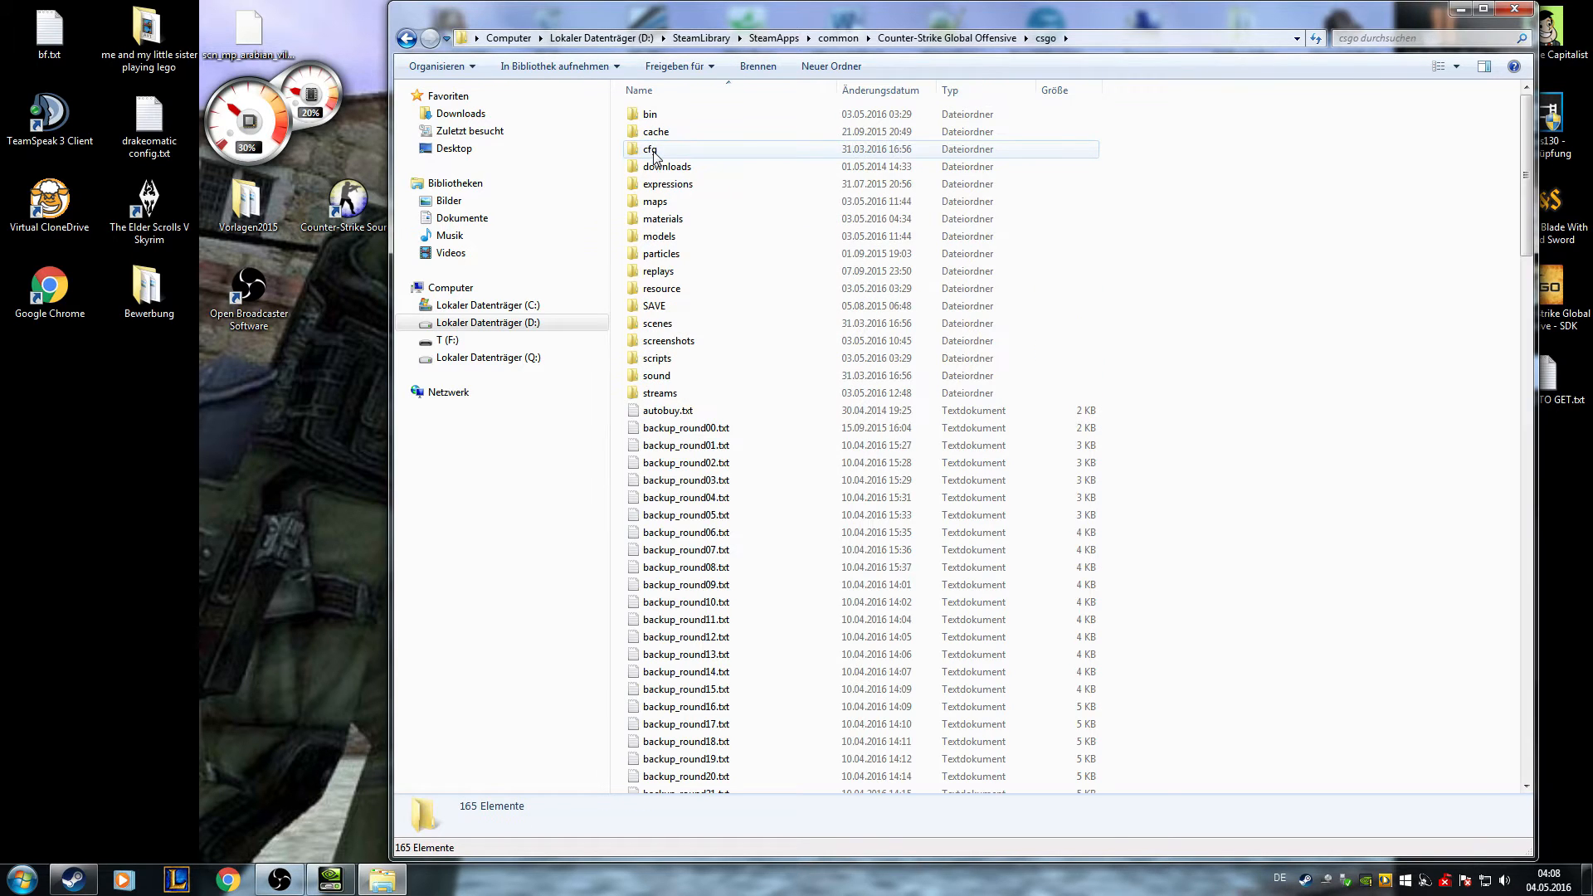
mouse_move(651, 149)
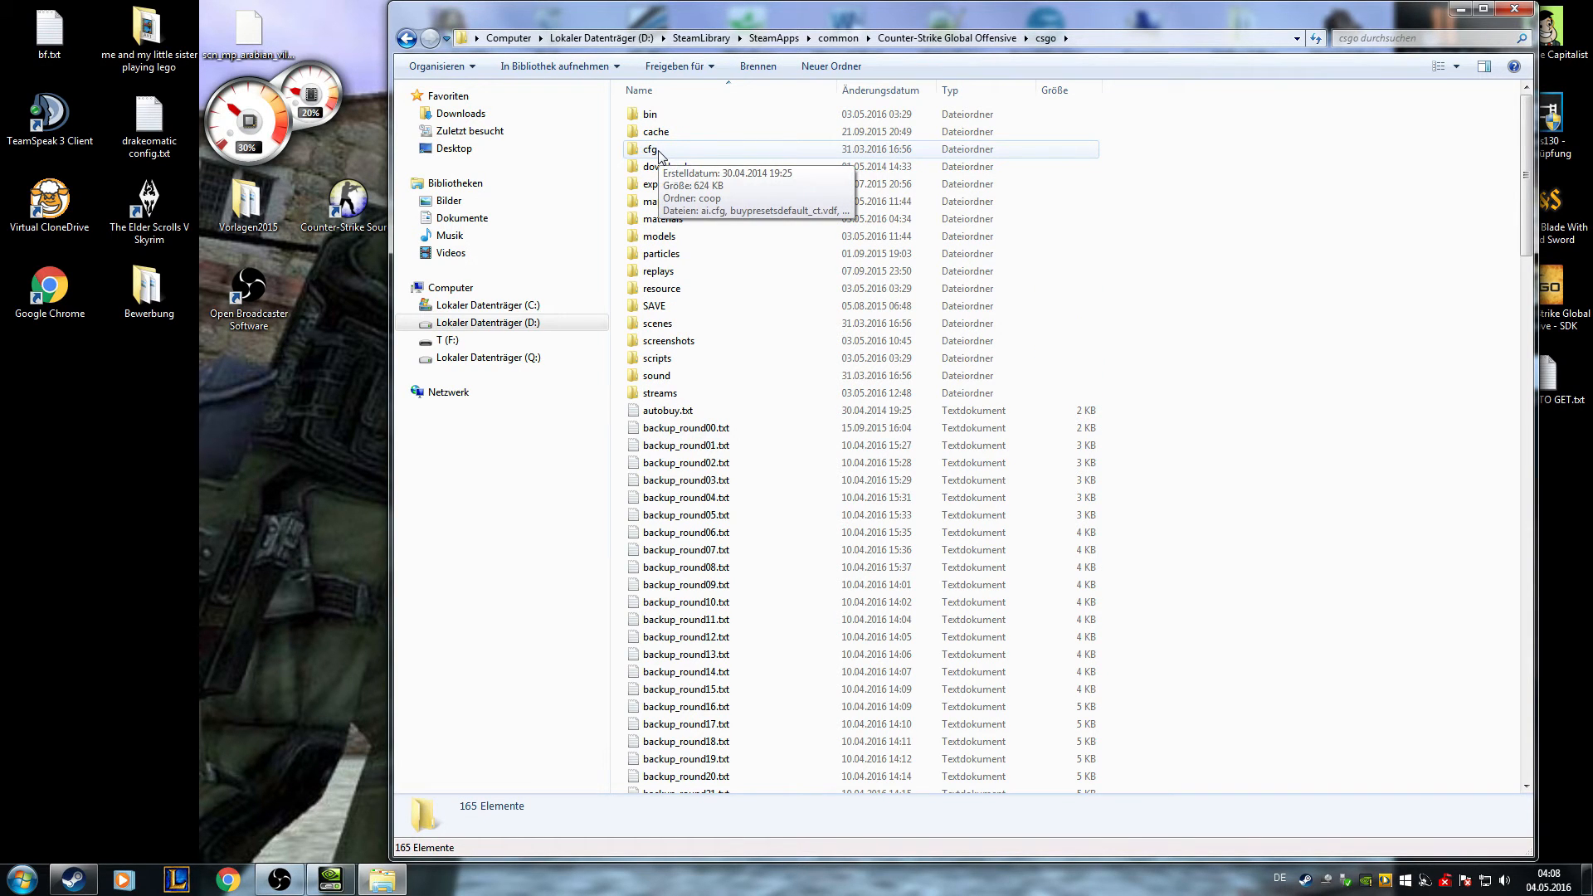
double_click(650, 149)
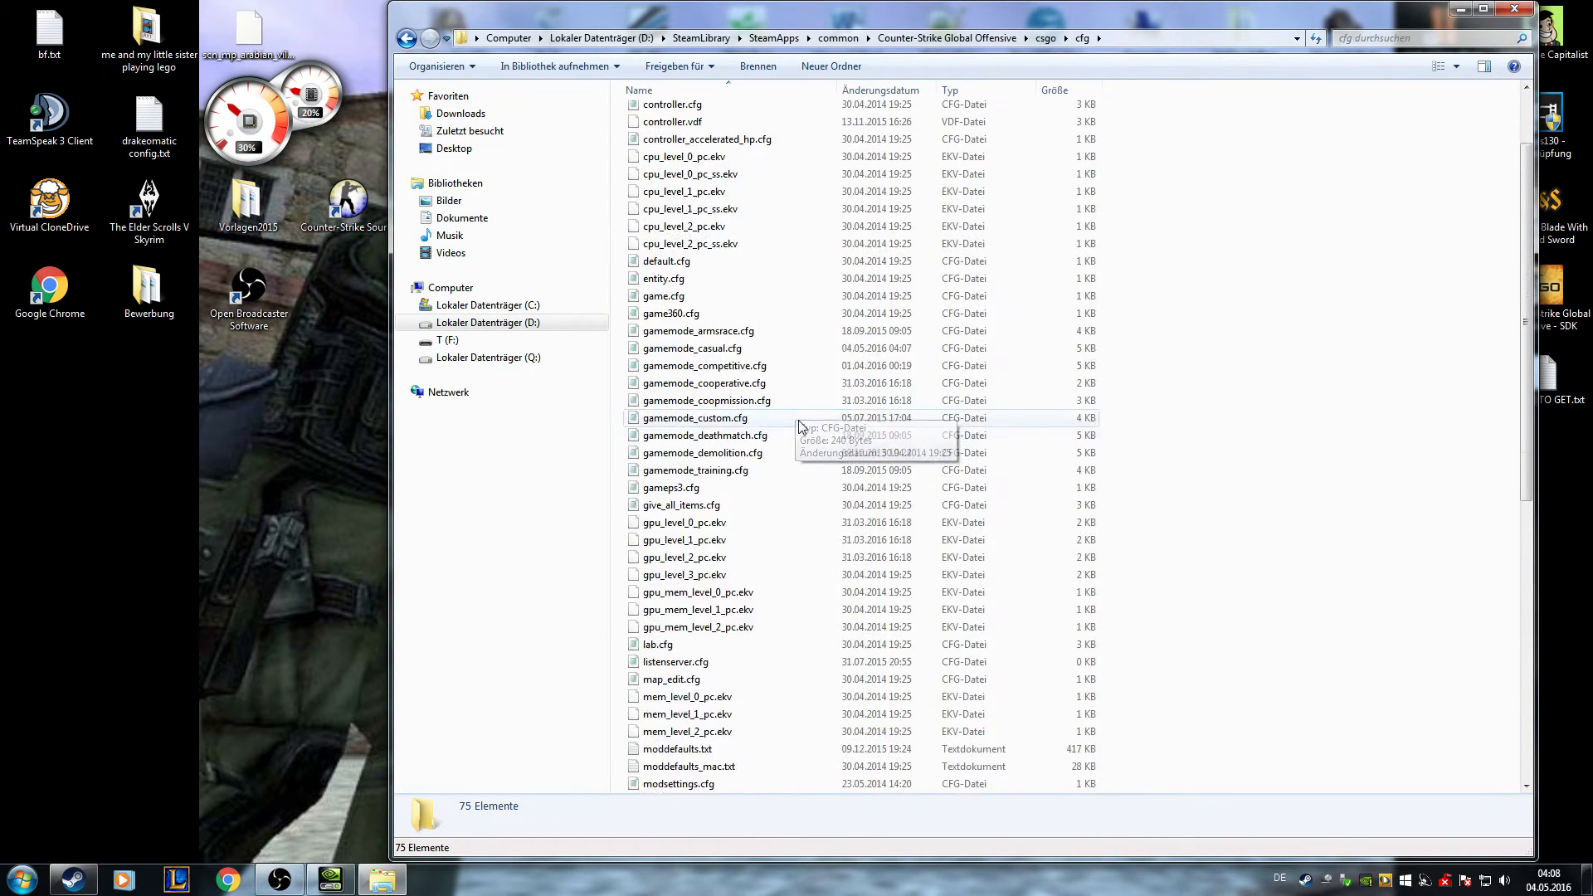
scroll("down", 3)
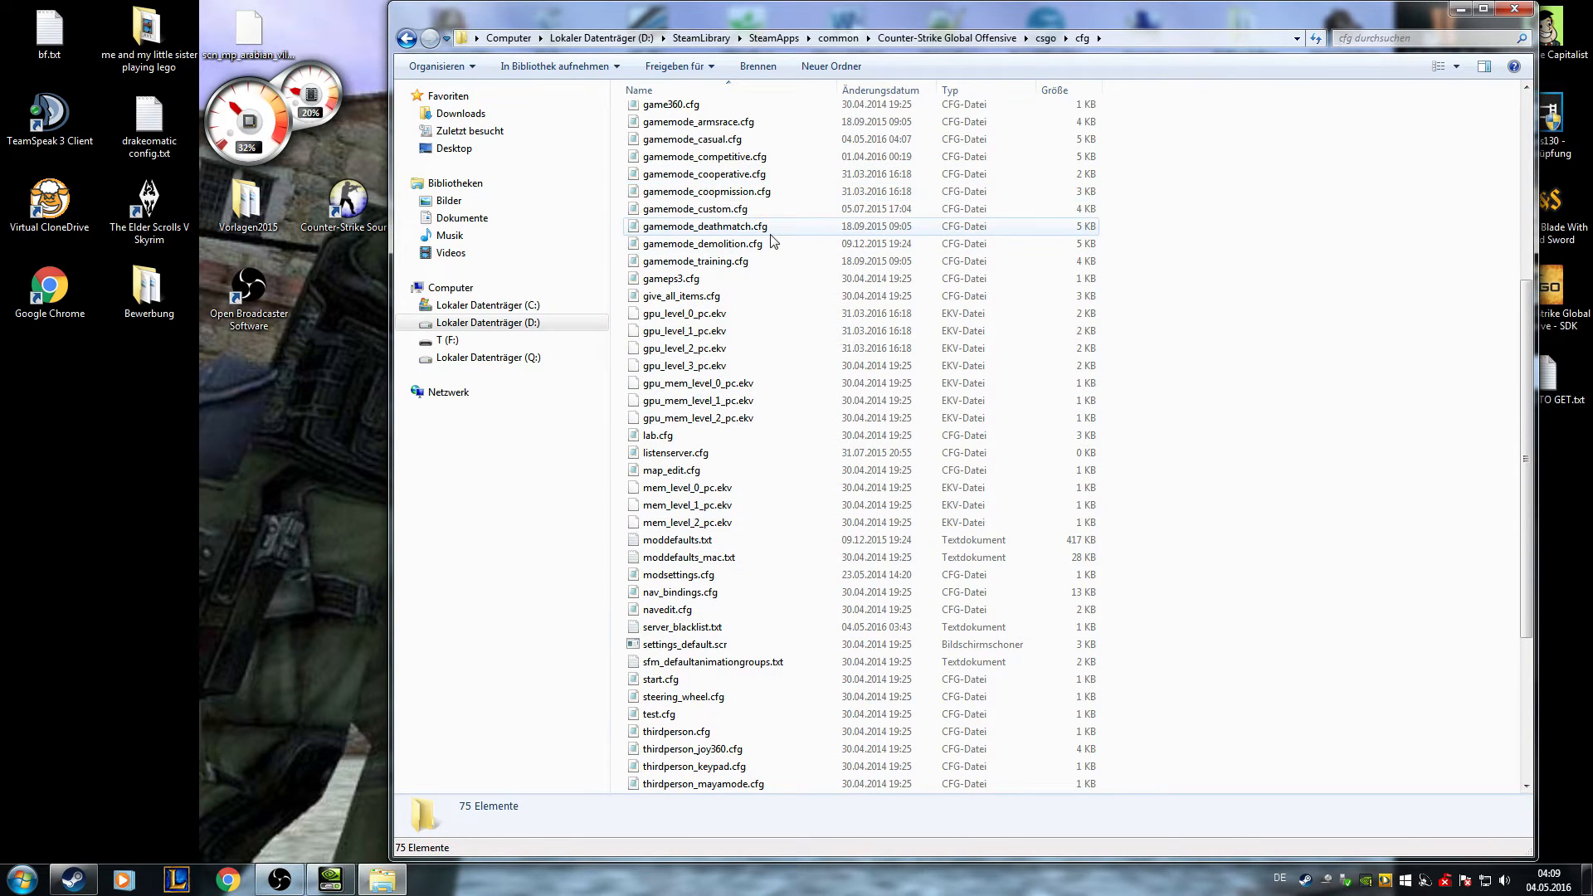
scroll("up", 3)
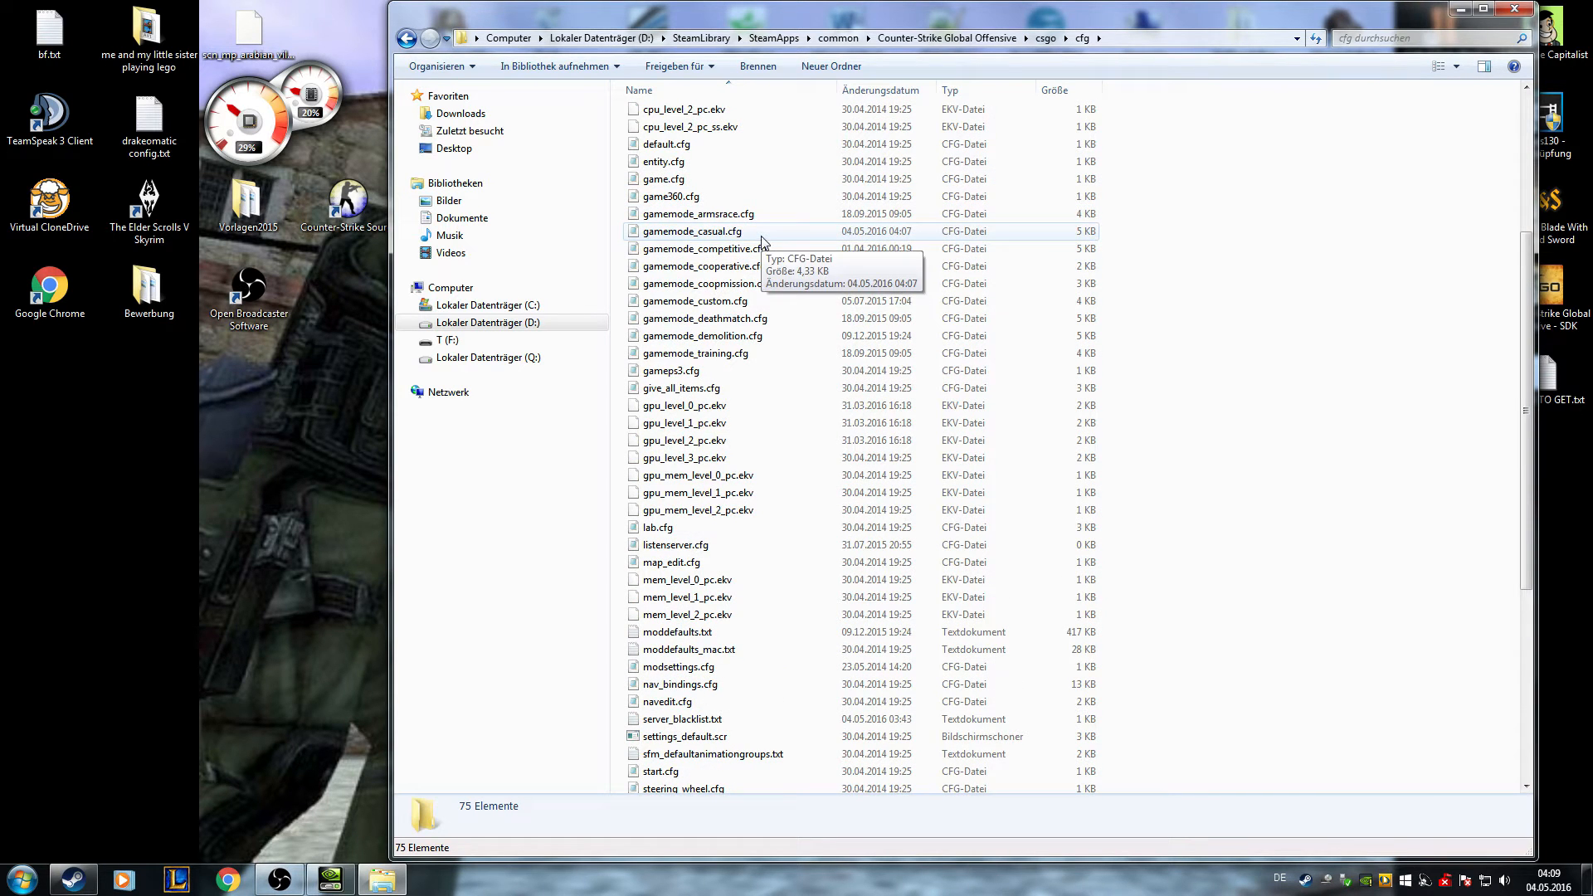
Step: Open gamemode_casual.cfg in Notepad and find the mp_roundtime setting
double_click(695, 231)
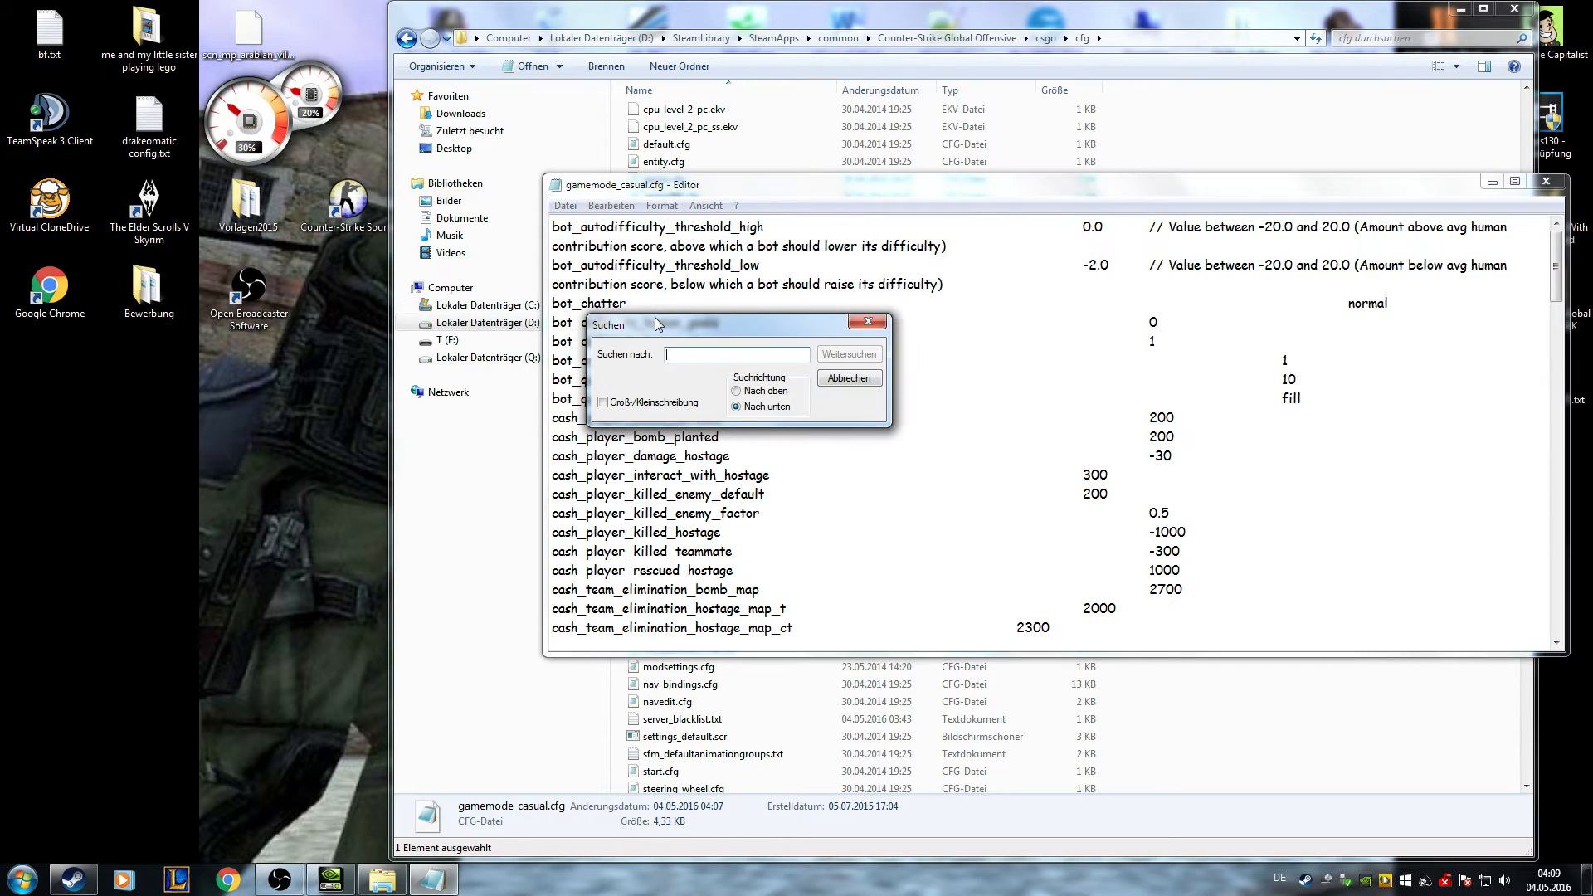
type("mp_round")
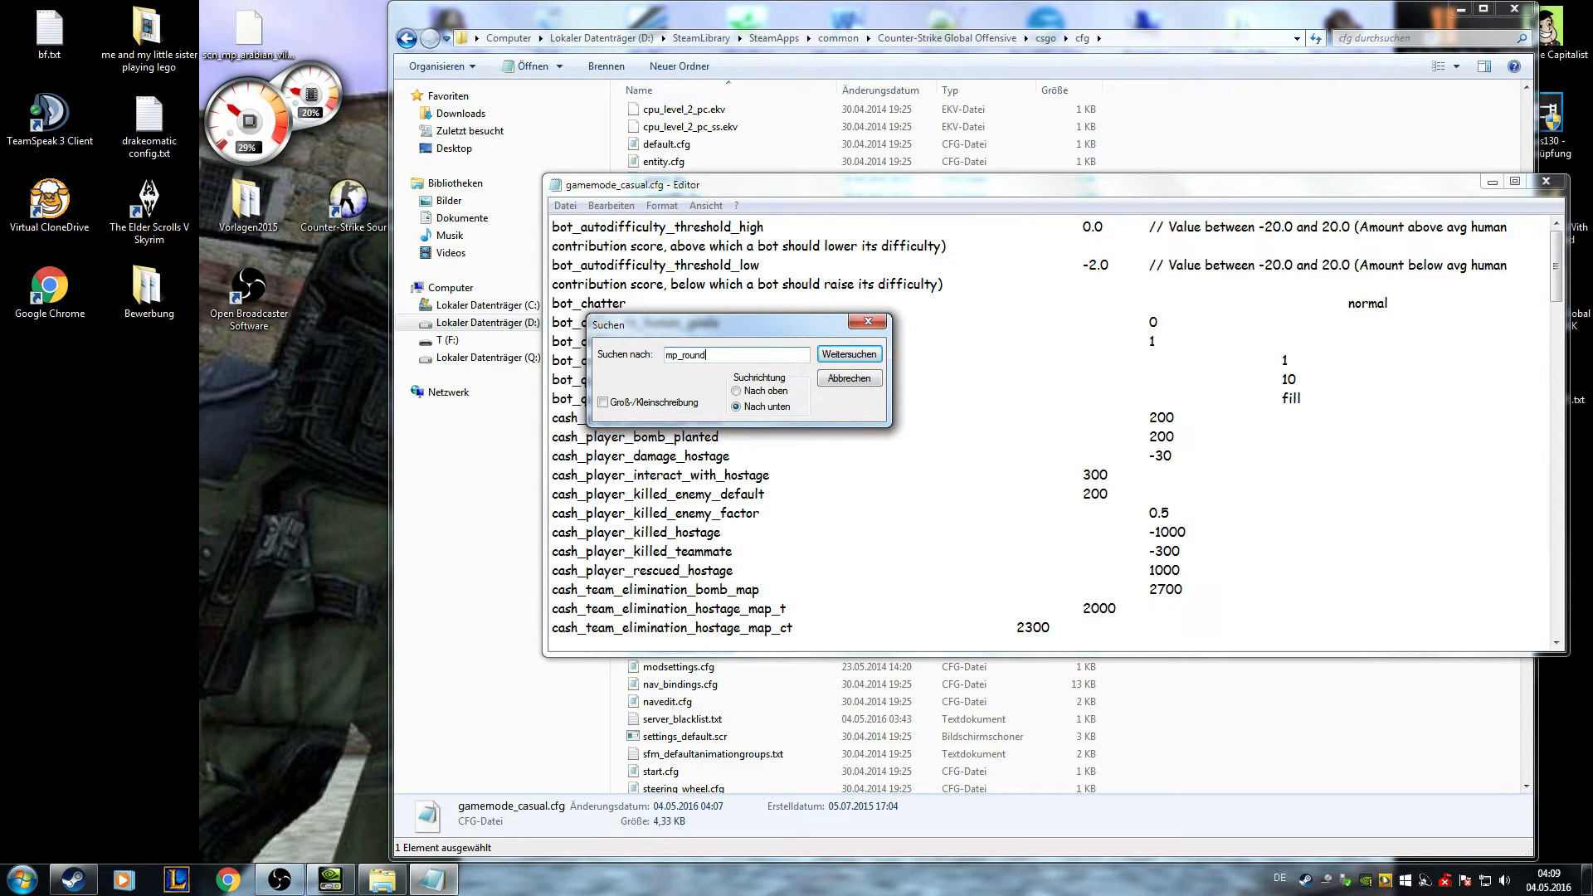
left_click(849, 354)
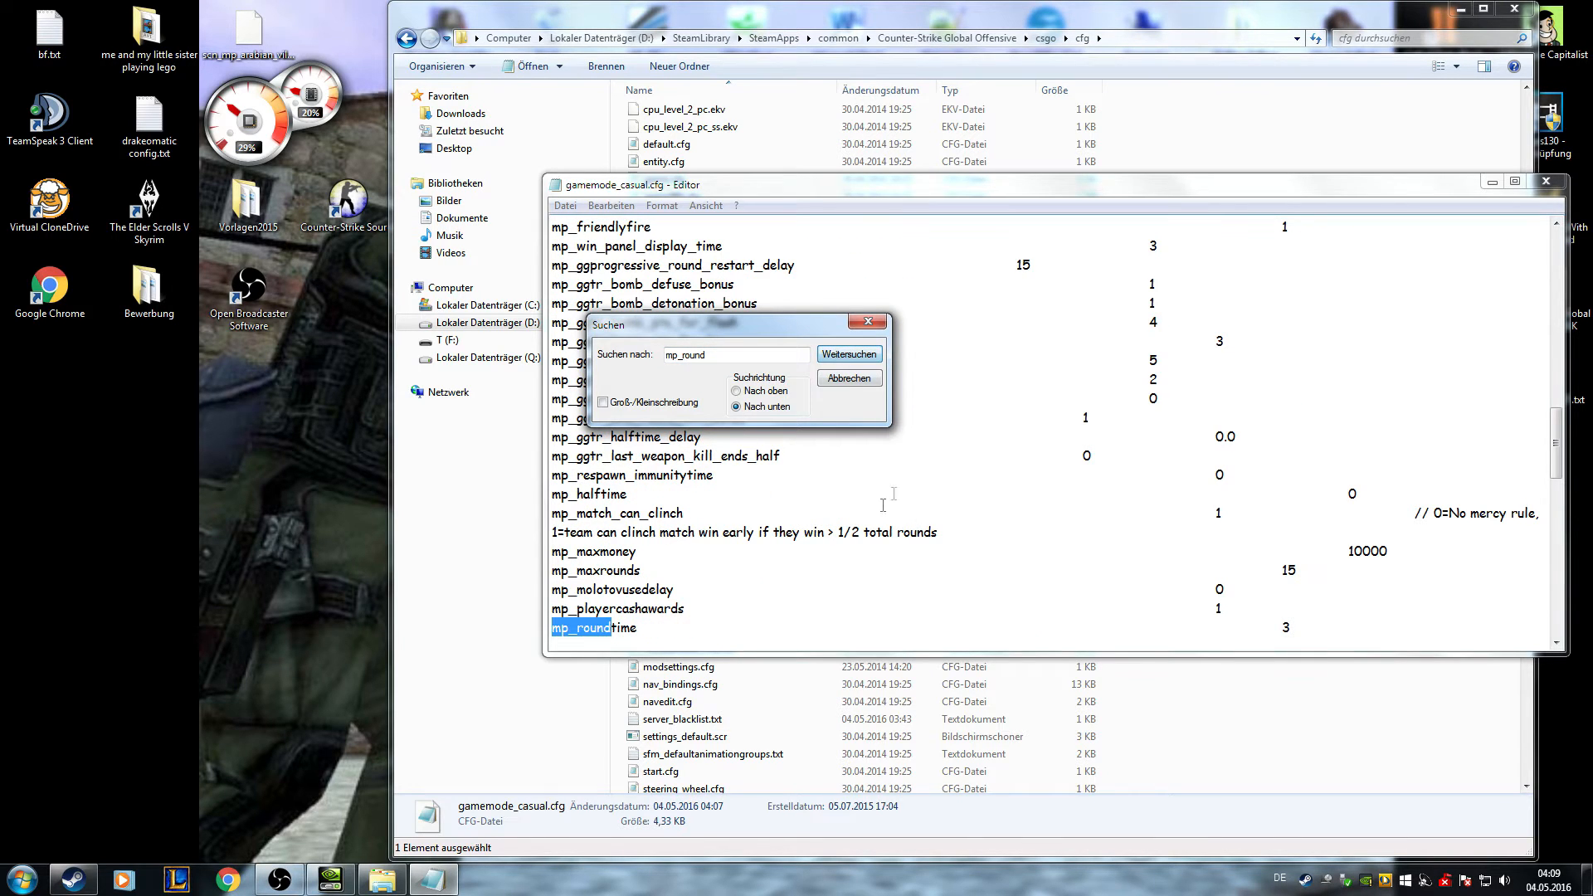
Step: Change mp_roundtime to 420, save the file and close Notepad
left_click(847, 354)
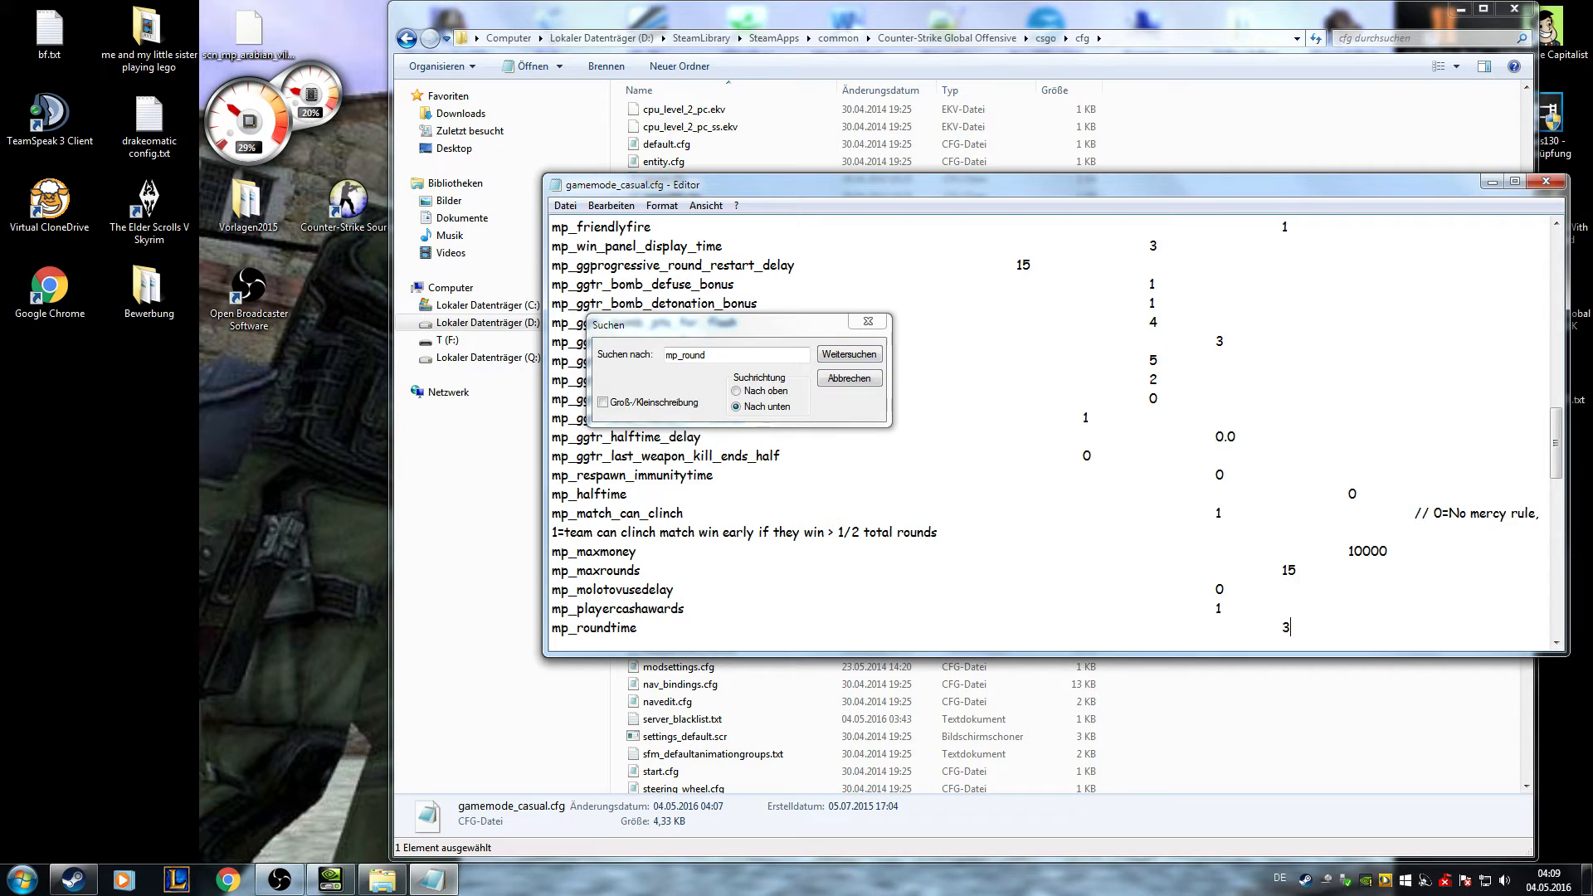
type("7")
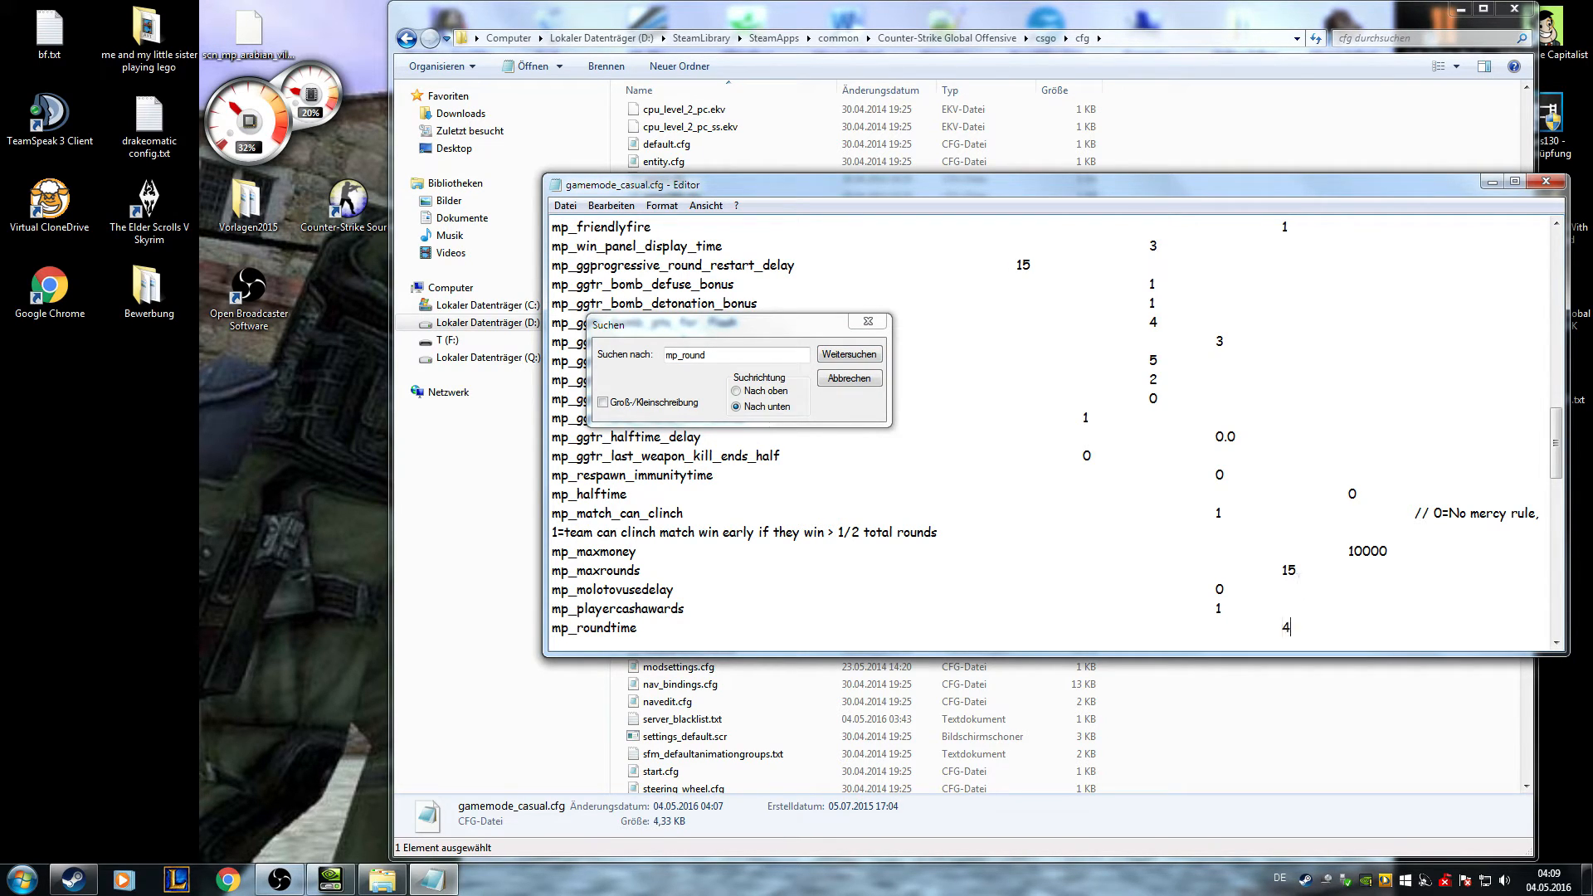
type("20")
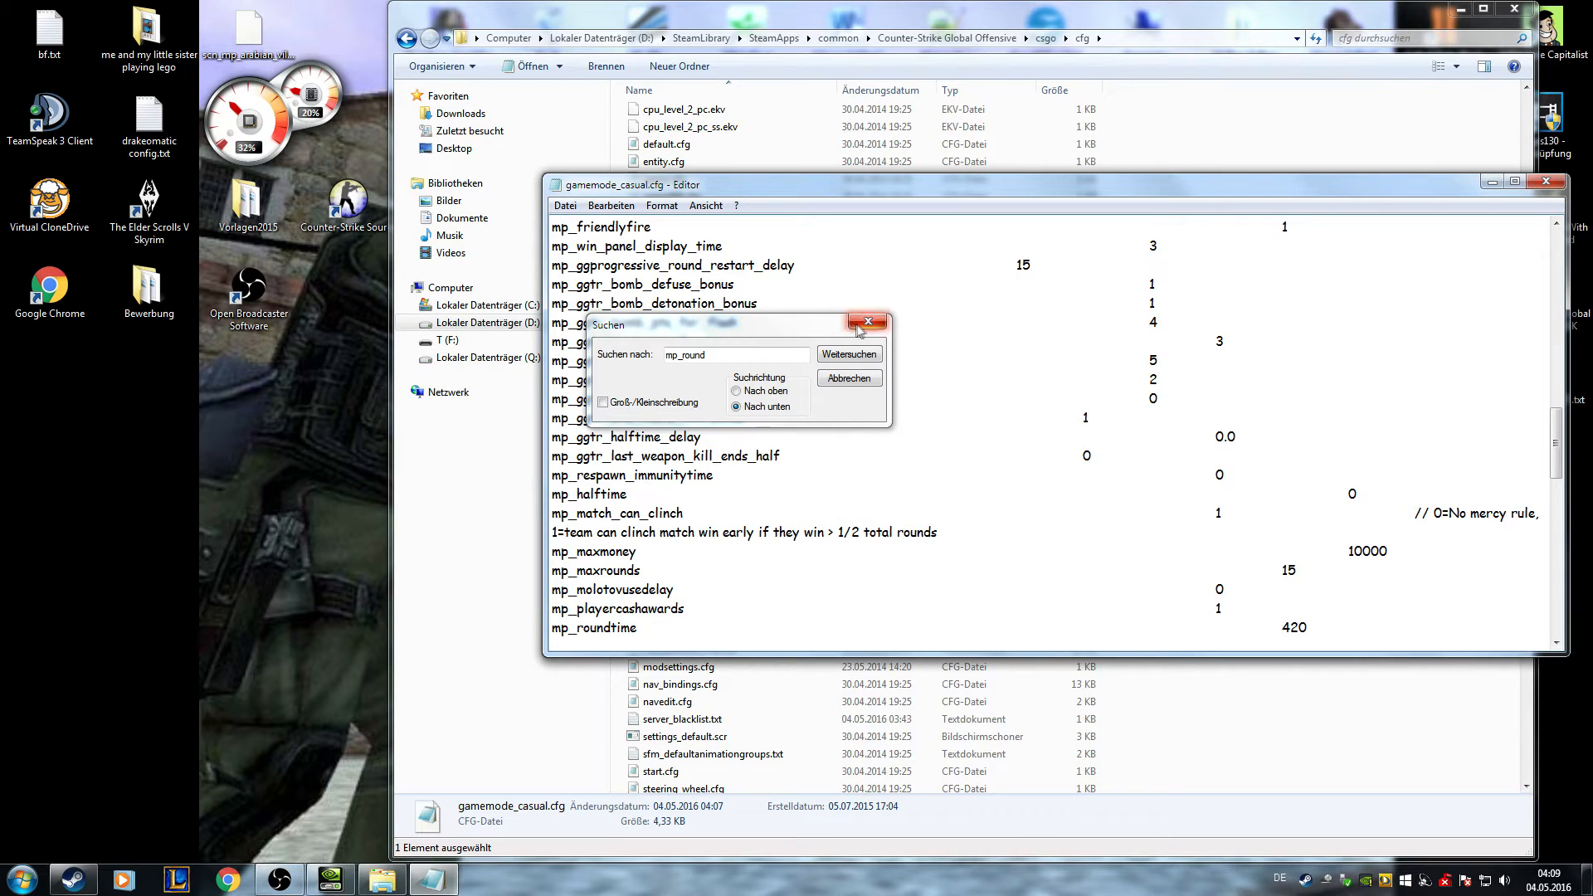
left_click(565, 205)
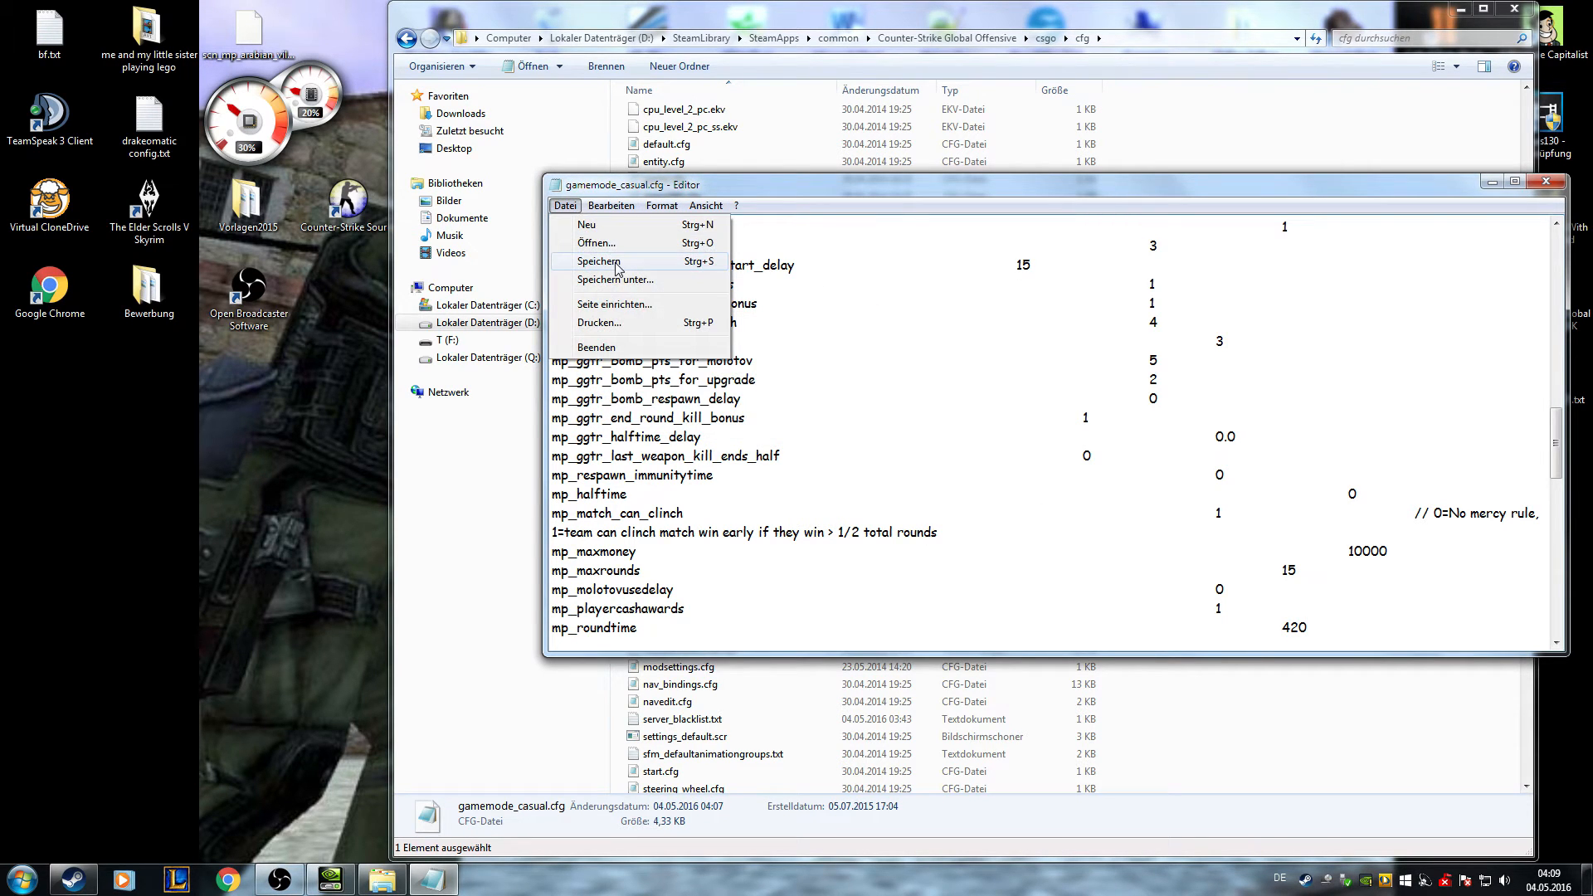
left_click(598, 262)
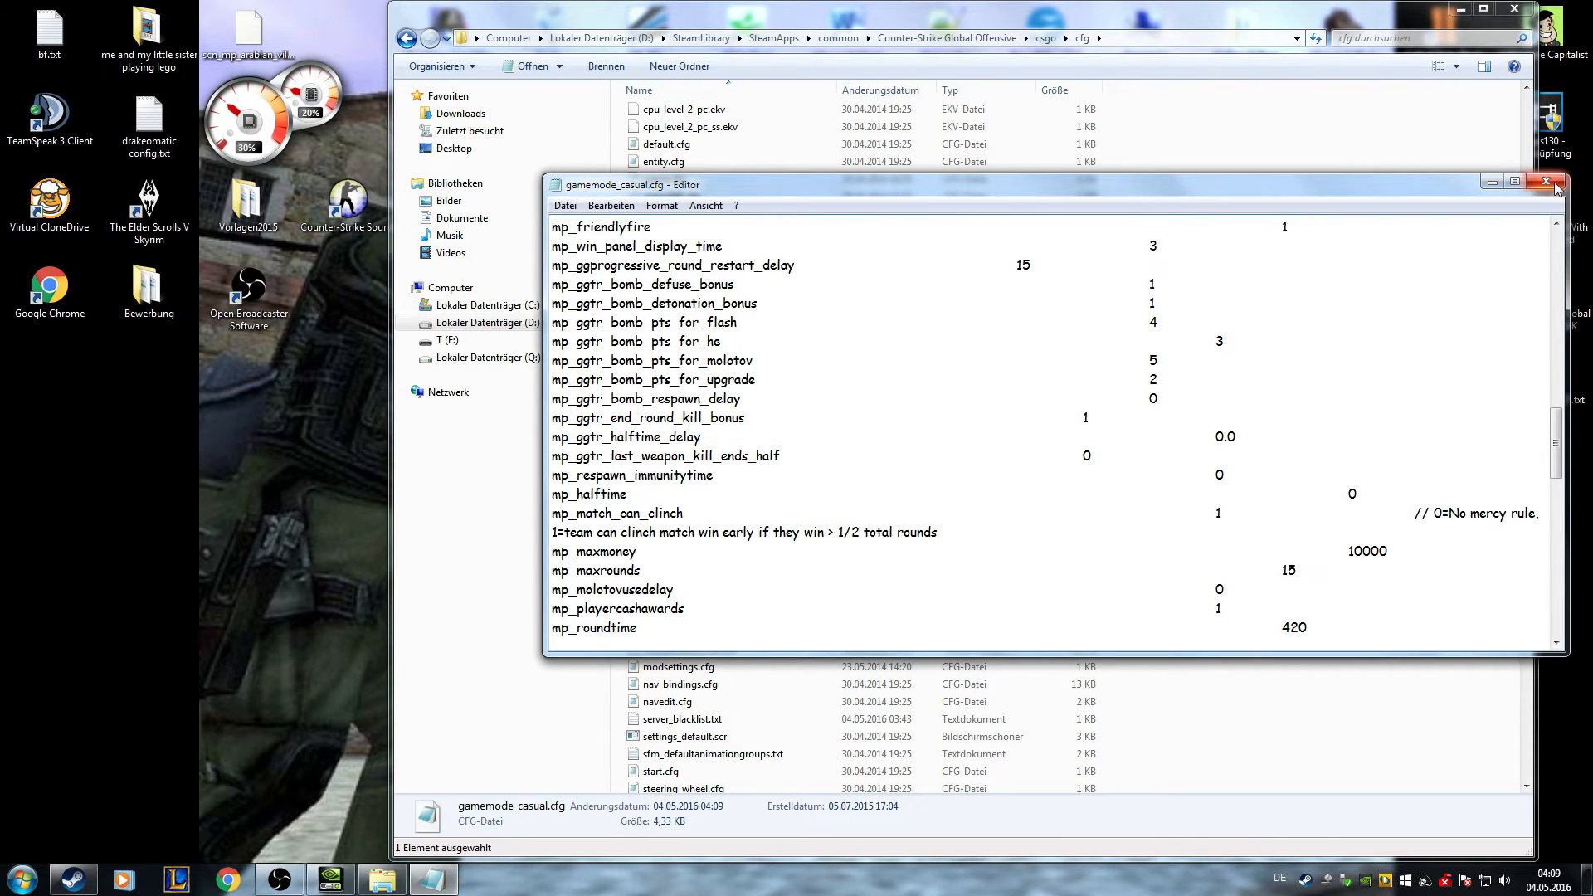
left_click(1555, 184)
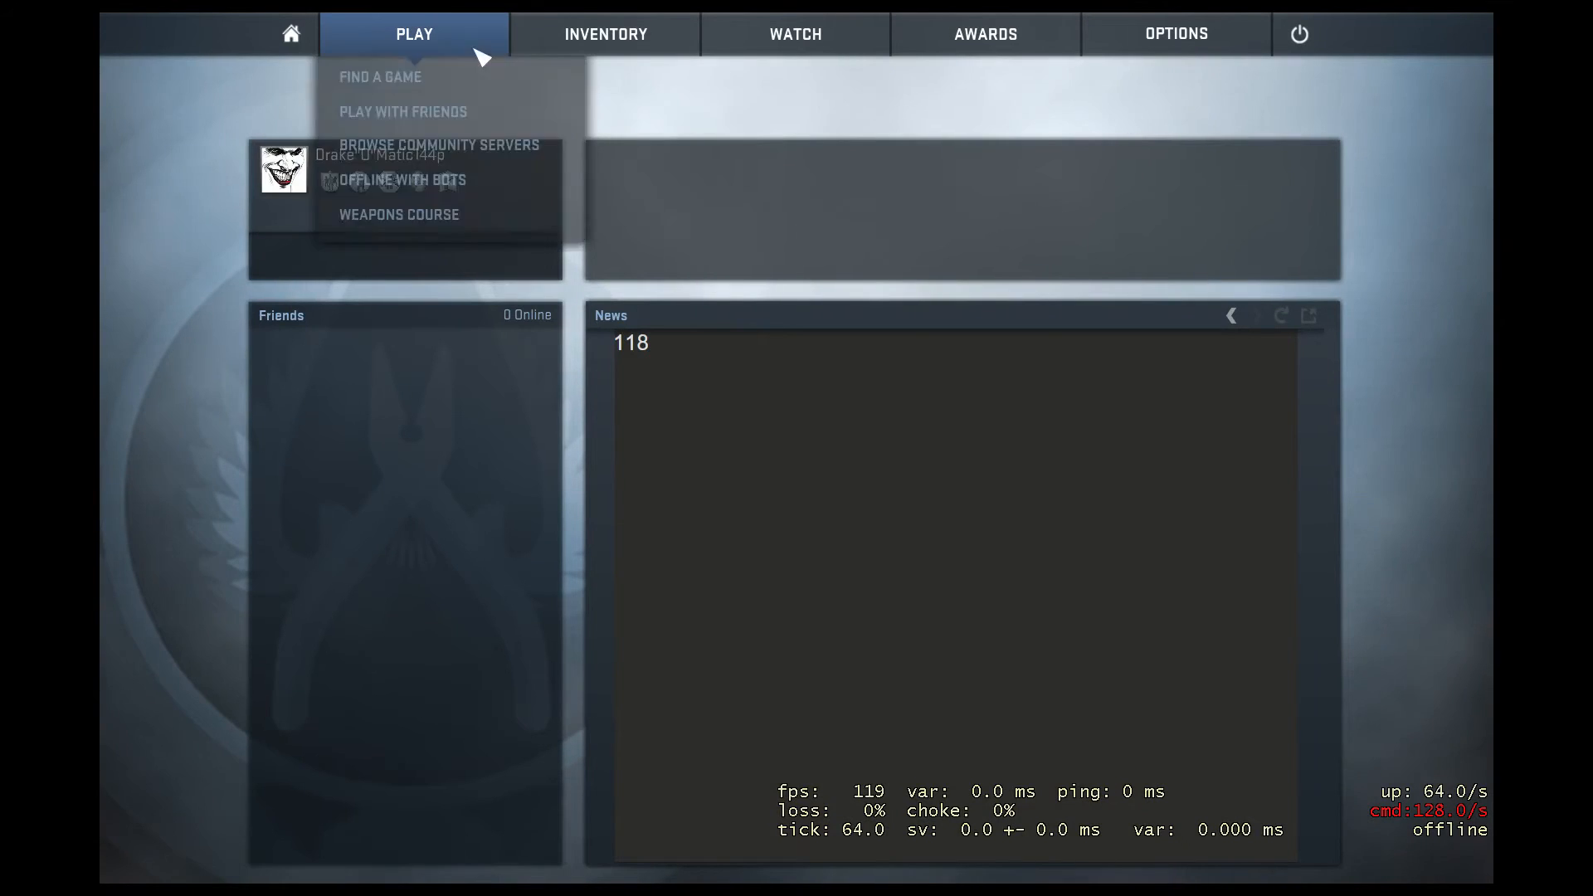
Step: Choose Offline With Bots and load the bot_aimtrain workshop map from the console
left_click(397, 180)
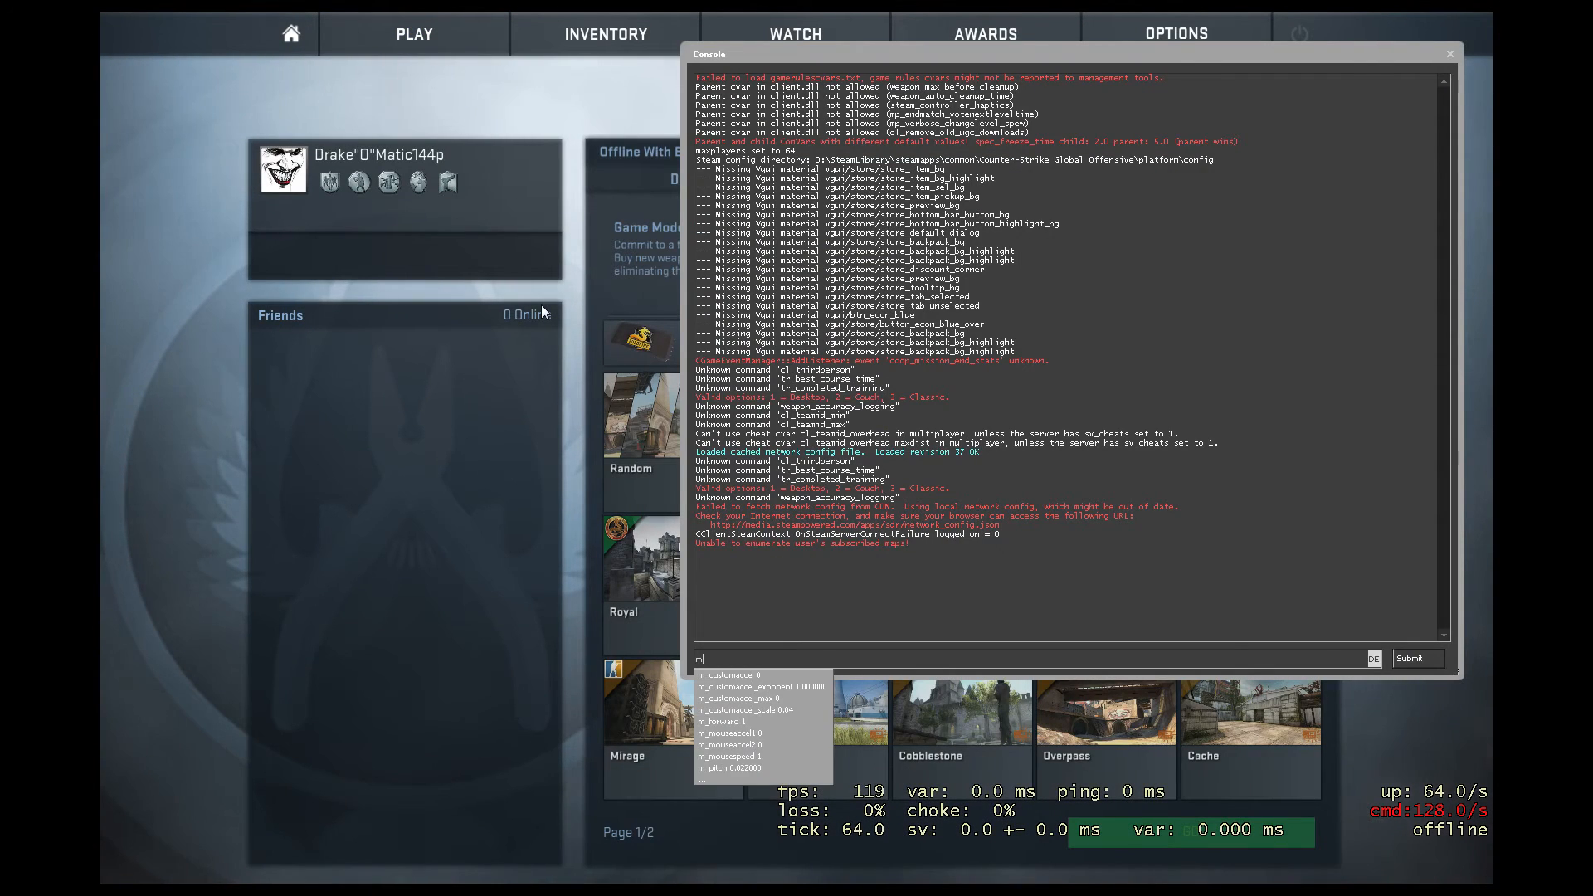
type("map worksho")
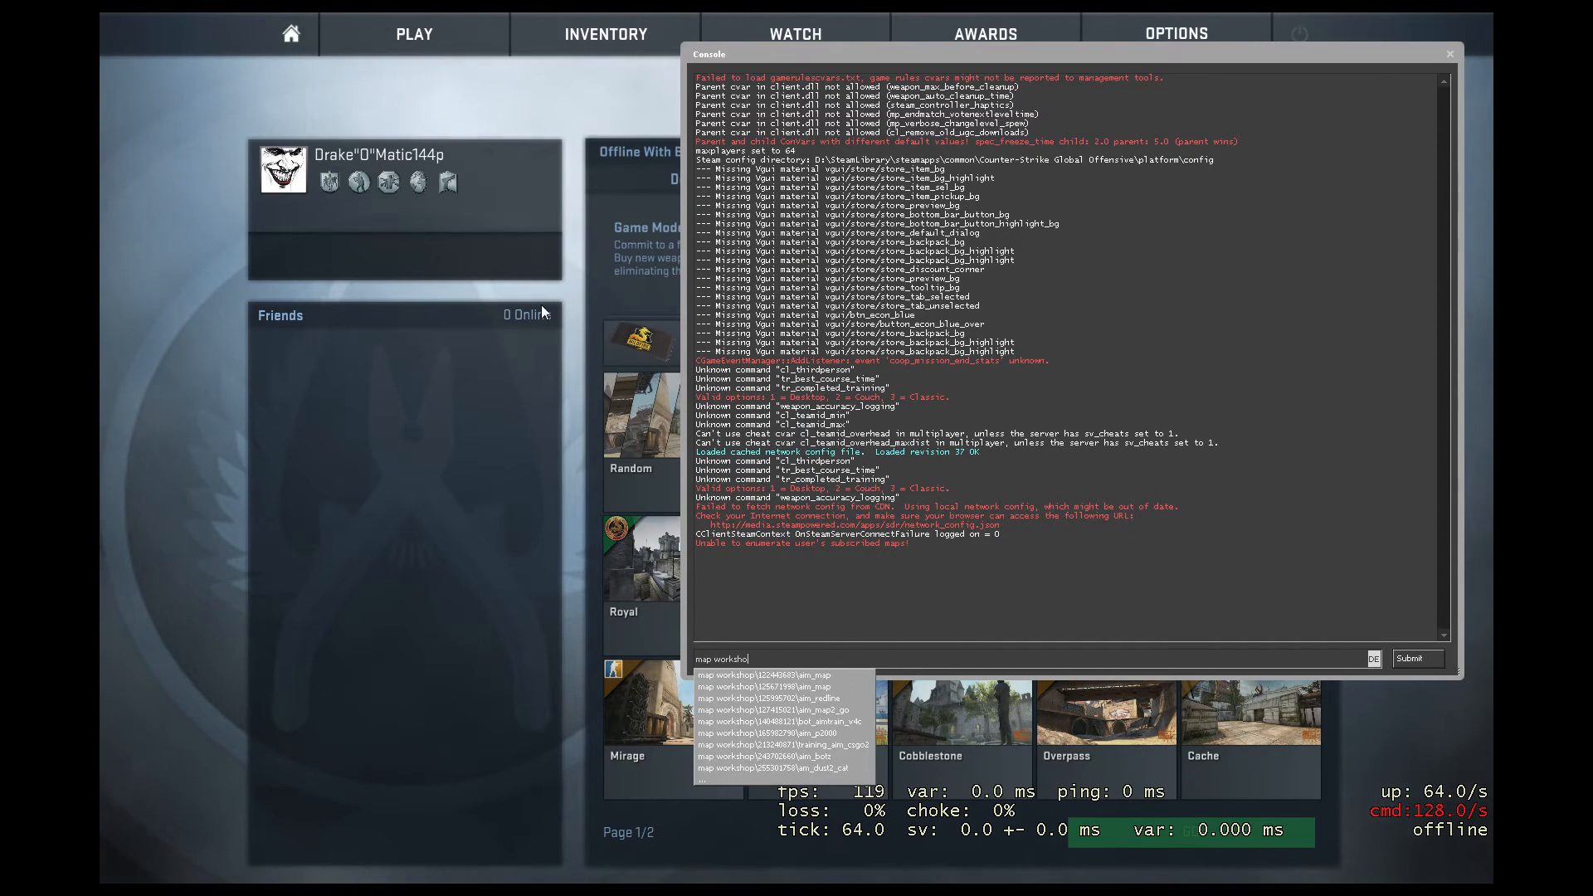
left_click(773, 720)
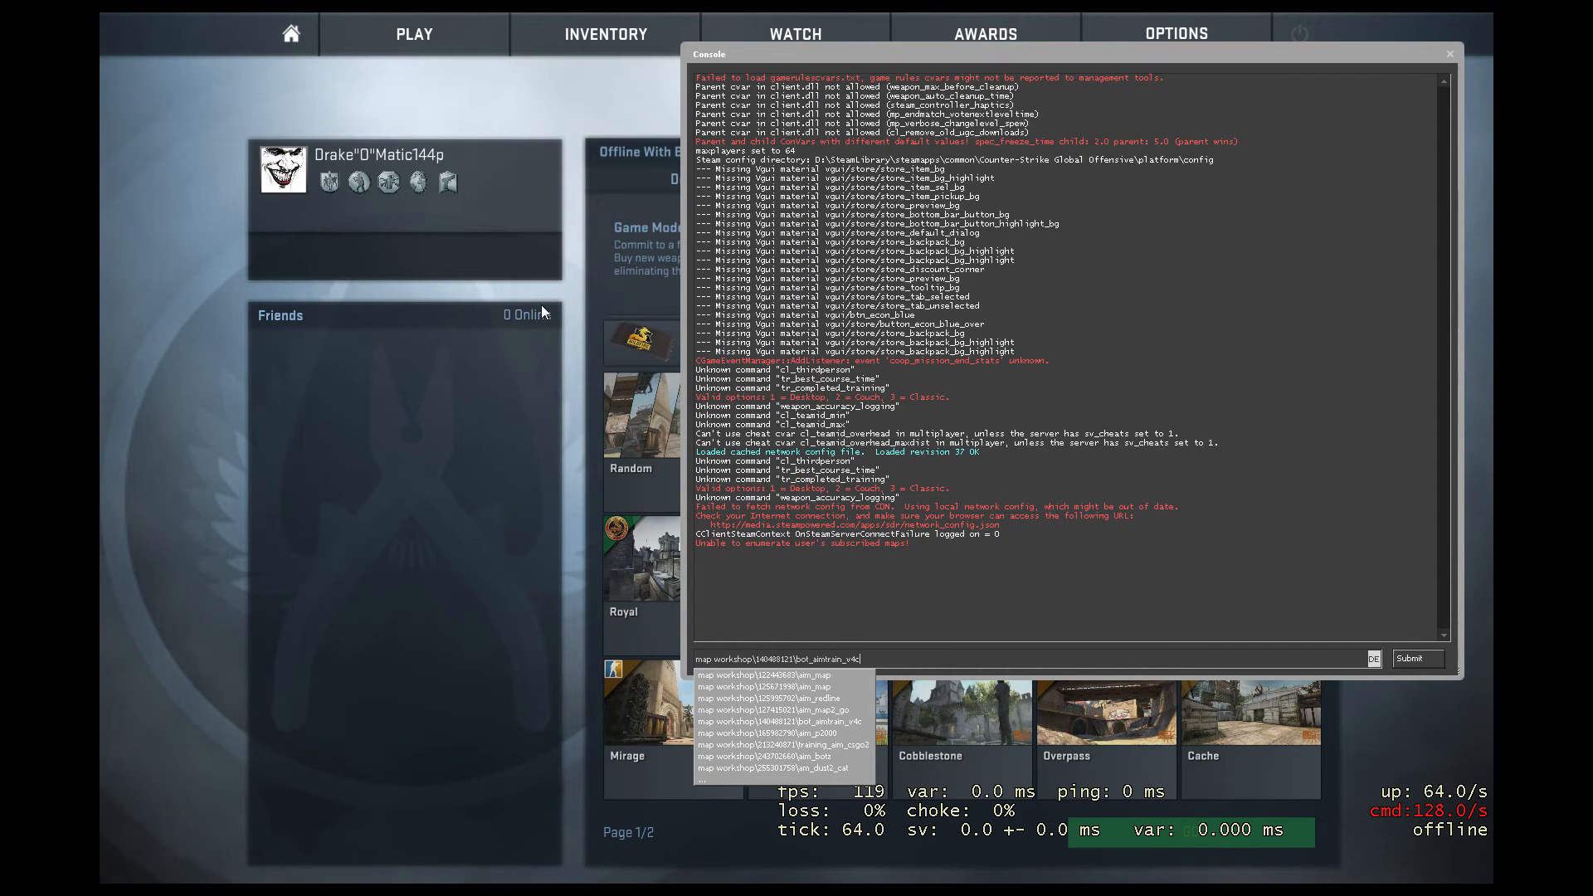
left_click(1415, 658)
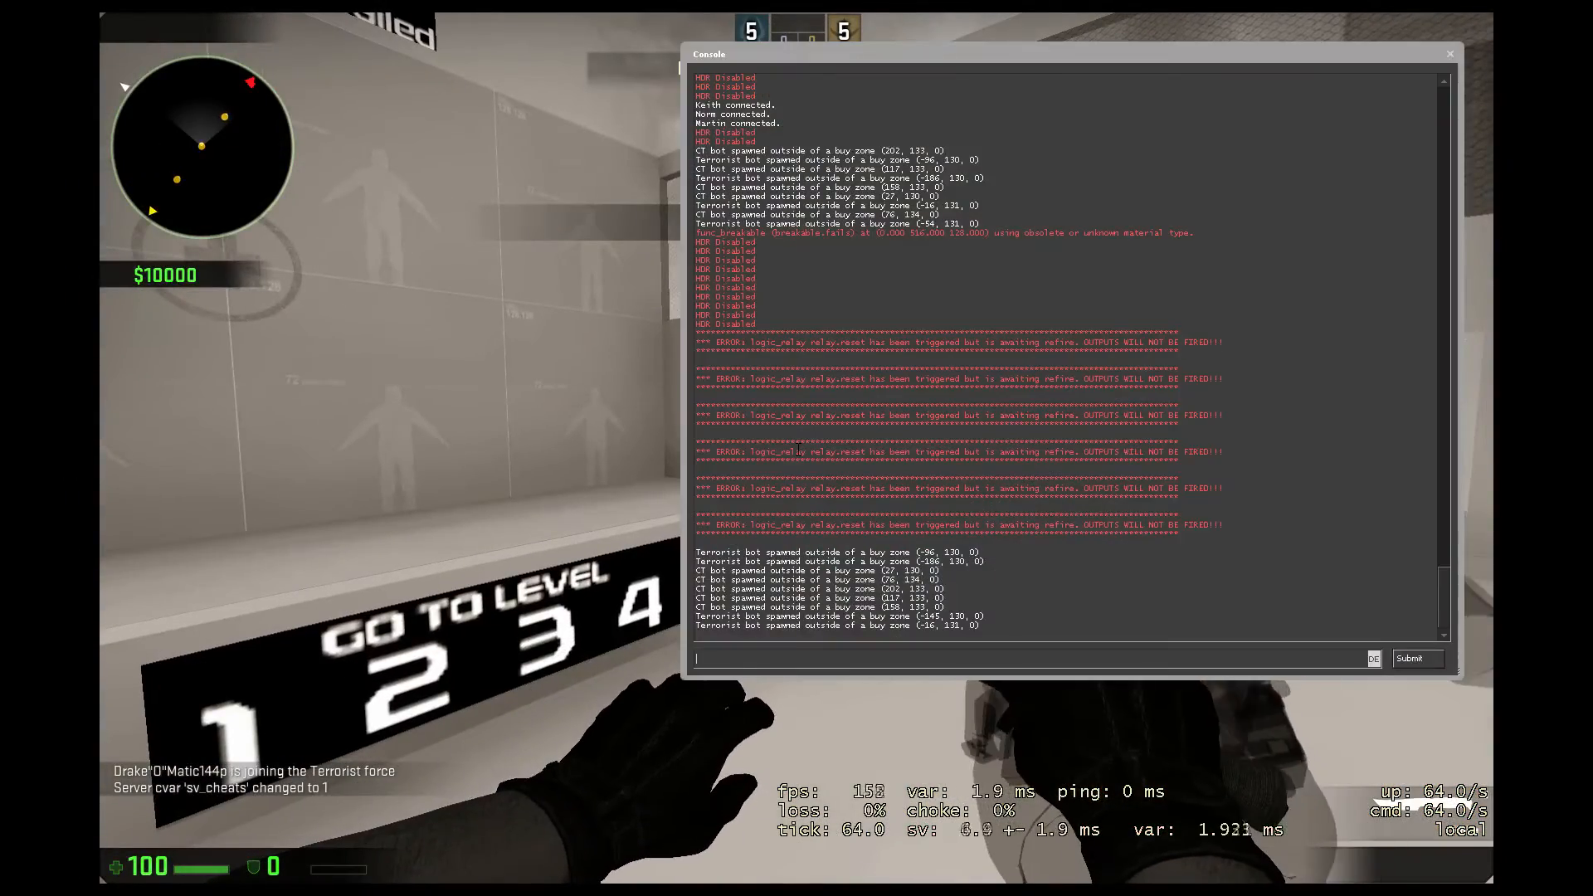
Step: Type 'm' into the console on the running aim map
type("m")
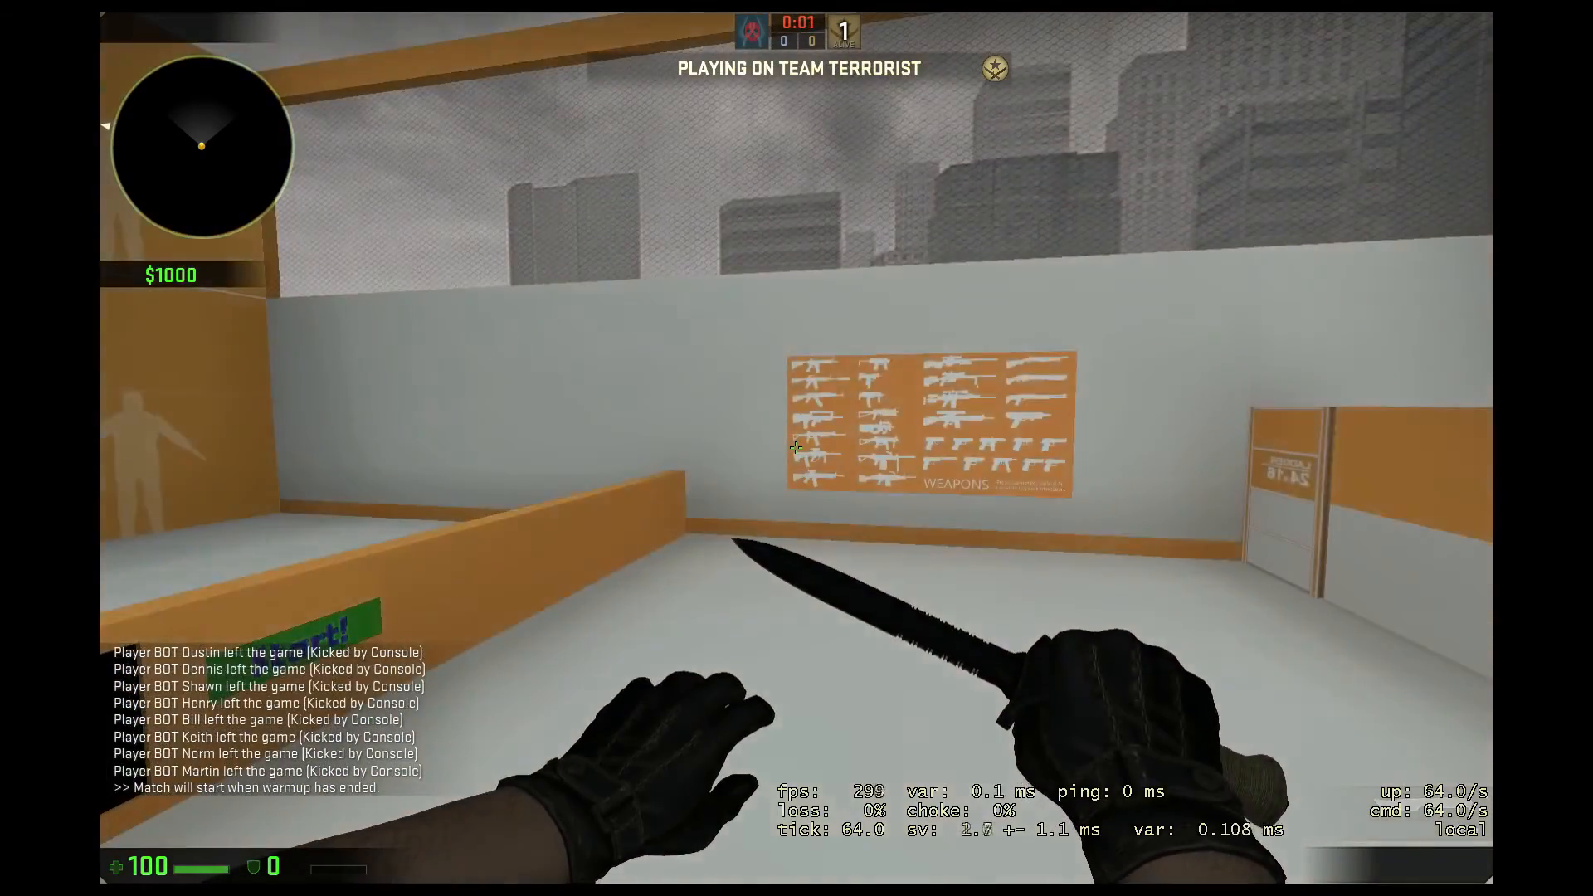
mouse_move(795, 448)
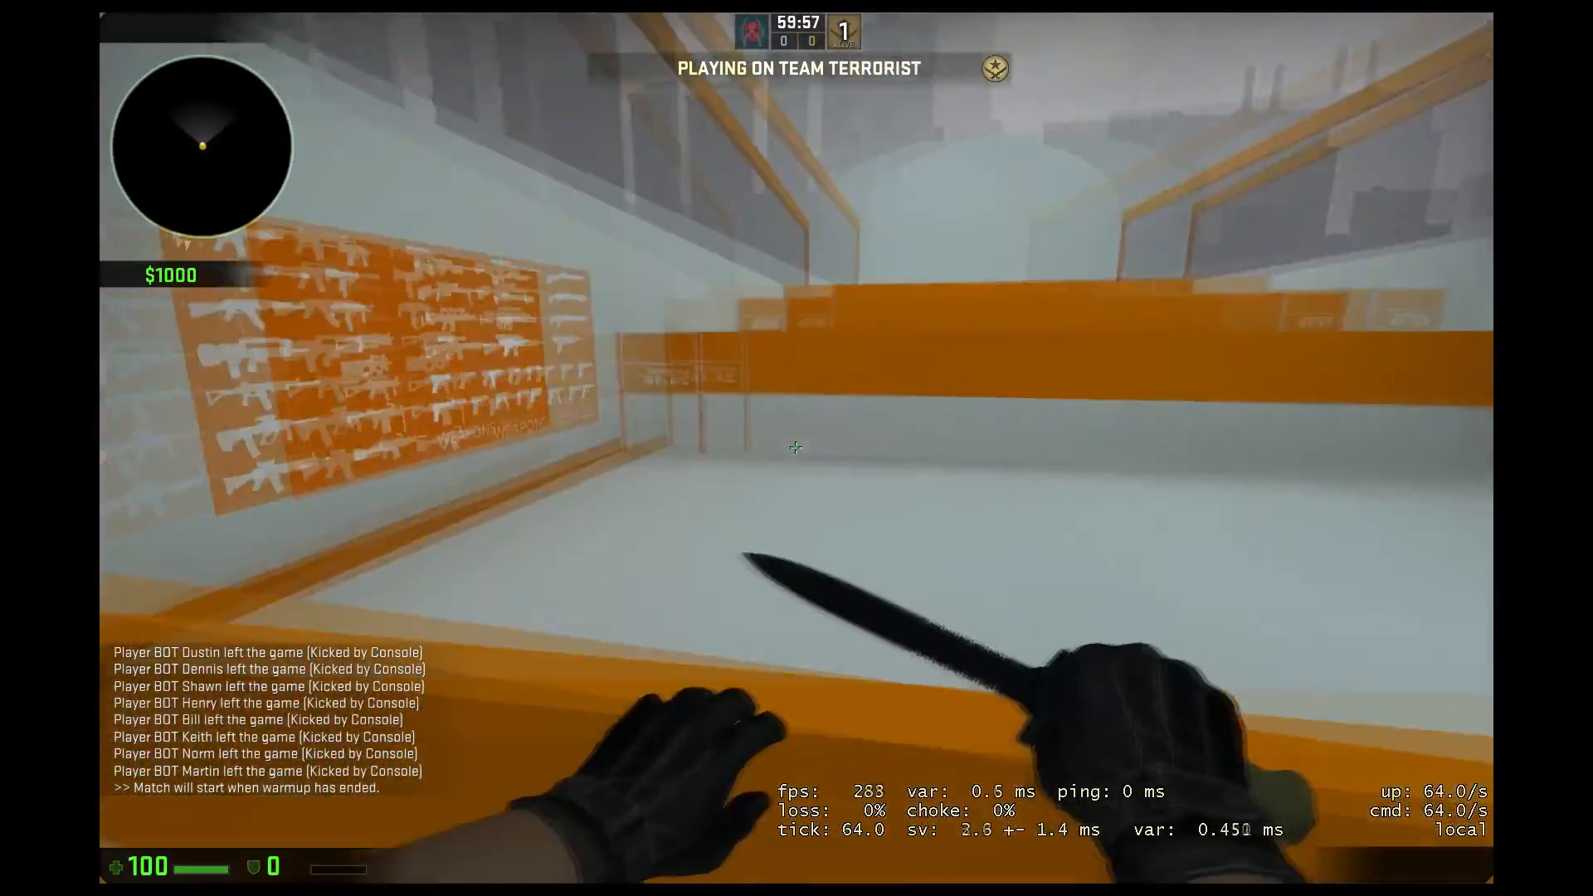
mouse_move(797, 448)
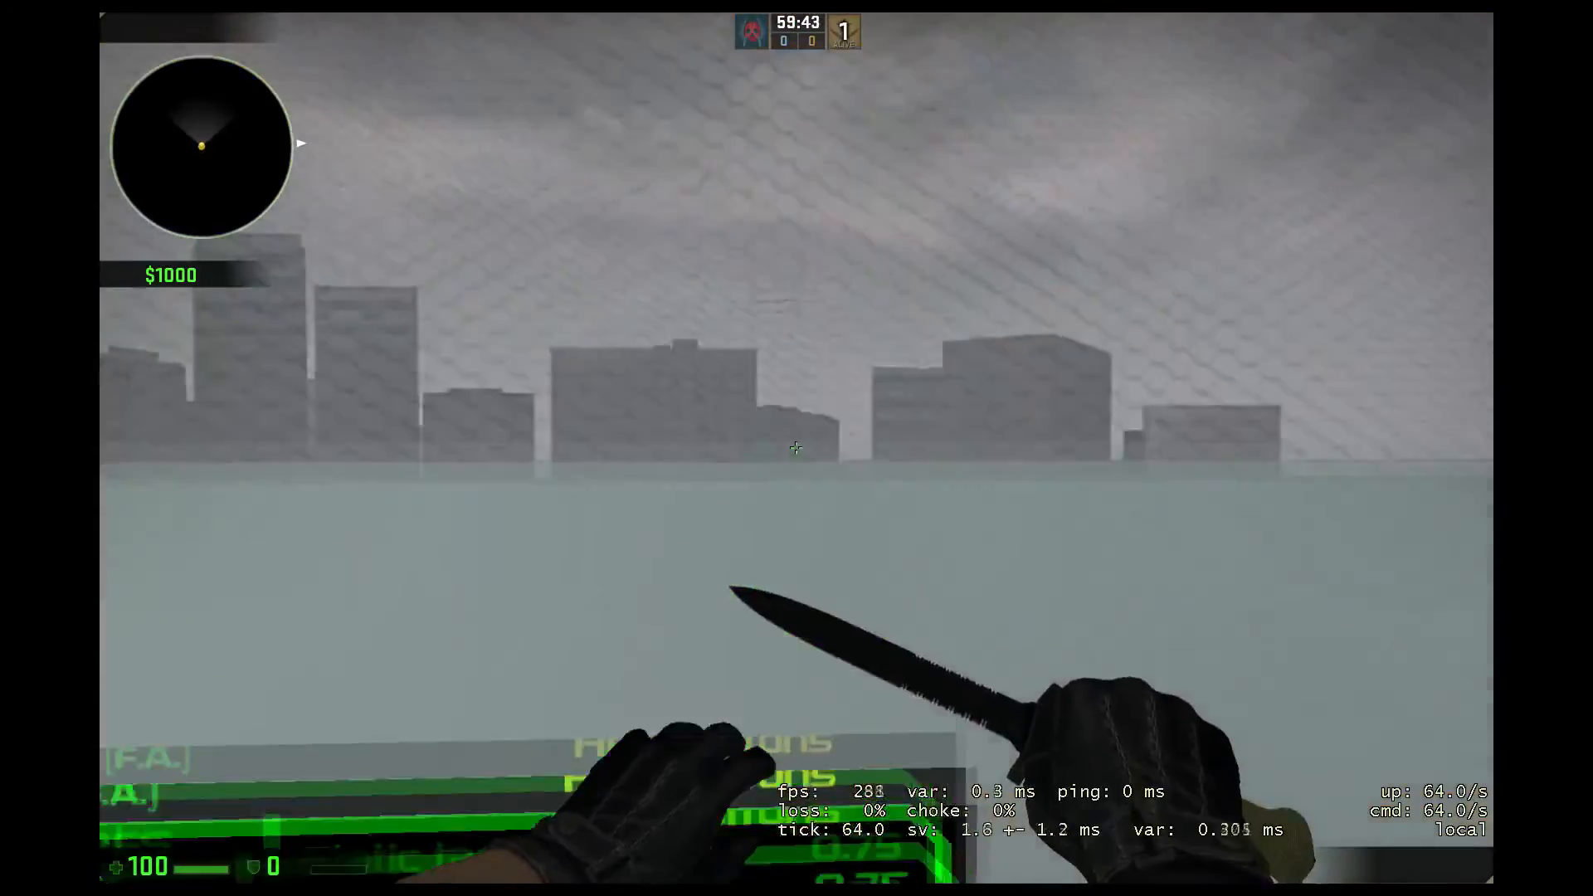
mouse_move(793, 448)
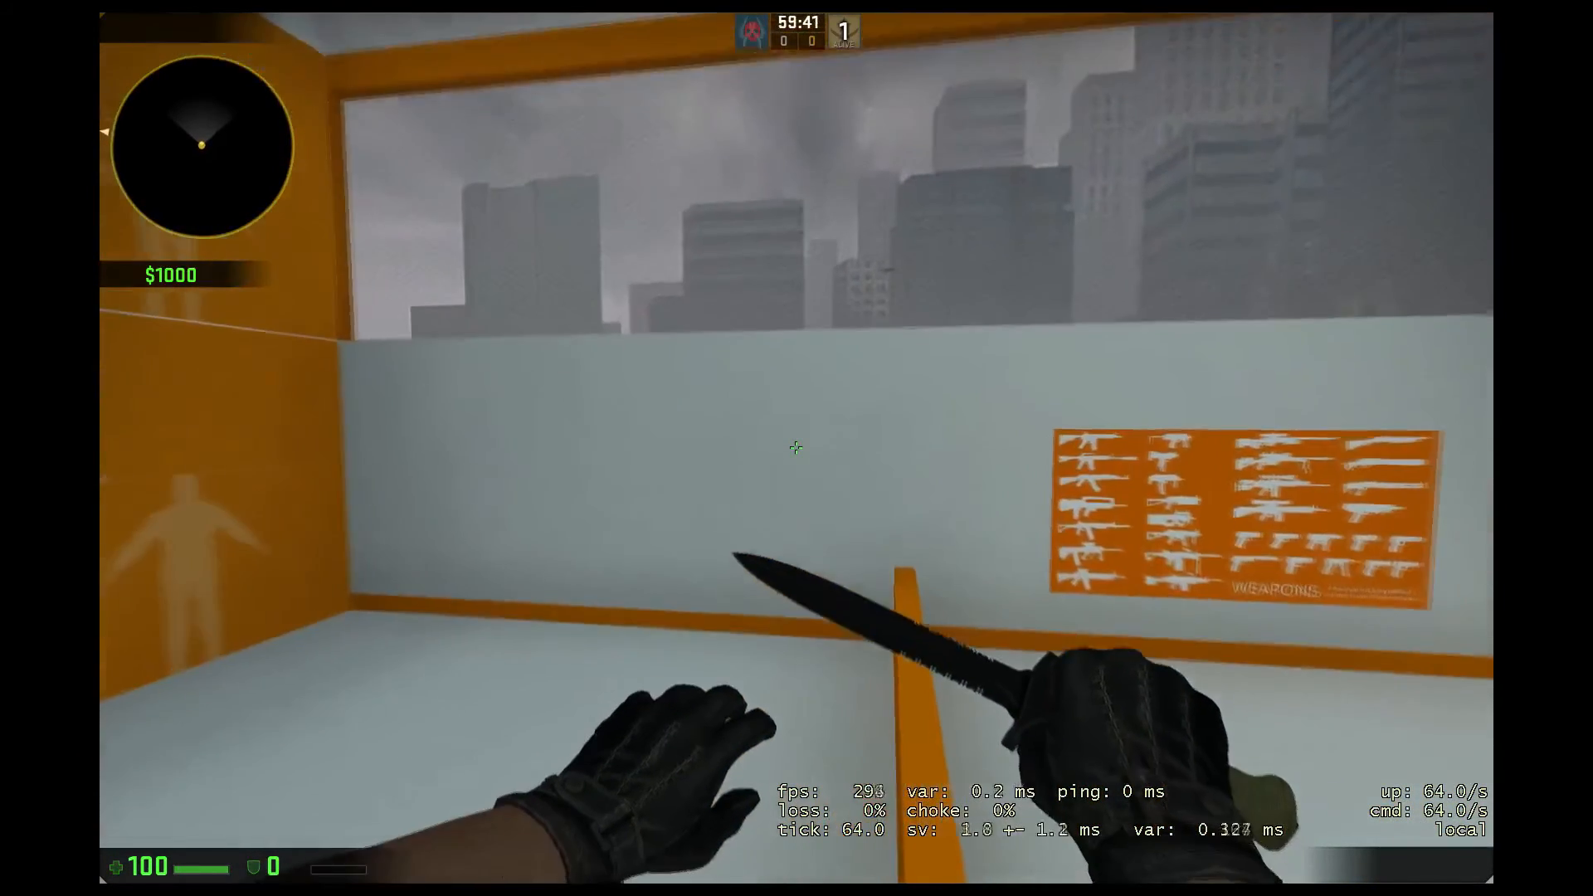